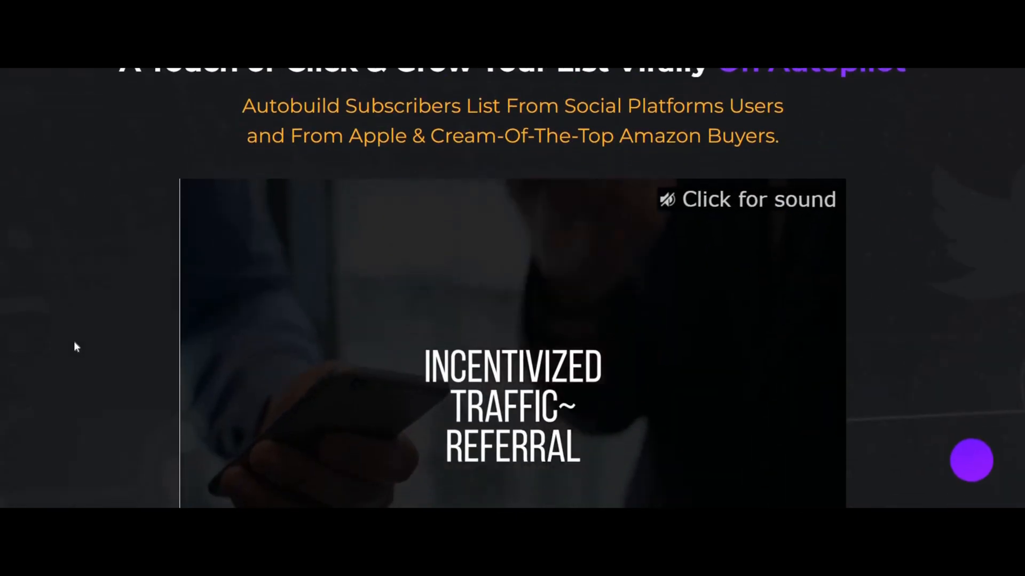
Step: Reach the 'Please sign in' social login page and sign in with Twitter as a test lead
{"action": "scroll", "scroll_direction": "down", "scroll_amount": 3}
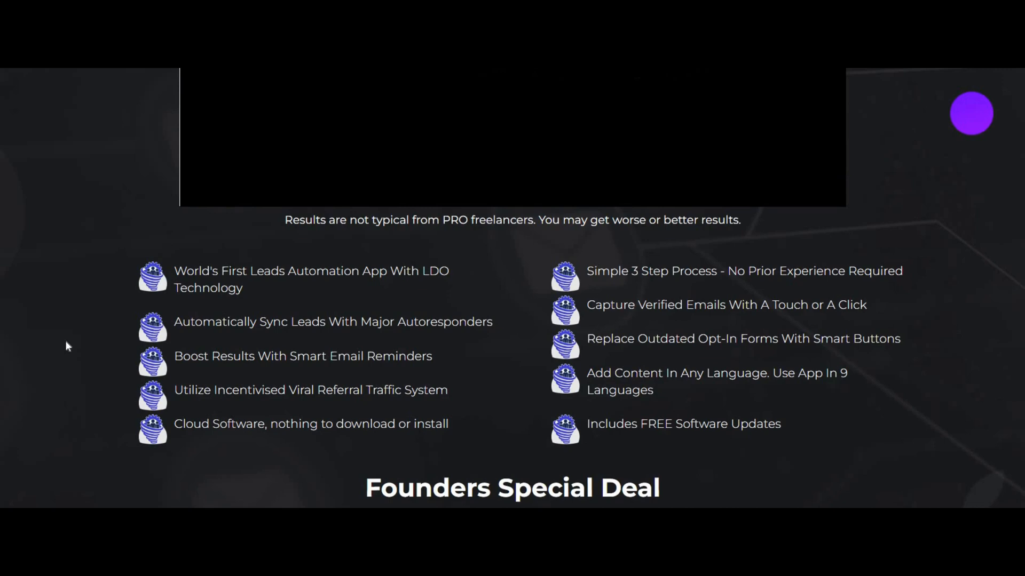
{"action": "scroll", "scroll_direction": "down", "scroll_amount": 3}
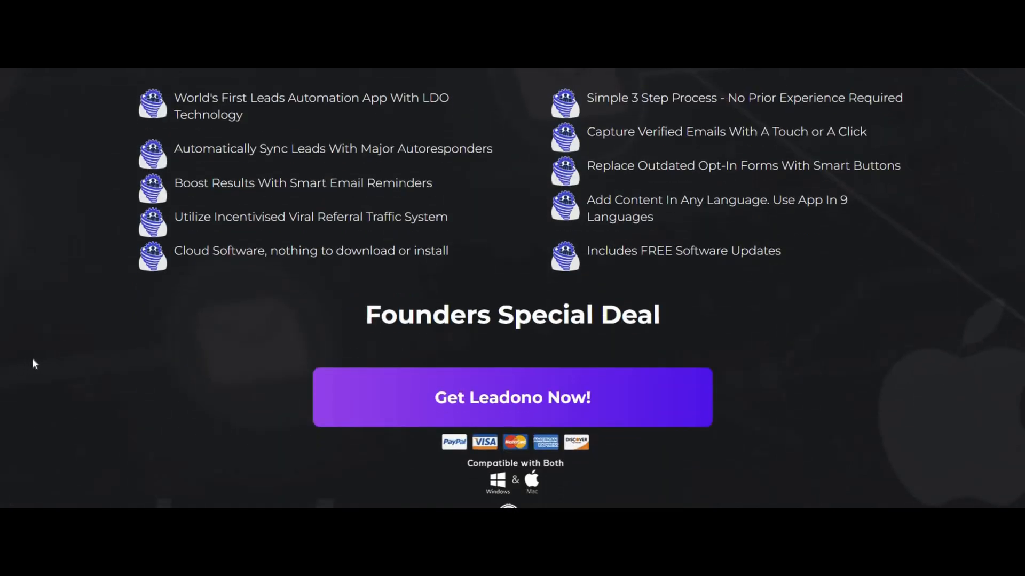
{"action": "mouse_move", "coordinate": [46, 400]}
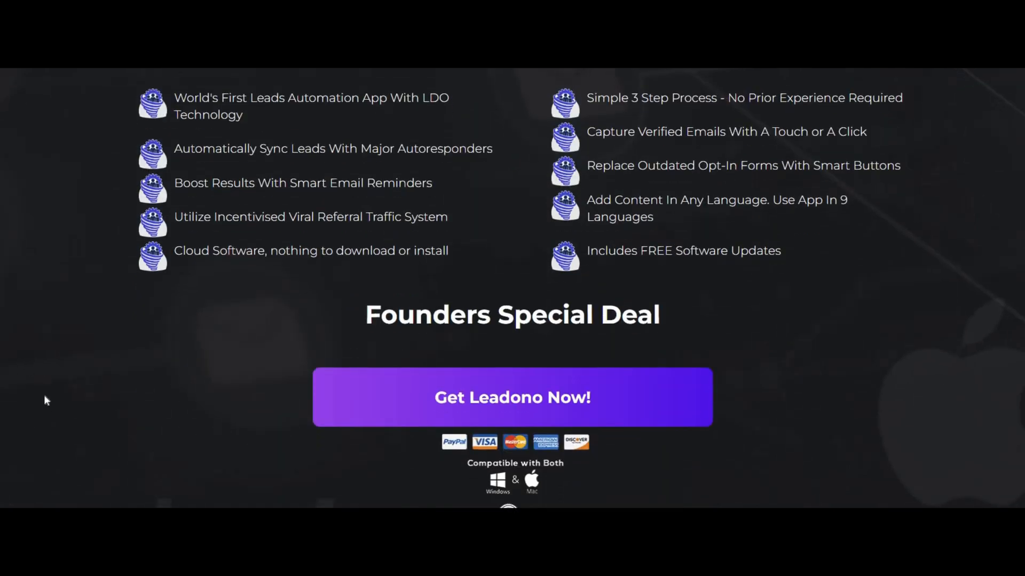
{"action": "mouse_move", "coordinate": [25, 410]}
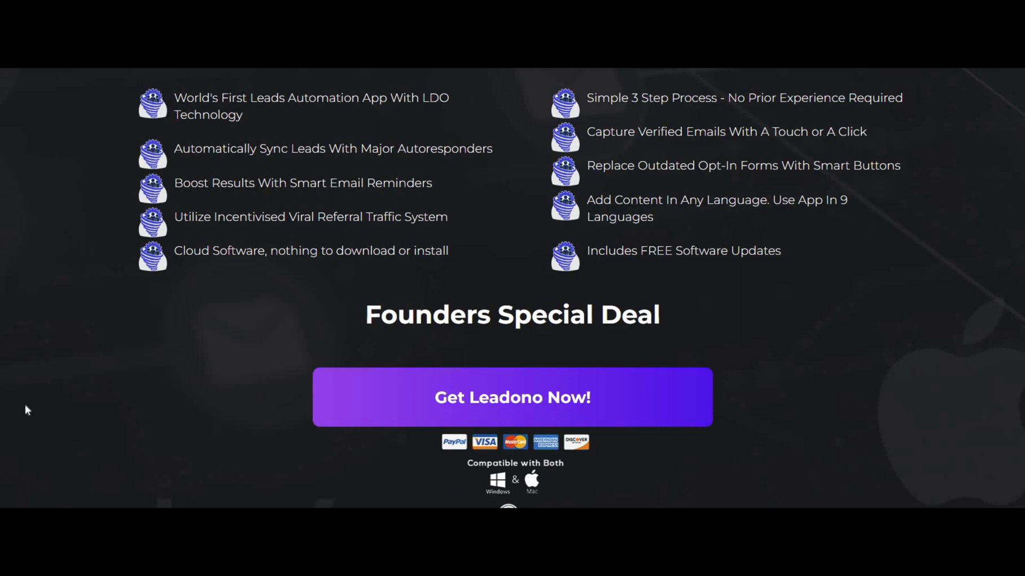
{"action": "mouse_move", "coordinate": [30, 409]}
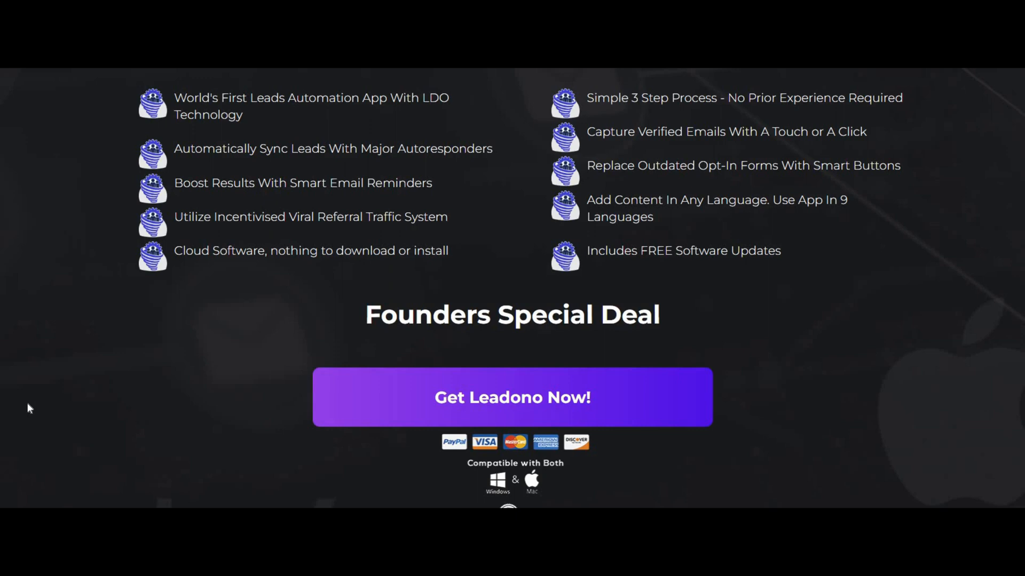
{"action": "mouse_move", "coordinate": [33, 407]}
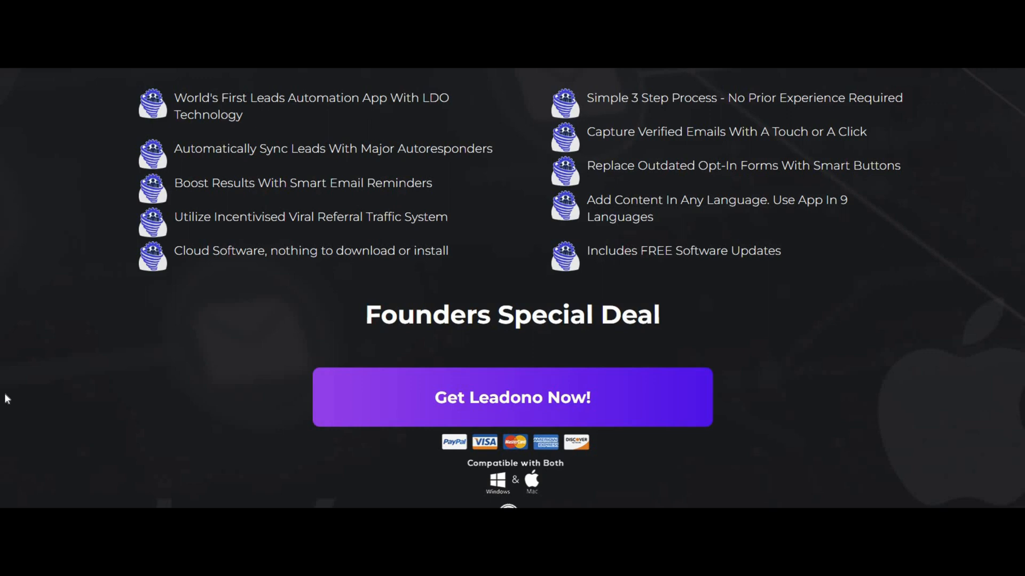
{"action": "mouse_move", "coordinate": [16, 390]}
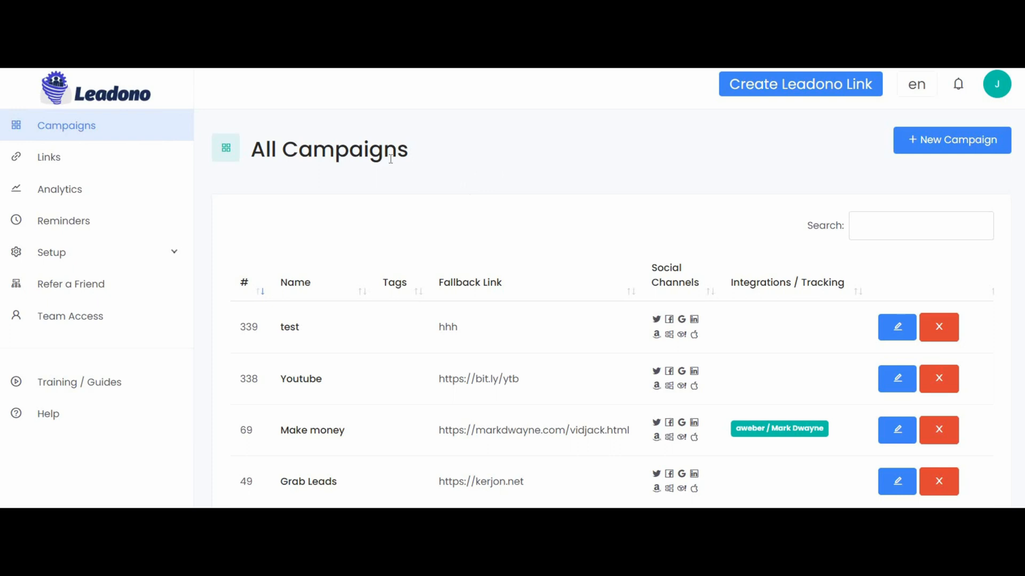
{"action": "mouse_move", "coordinate": [284, 97]}
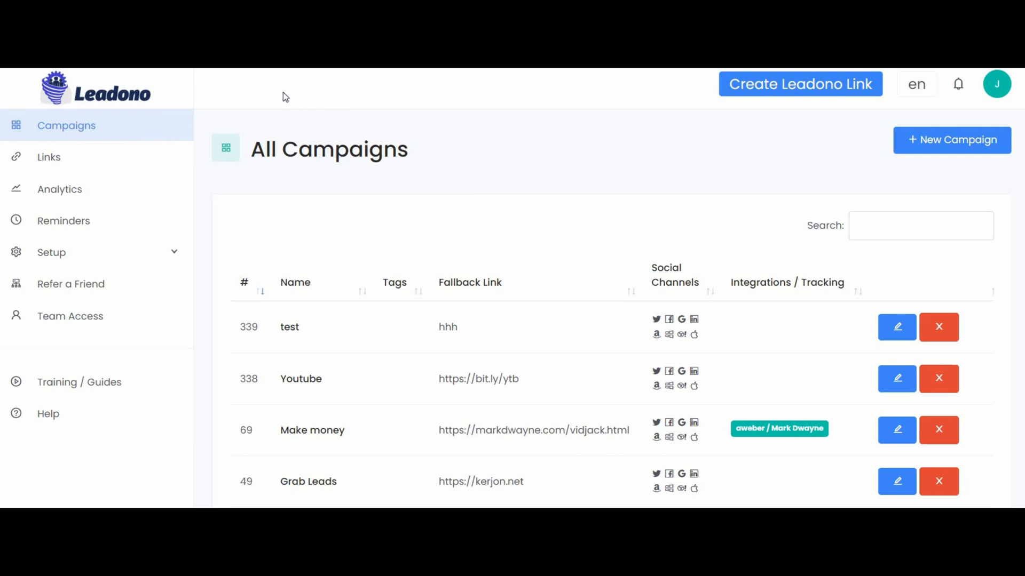
{"action": "mouse_move", "coordinate": [266, 90]}
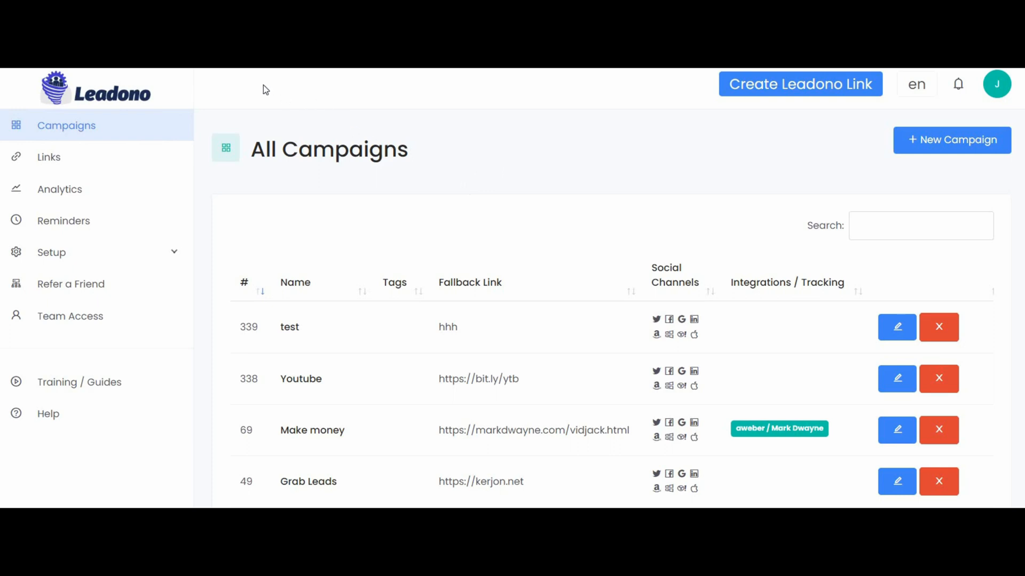
{"action": "mouse_move", "coordinate": [304, 89]}
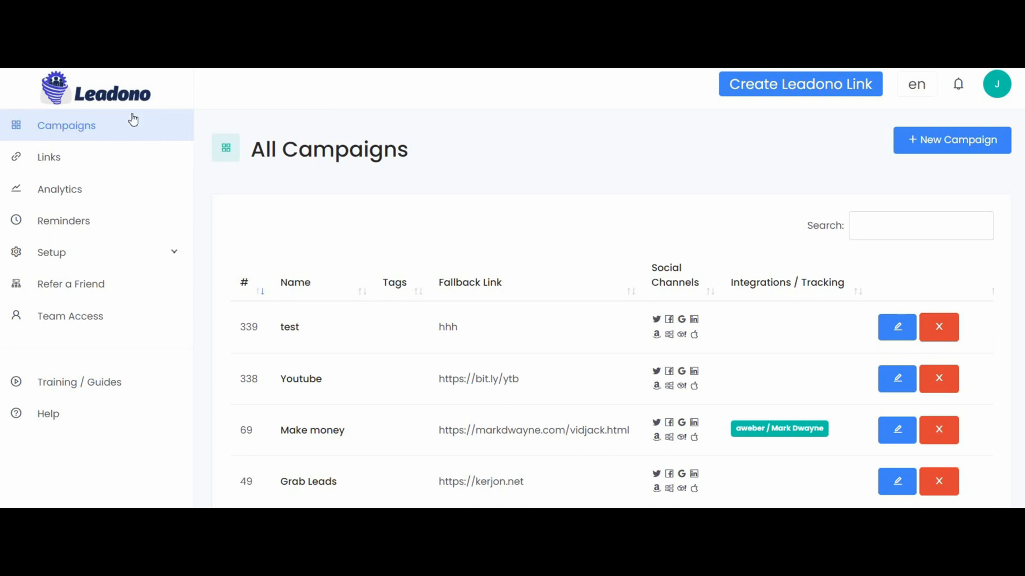
{"action": "mouse_move", "coordinate": [237, 172]}
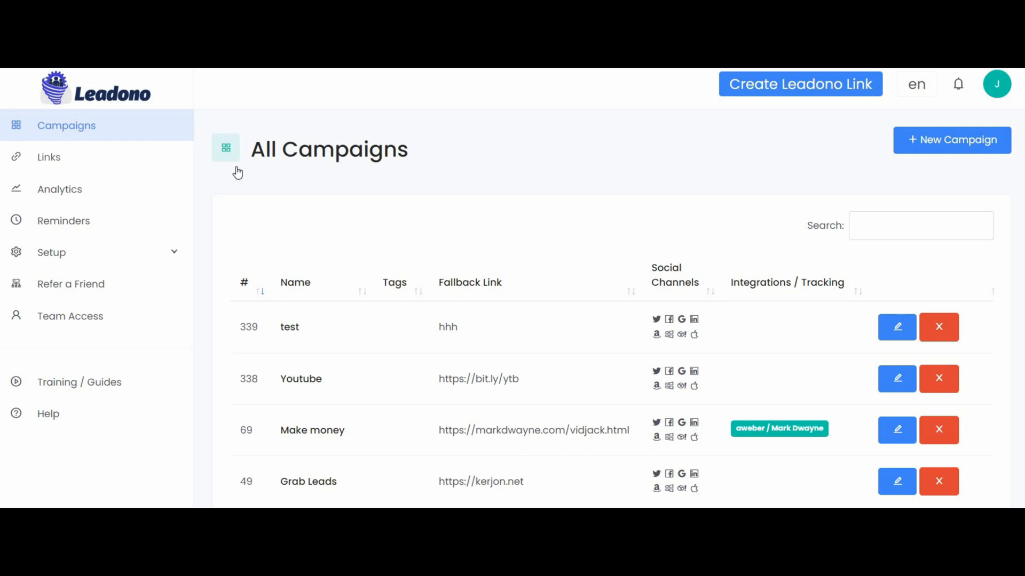
{"action": "left_click", "coordinate": [48, 157]}
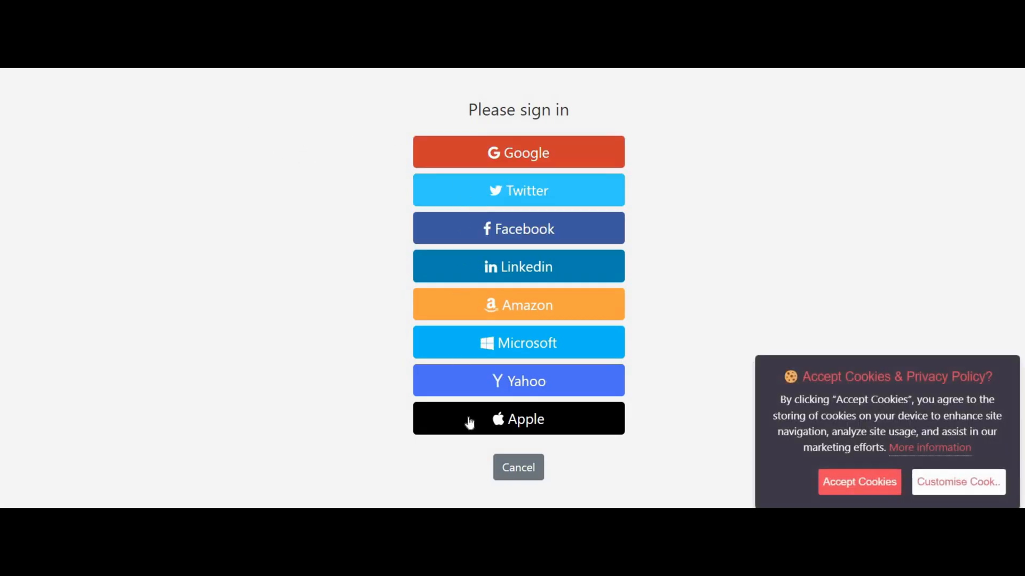
{"action": "mouse_move", "coordinate": [697, 313]}
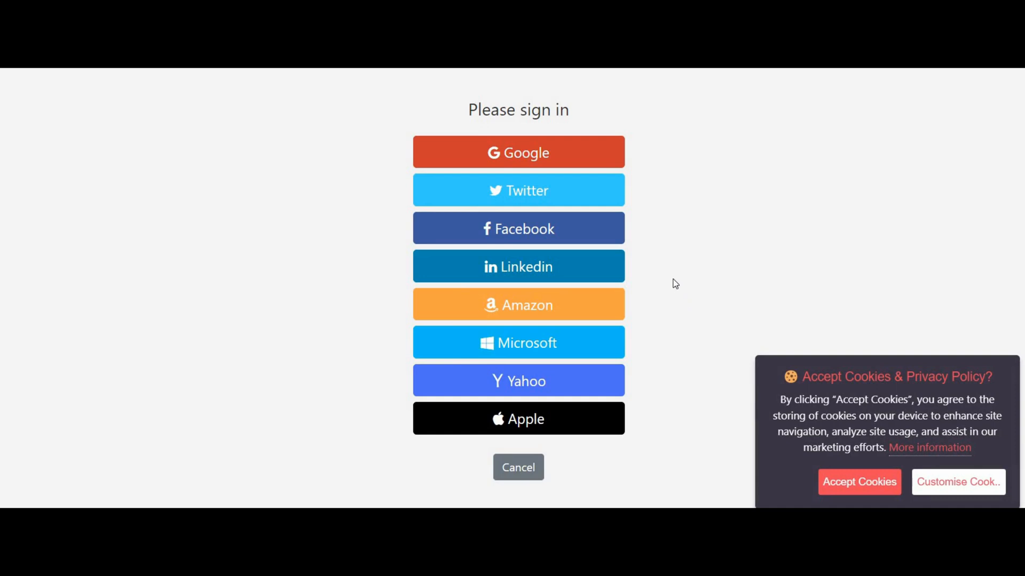
{"action": "mouse_move", "coordinate": [637, 214]}
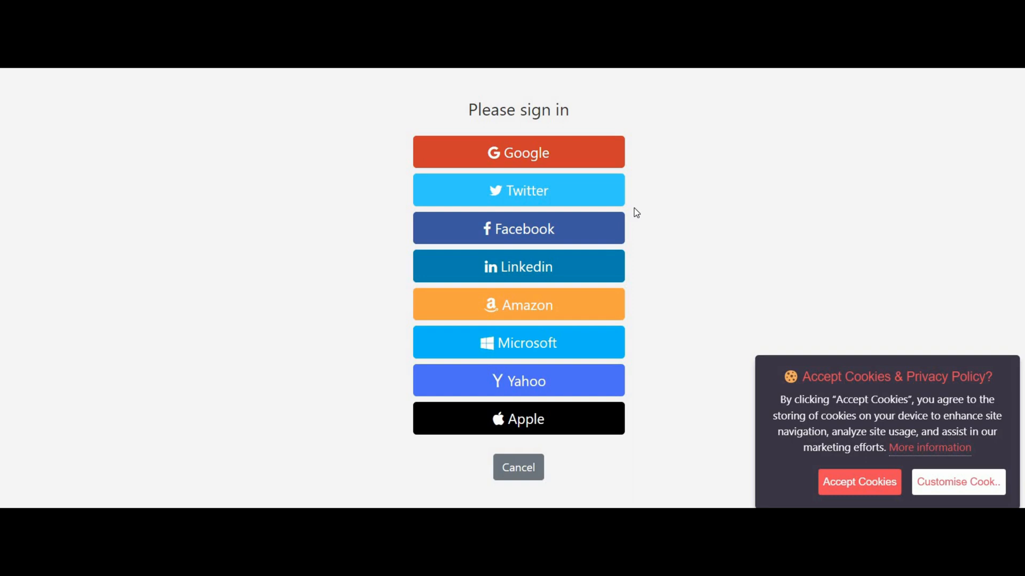
{"action": "mouse_move", "coordinate": [310, 190]}
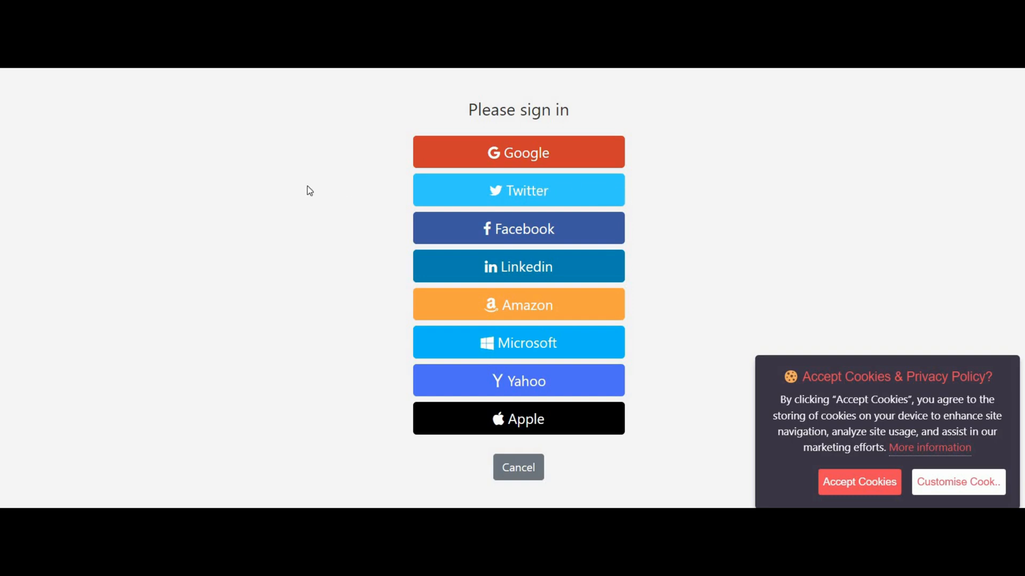
{"action": "mouse_move", "coordinate": [412, 196]}
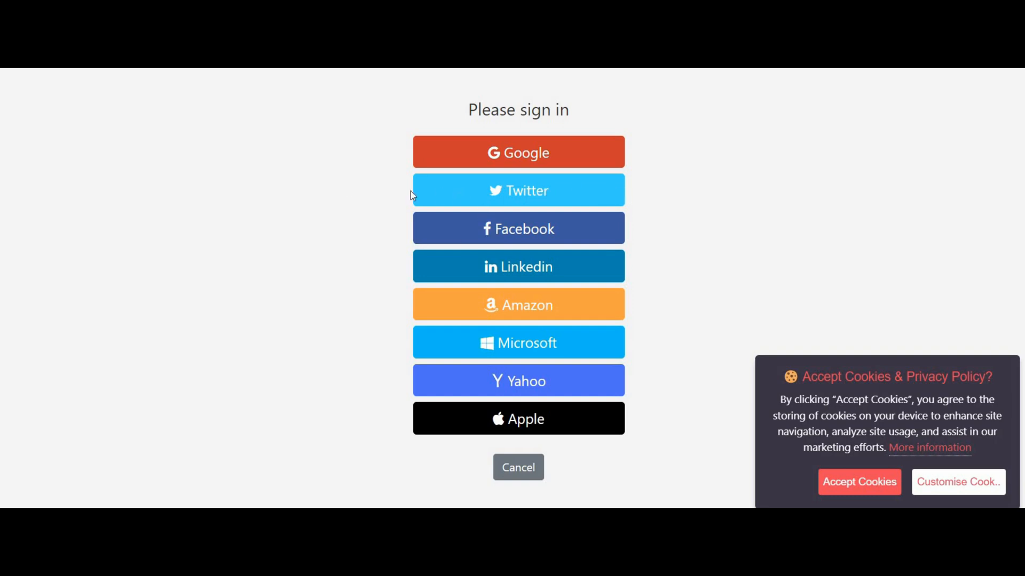
{"action": "mouse_move", "coordinate": [420, 196]}
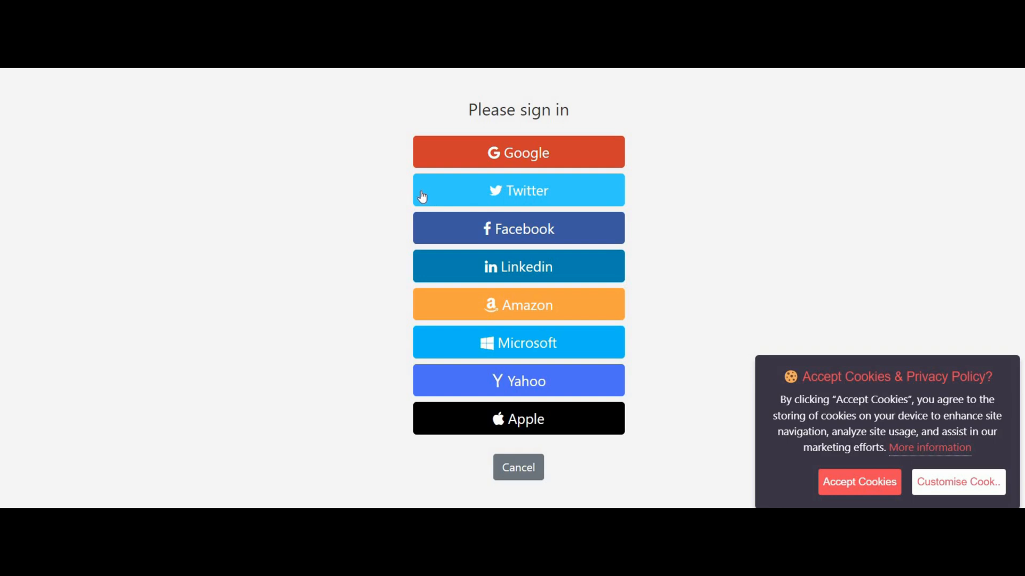
{"action": "mouse_move", "coordinate": [432, 195]}
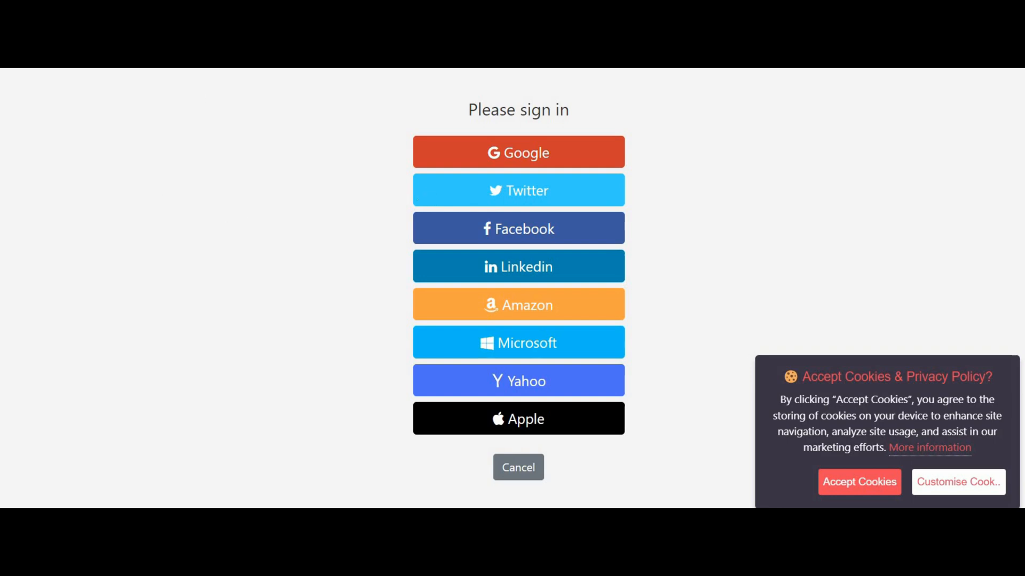
{"action": "left_click", "coordinate": [518, 190]}
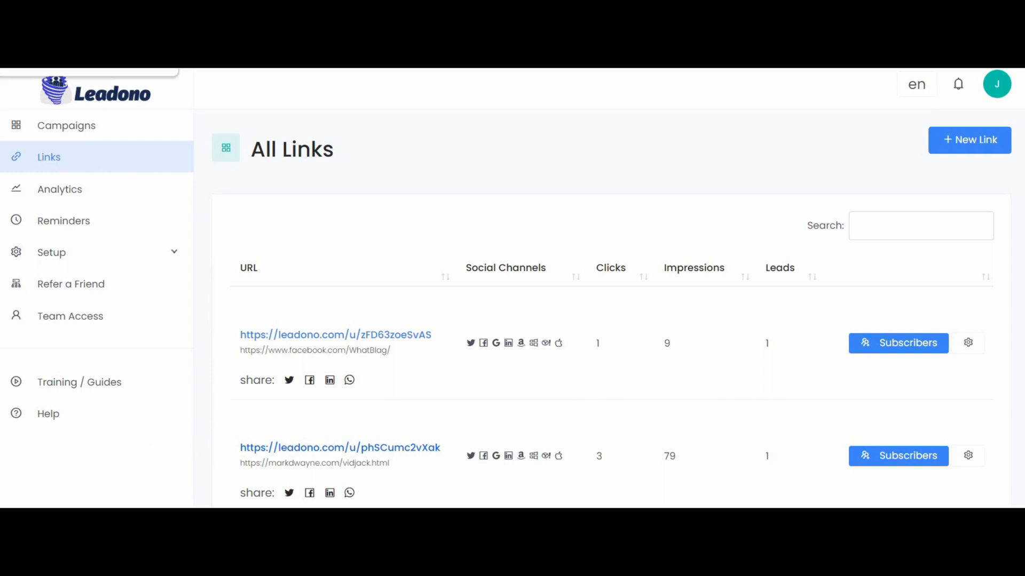
Step: Inspect the subscribers of the first and second links, then return to All Links
{"action": "scroll", "scroll_direction": "down", "scroll_amount": 3}
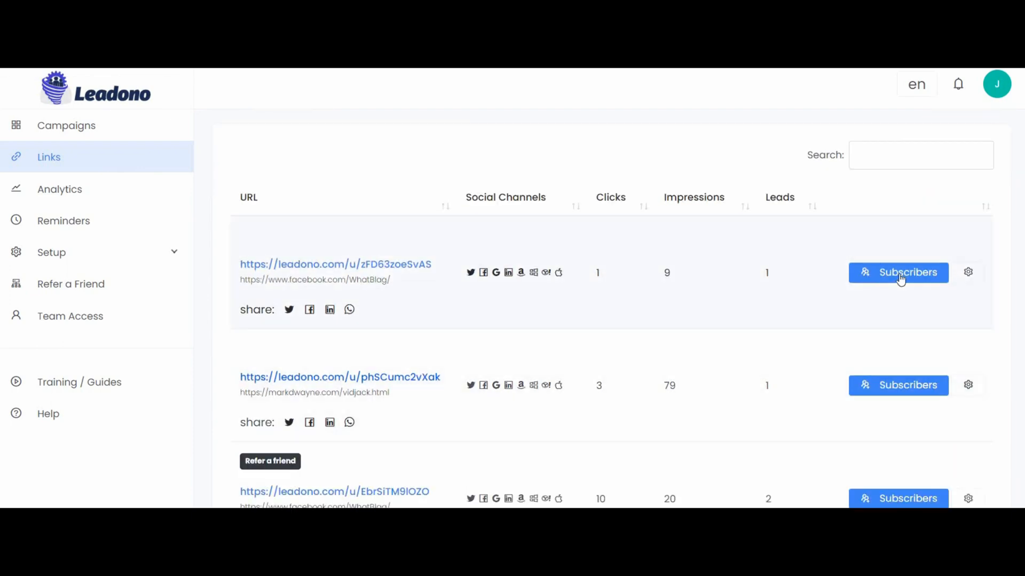
{"action": "left_click", "coordinate": [898, 272]}
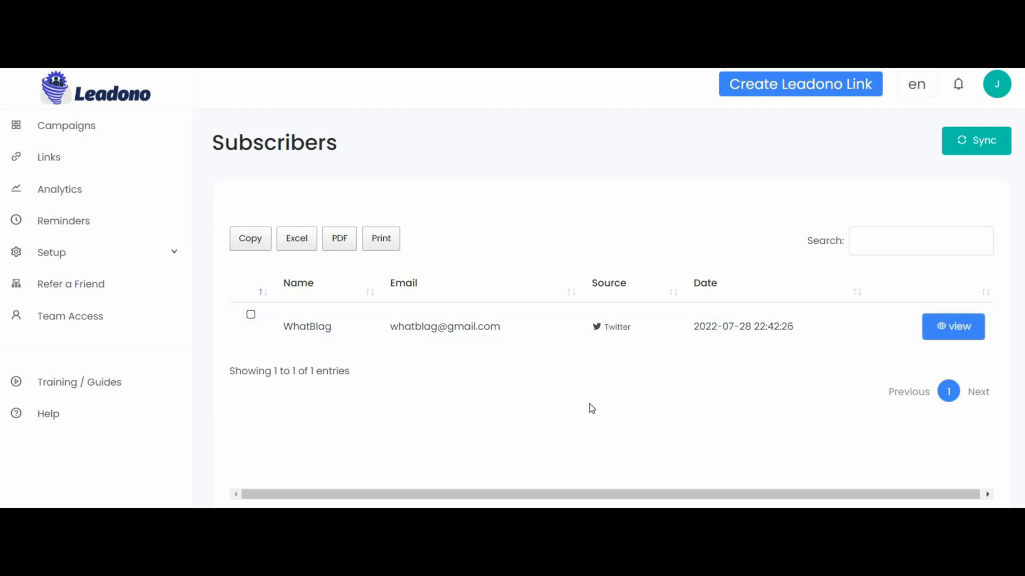
{"action": "mouse_move", "coordinate": [61, 162]}
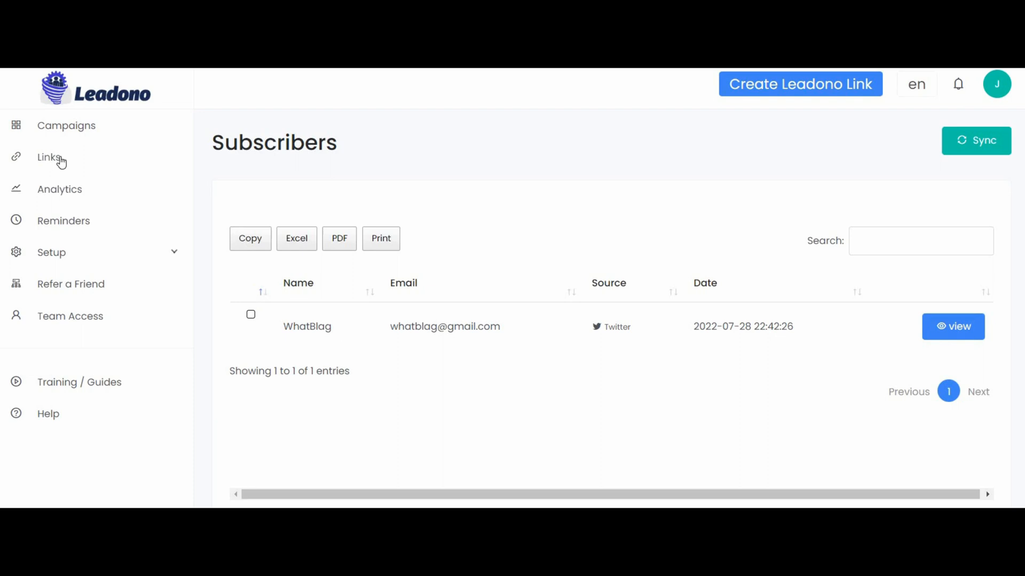
{"action": "left_click", "coordinate": [49, 157]}
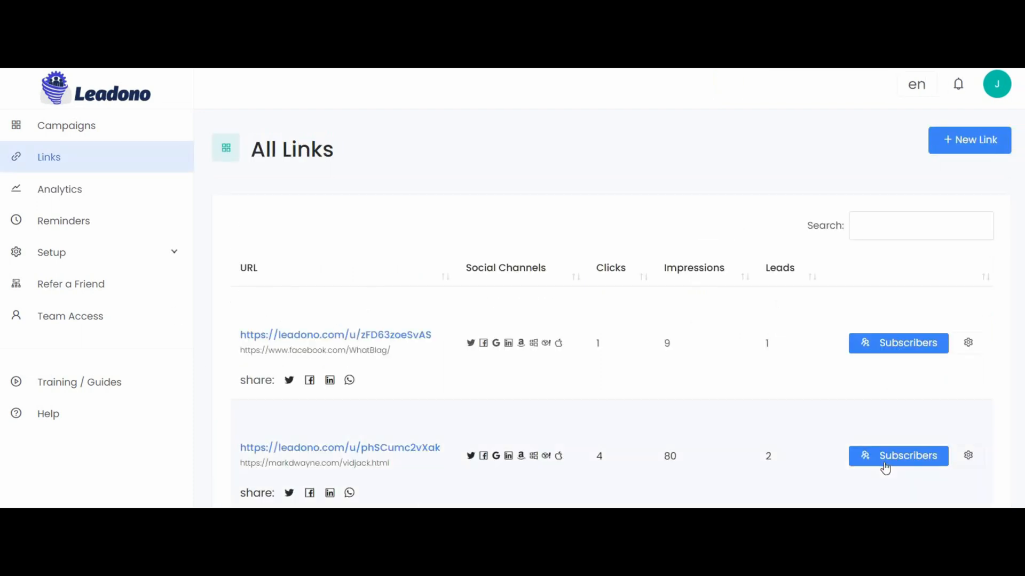
{"action": "left_click", "coordinate": [898, 456]}
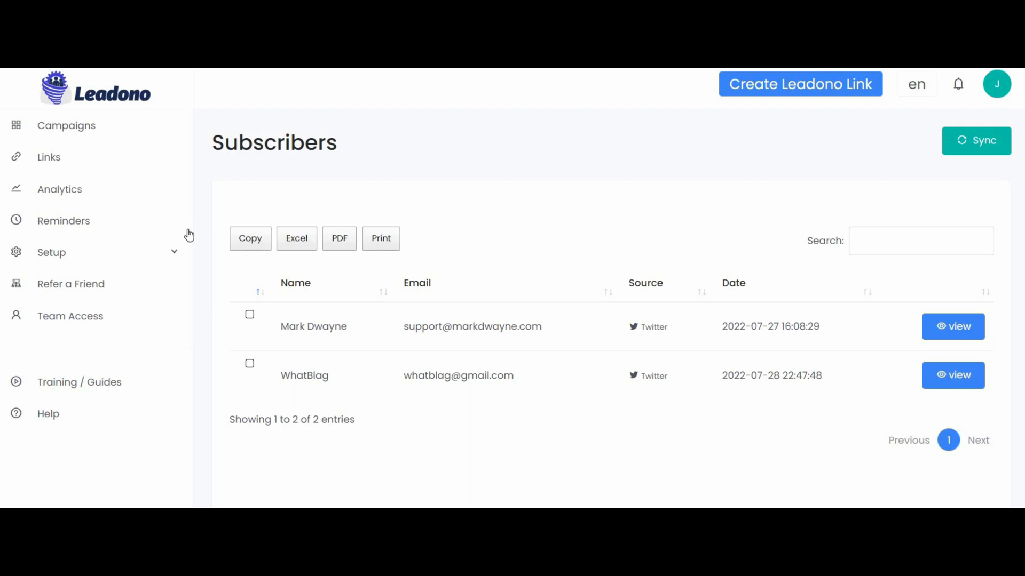
{"action": "left_click", "coordinate": [48, 157]}
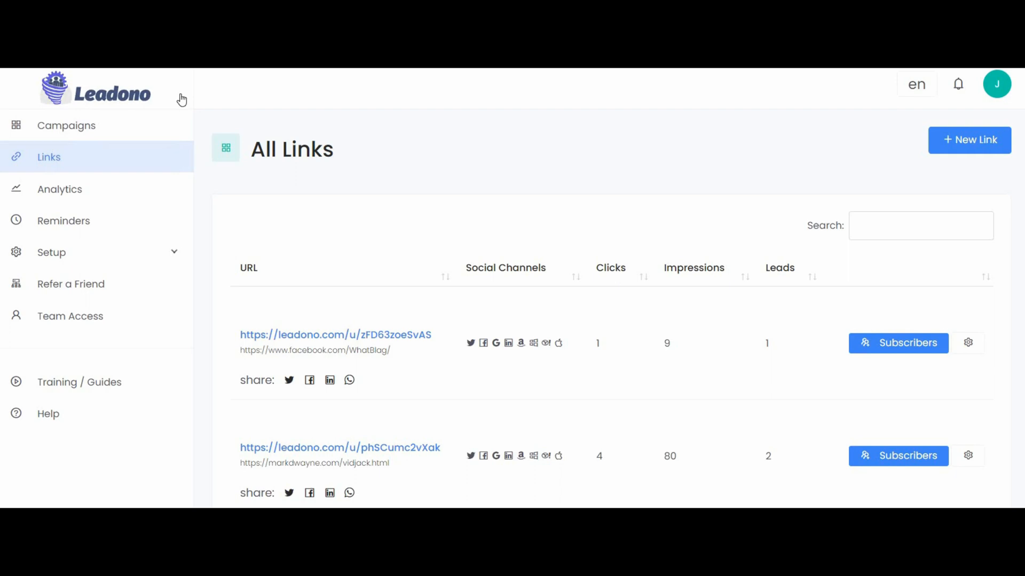
{"action": "mouse_move", "coordinate": [118, 195]}
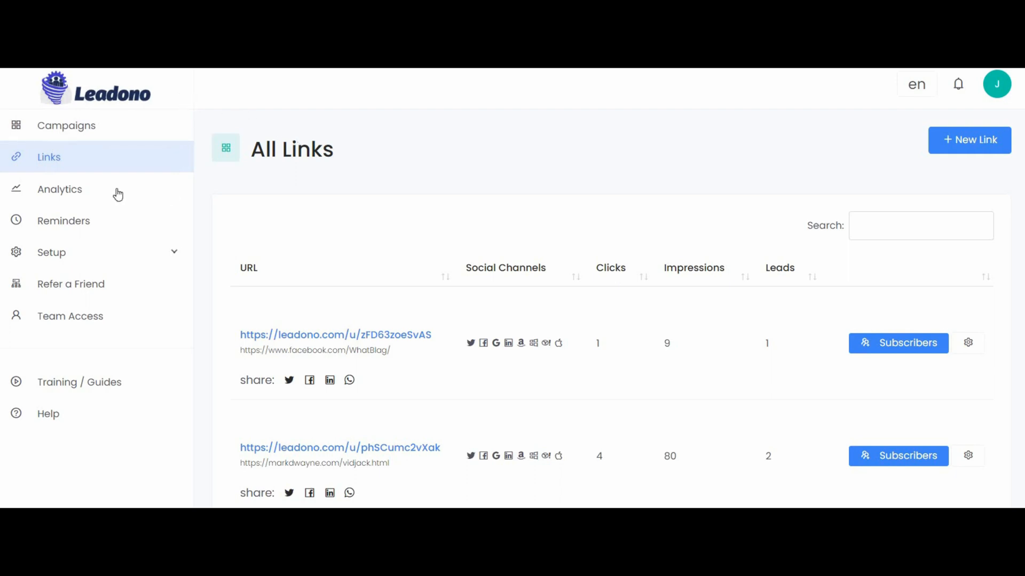
{"action": "mouse_move", "coordinate": [107, 272]}
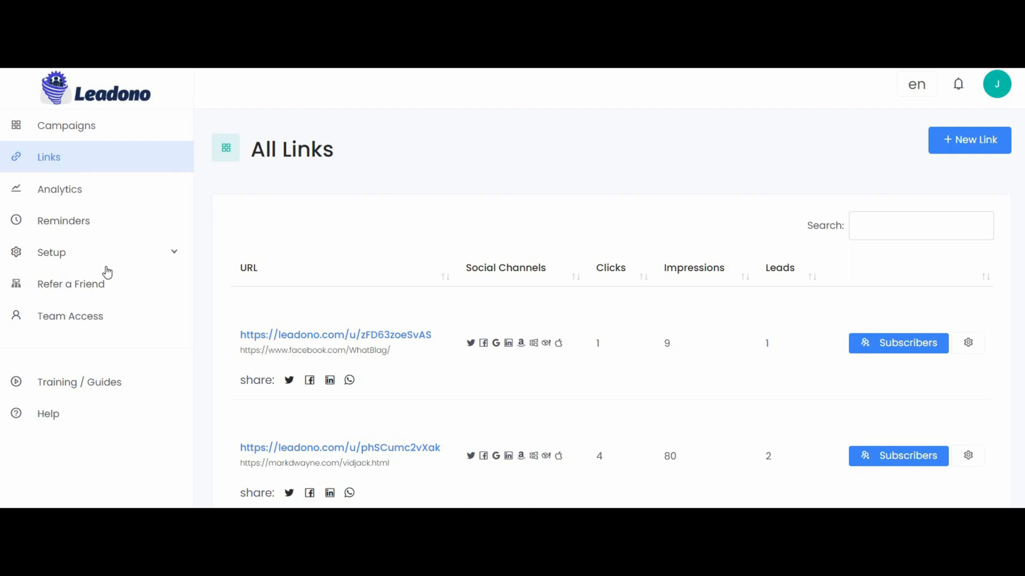
Step: Start a New Integration Setup and browse the Type list of email providers
{"action": "left_click", "coordinate": [67, 125]}
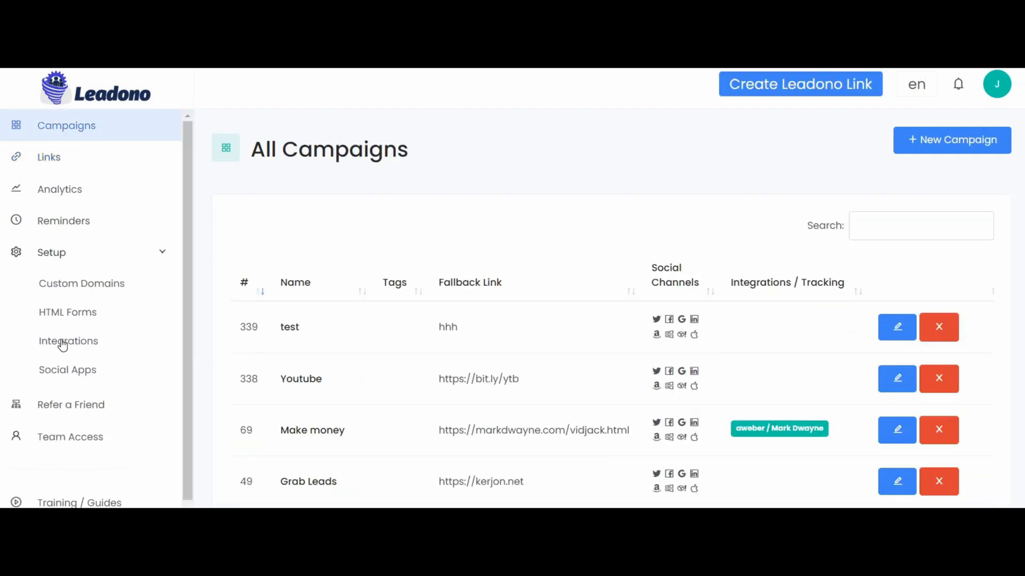
{"action": "left_click", "coordinate": [68, 340]}
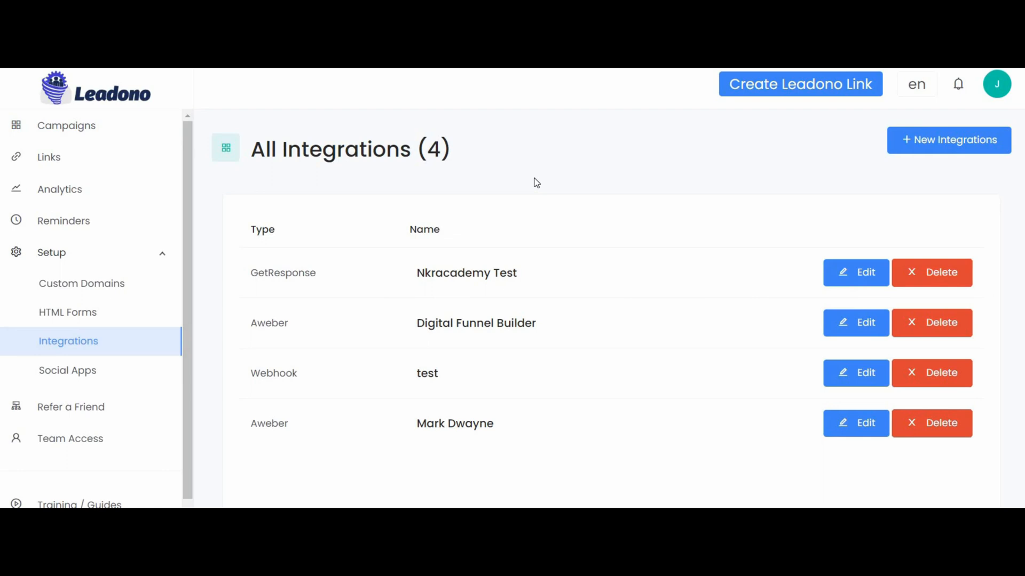
{"action": "mouse_move", "coordinate": [921, 142]}
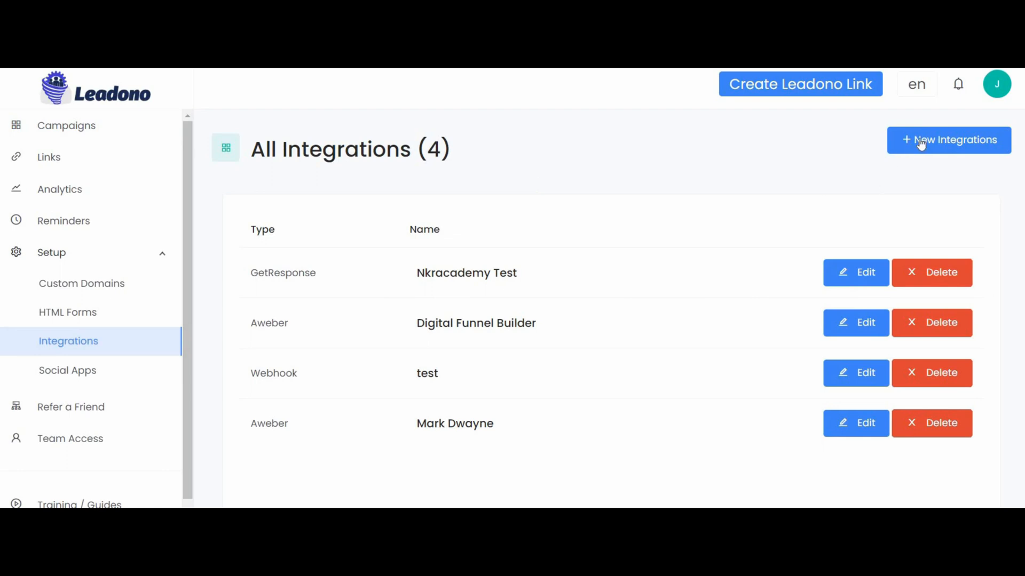
{"action": "left_click", "coordinate": [948, 140]}
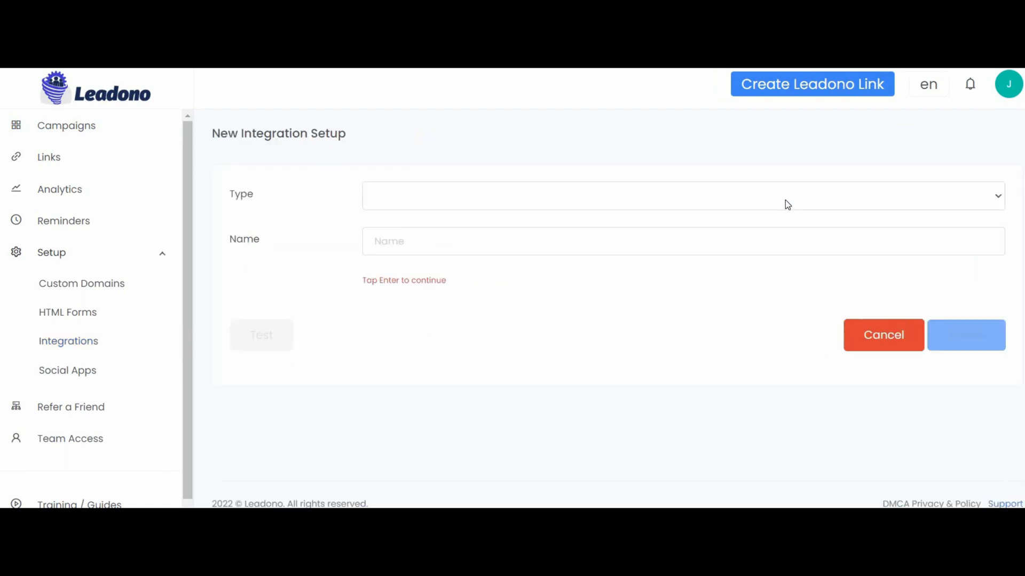
{"action": "left_click", "coordinate": [680, 195]}
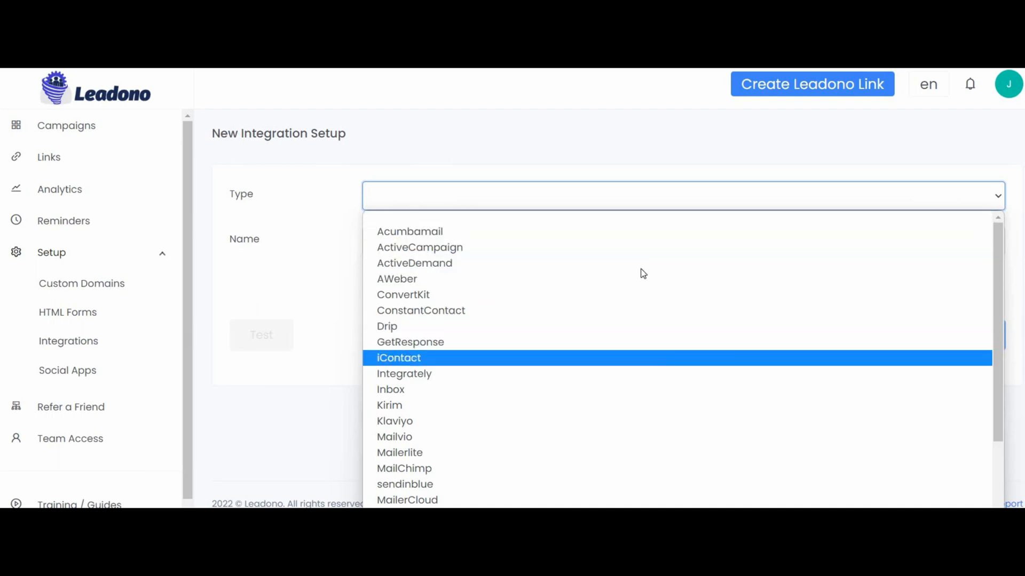
{"action": "mouse_move", "coordinate": [420, 247]}
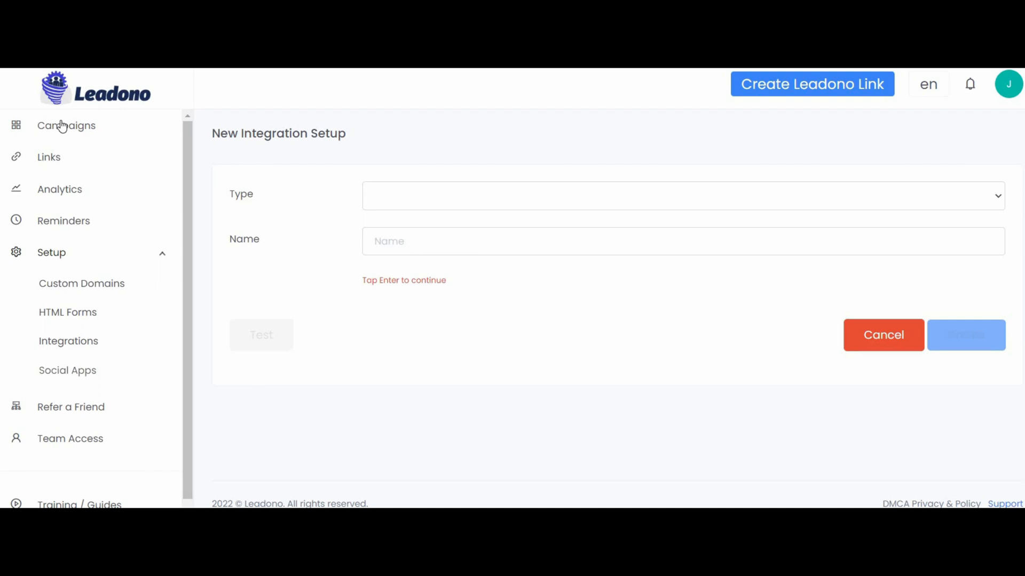
Step: Start a new campaign named 'Youtube' with a Youtube tag
{"action": "left_click", "coordinate": [65, 126]}
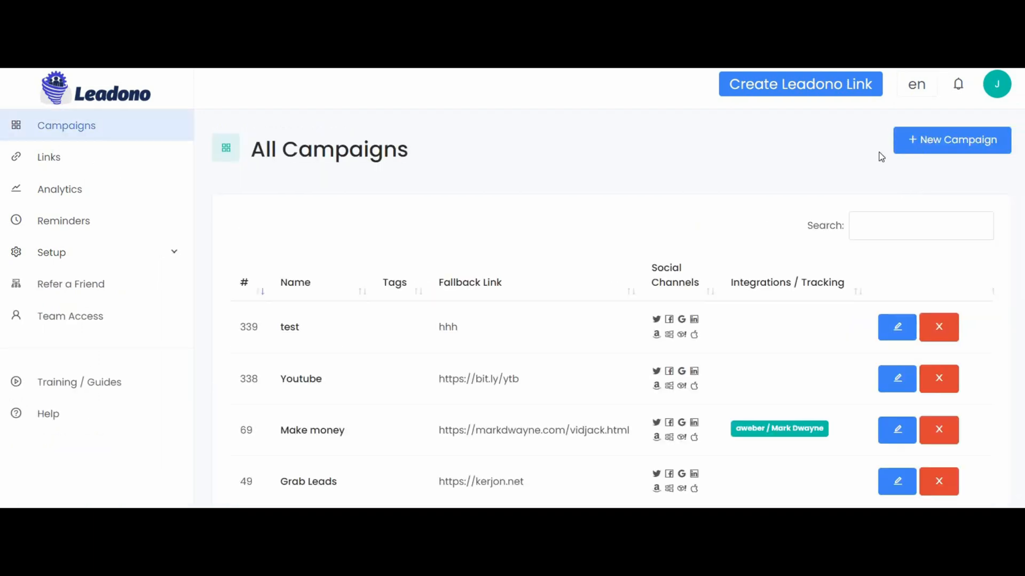
{"action": "left_click", "coordinate": [951, 139]}
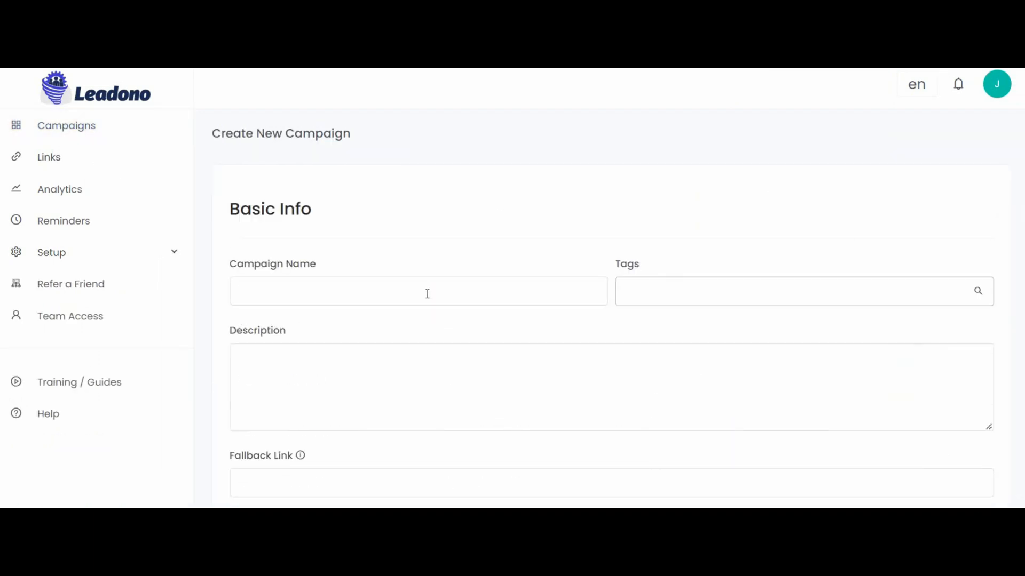
{"action": "left_click", "coordinate": [419, 292]}
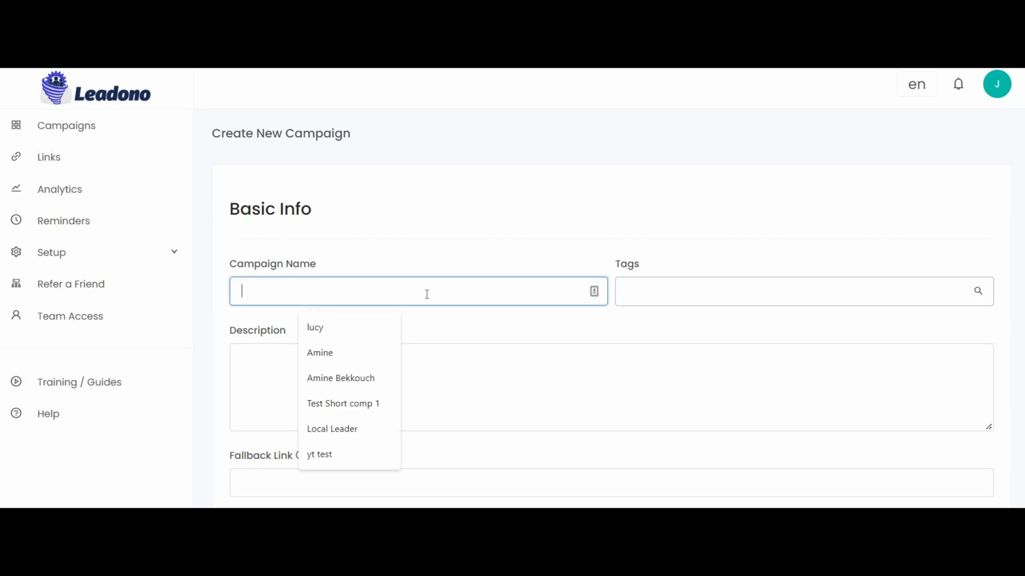
{"action": "type", "text": "yo"}
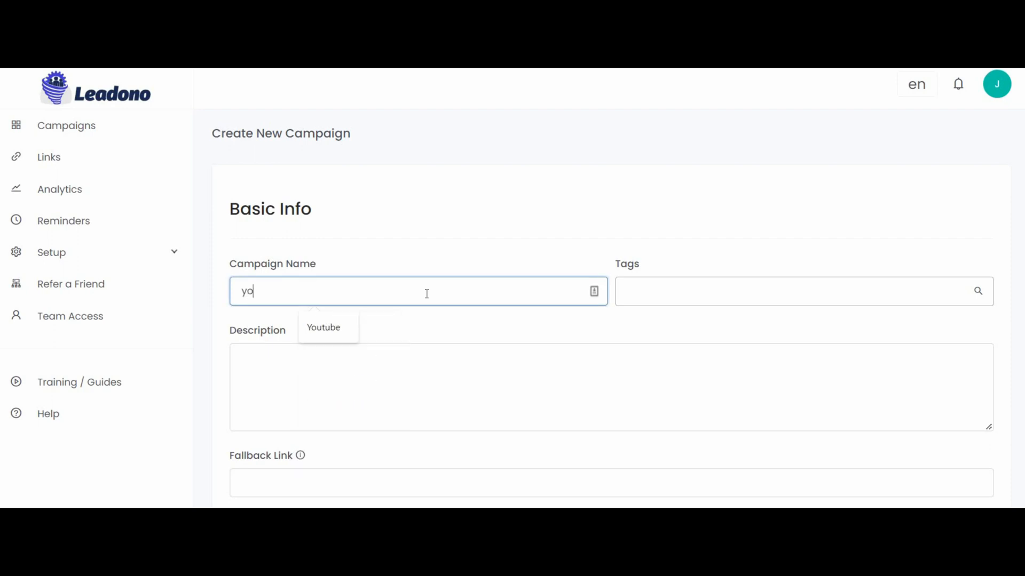
{"action": "left_click", "coordinate": [323, 328]}
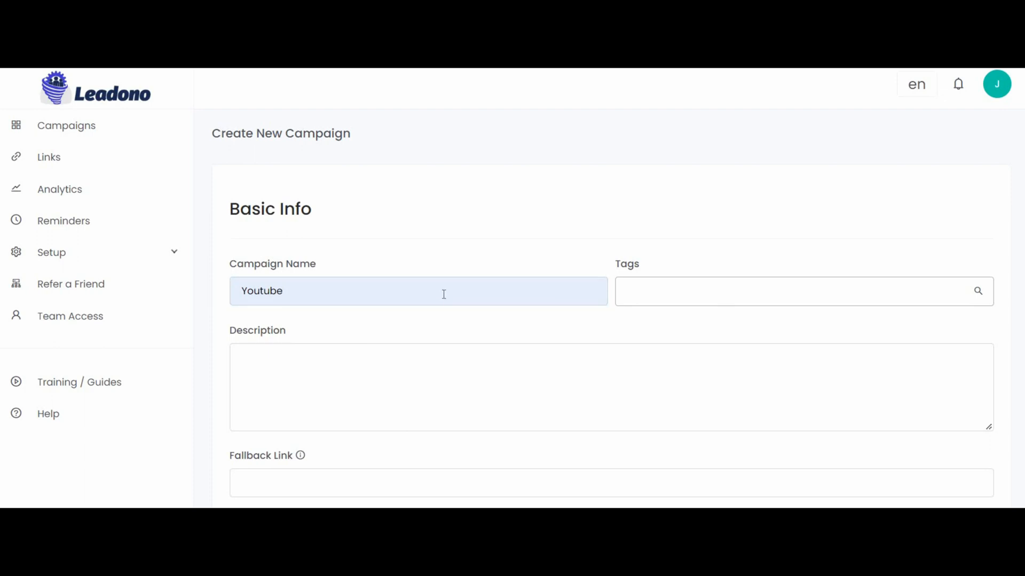
{"action": "type", "text": "Youtube"}
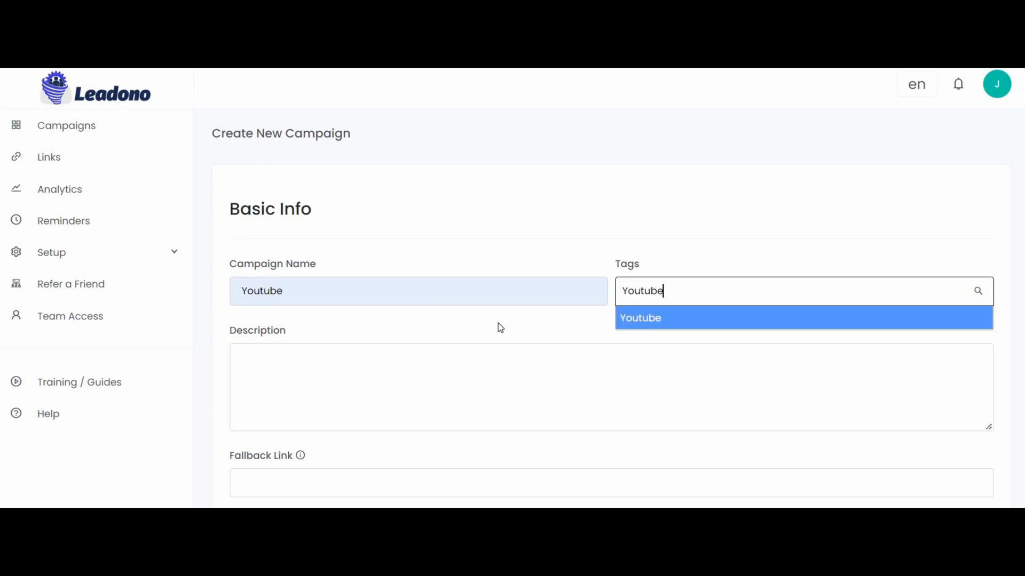
{"action": "scroll", "scroll_direction": "down", "scroll_amount": 3}
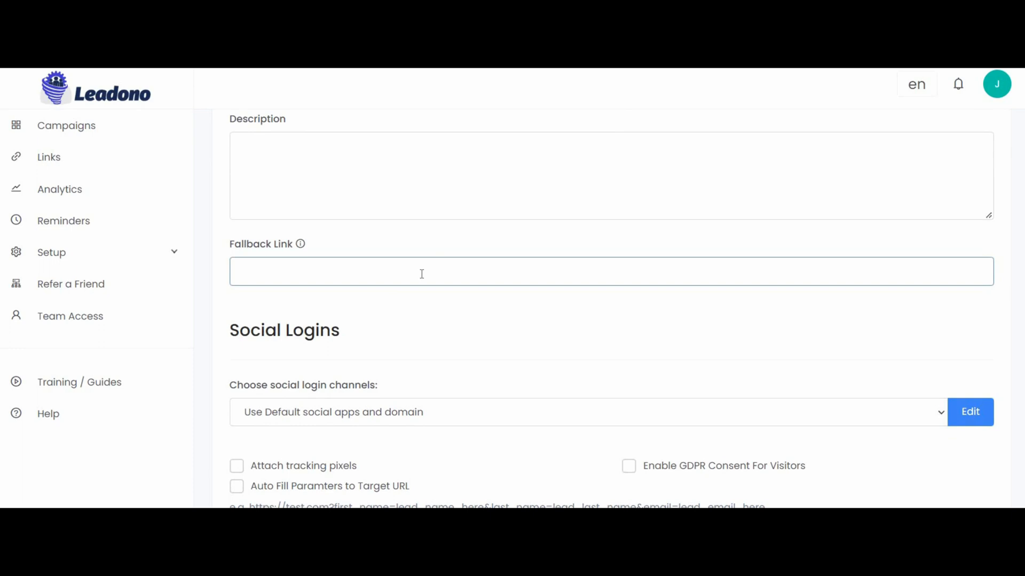
{"action": "type", "text": "https://bit.ly/ytb"}
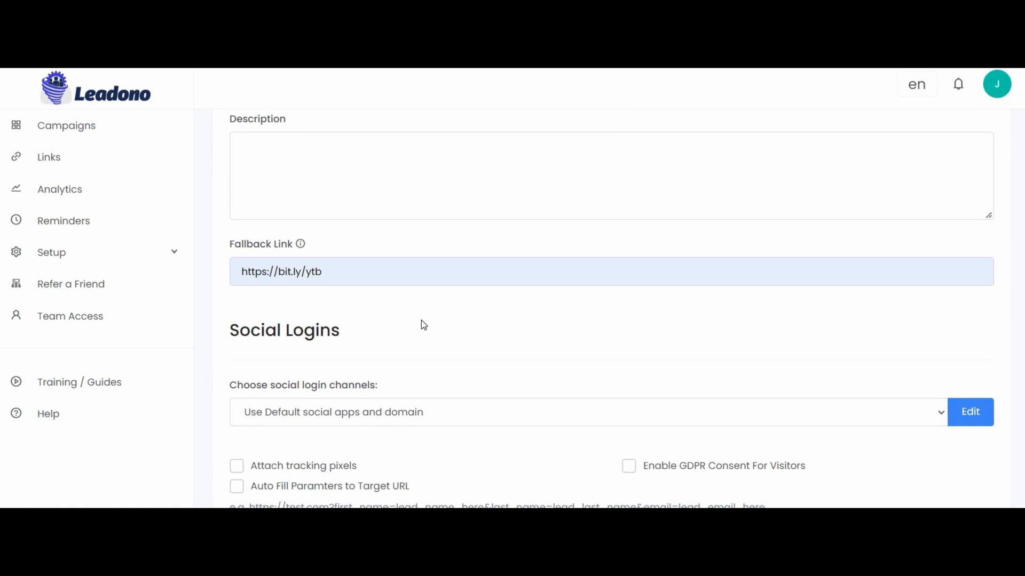
{"action": "mouse_move", "coordinate": [298, 245]}
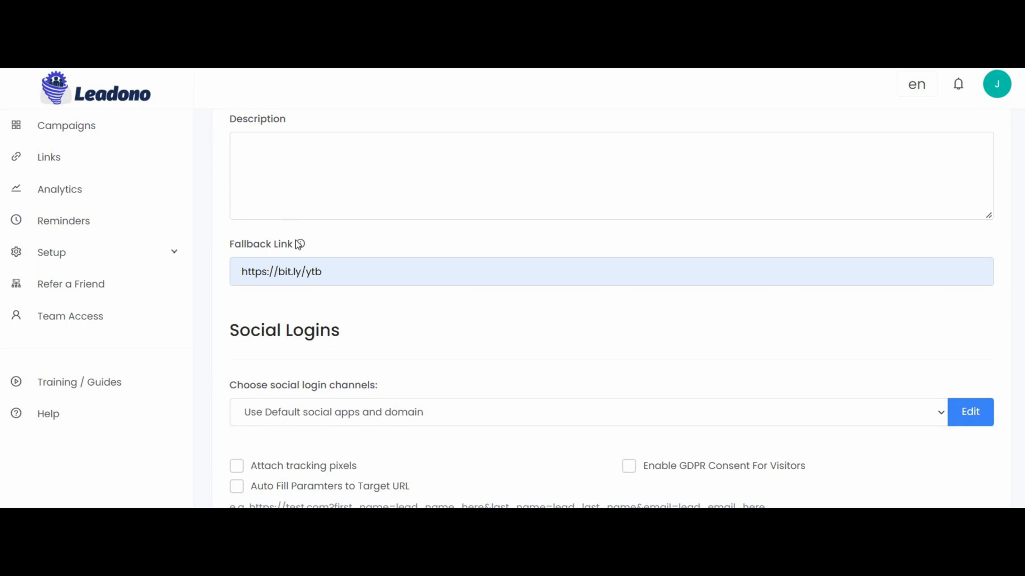
{"action": "mouse_move", "coordinate": [300, 244]}
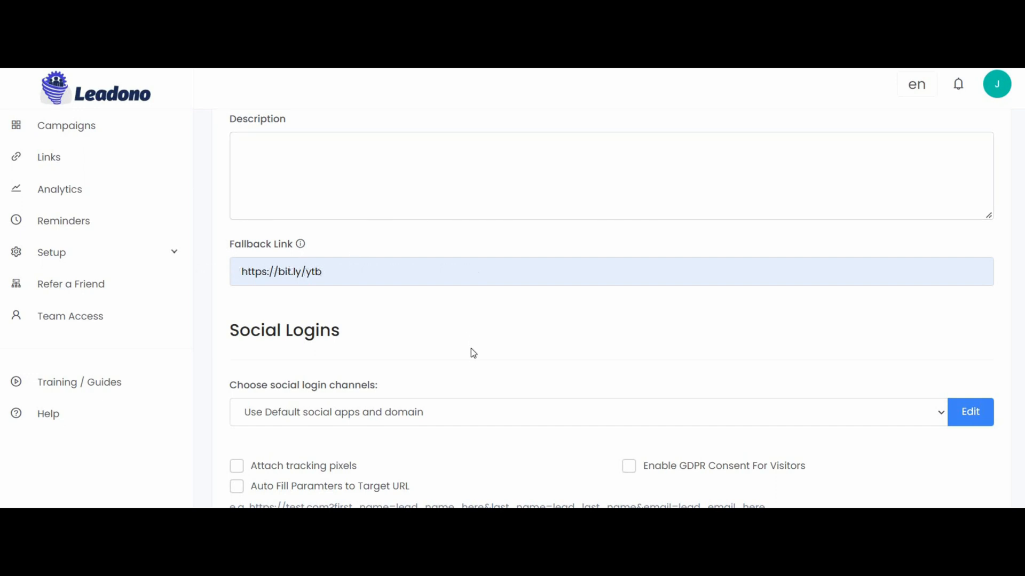
{"action": "scroll", "scroll_direction": "down", "scroll_amount": 3}
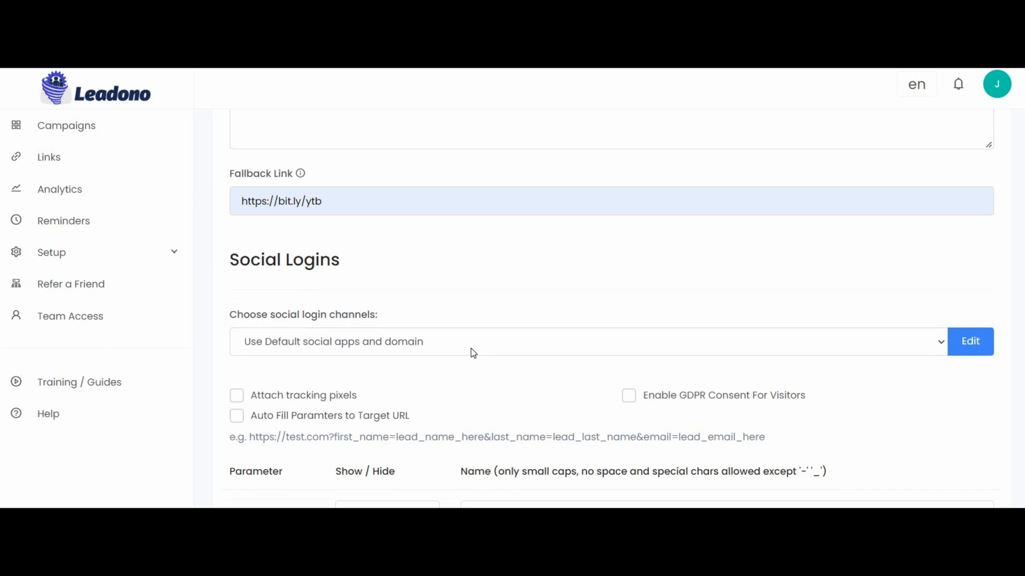
{"action": "left_click", "coordinate": [471, 342]}
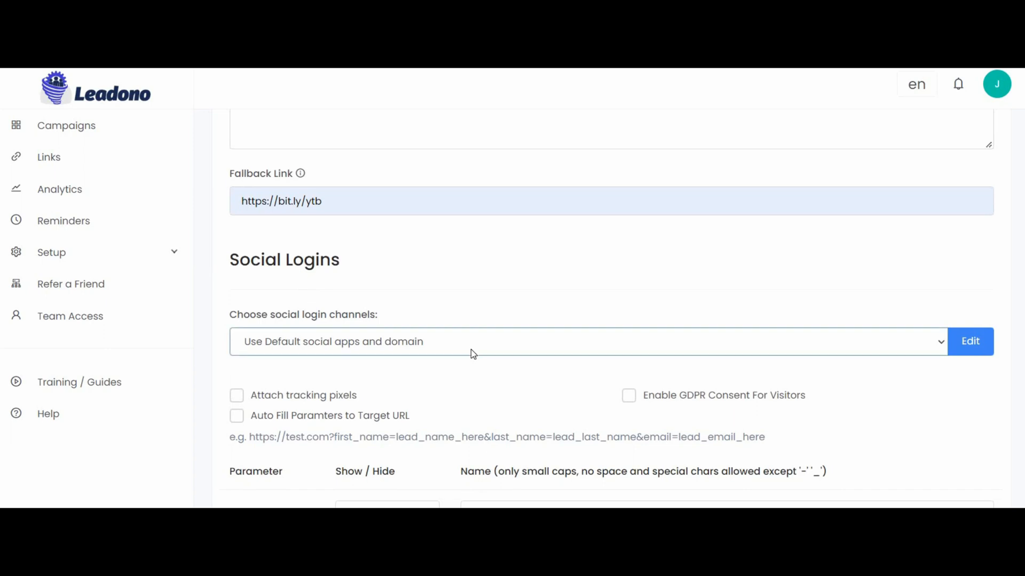
{"action": "mouse_move", "coordinate": [455, 356]}
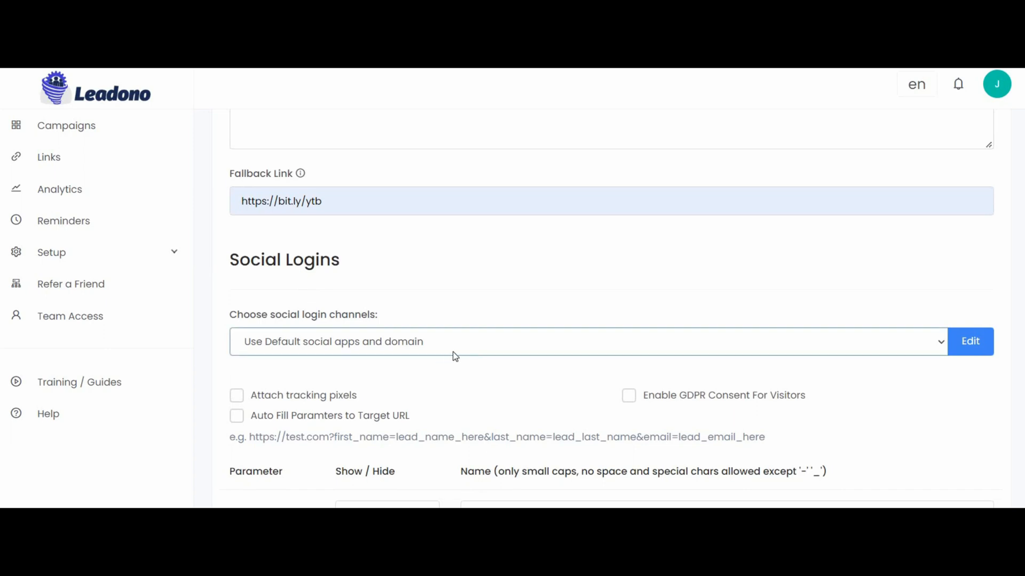
{"action": "scroll", "scroll_direction": "down", "scroll_amount": 3}
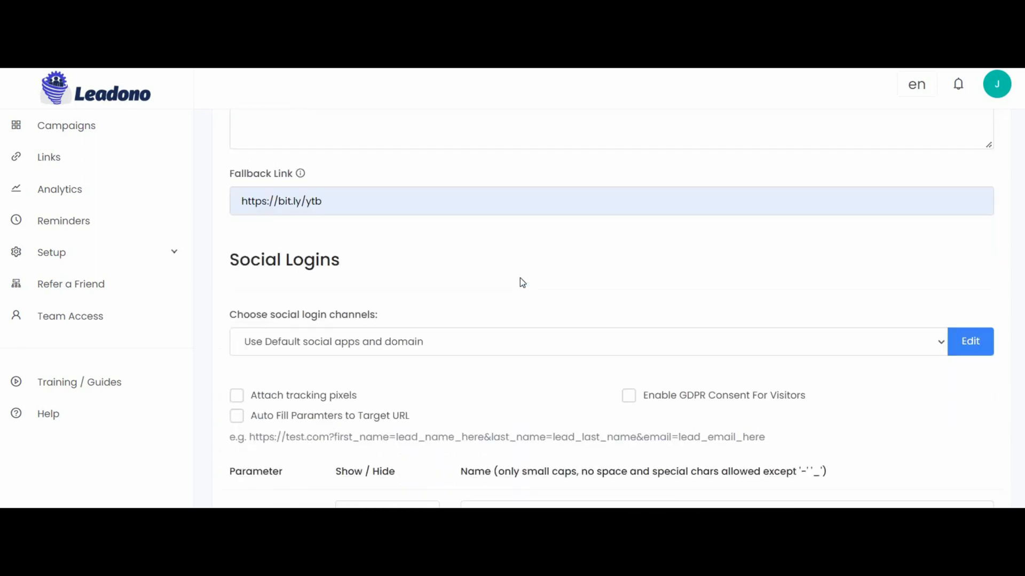
{"action": "scroll", "scroll_direction": "down", "scroll_amount": 3}
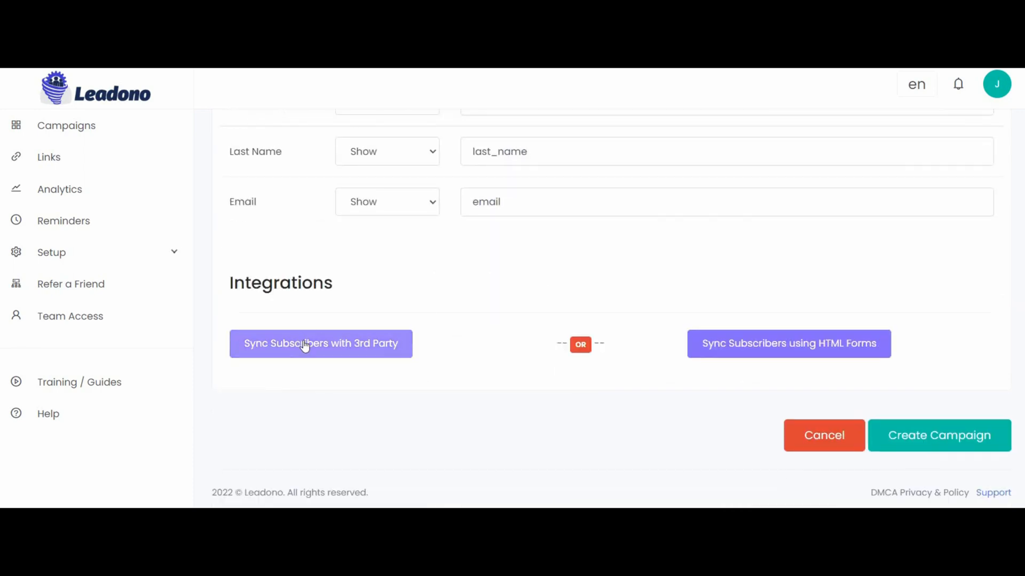
{"action": "mouse_move", "coordinate": [690, 330]}
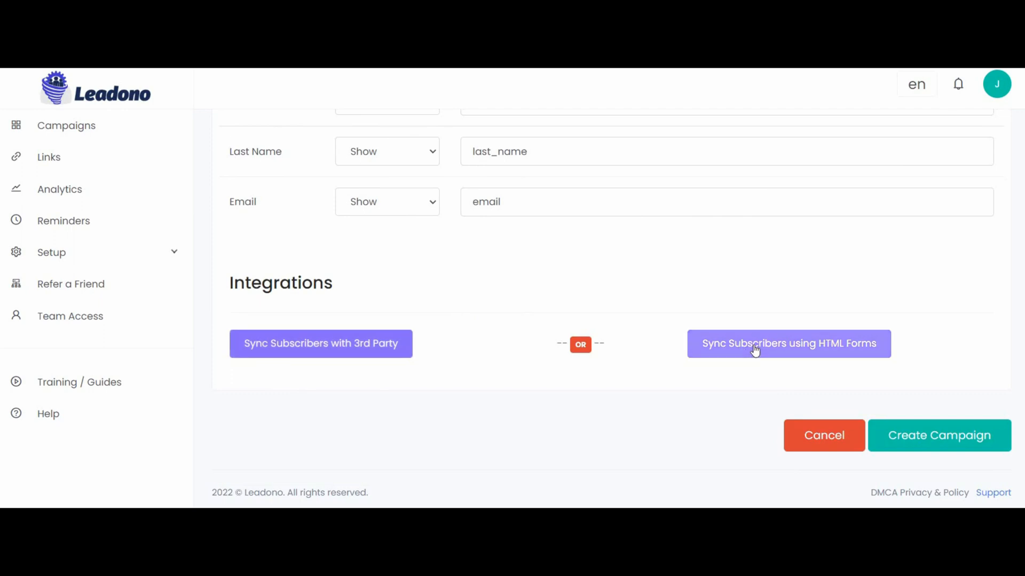
Step: Enable 'Sync Subscribers using HTML Forms' and create the Youtube campaign
{"action": "left_click", "coordinate": [787, 343]}
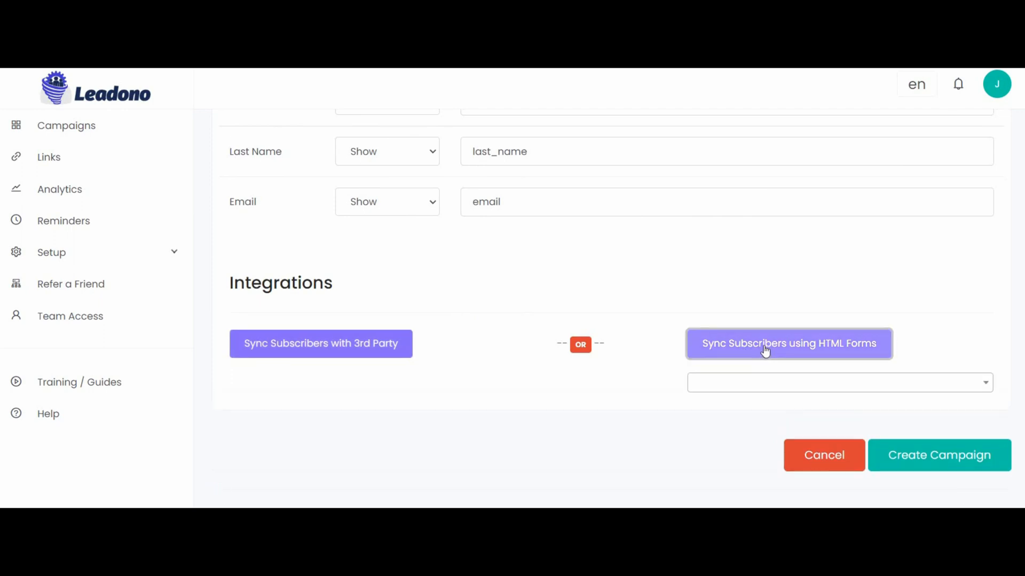
{"action": "mouse_move", "coordinate": [968, 464]}
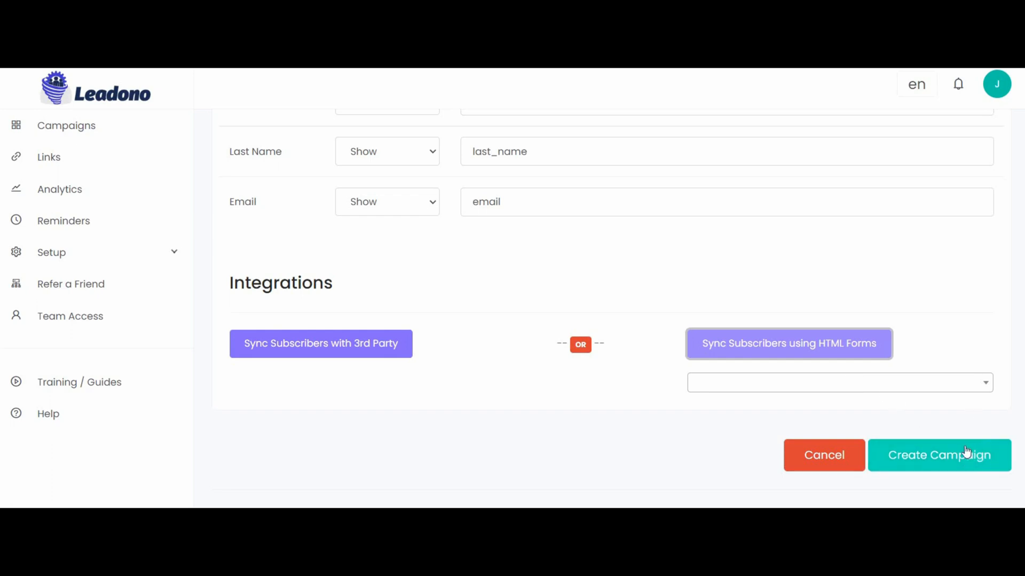
{"action": "left_click", "coordinate": [939, 455]}
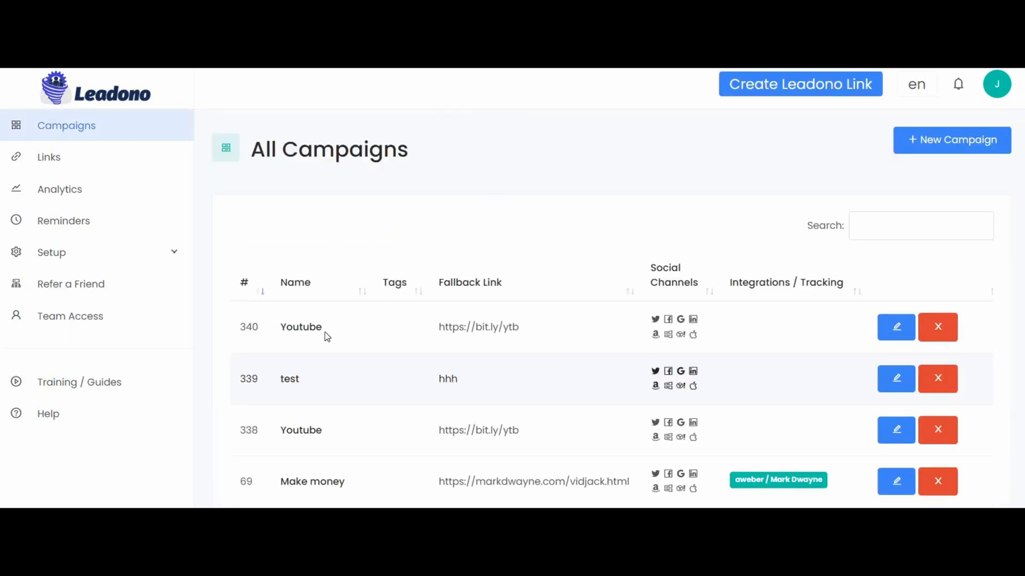
{"action": "mouse_move", "coordinate": [358, 339]}
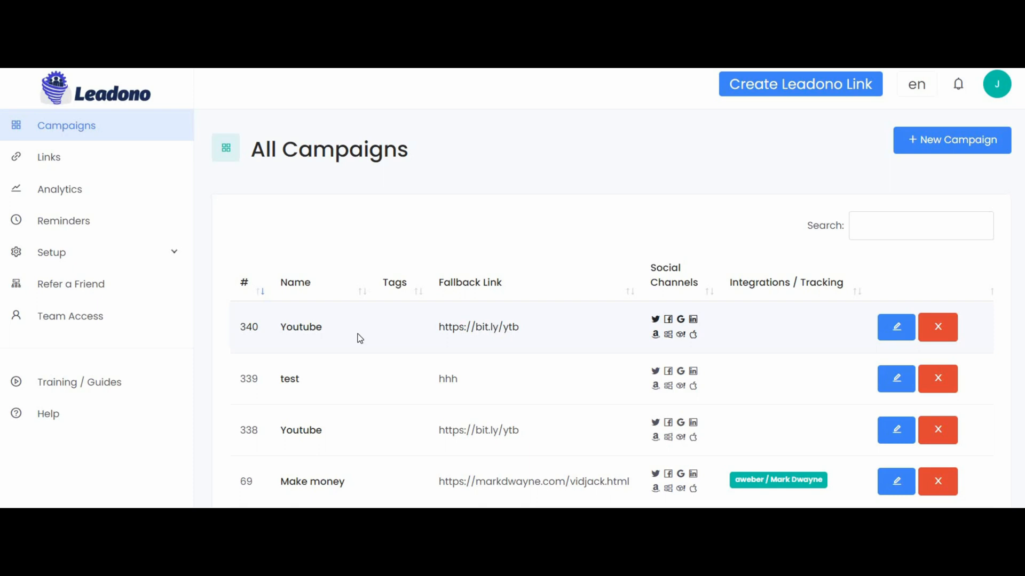
{"action": "mouse_move", "coordinate": [224, 226]}
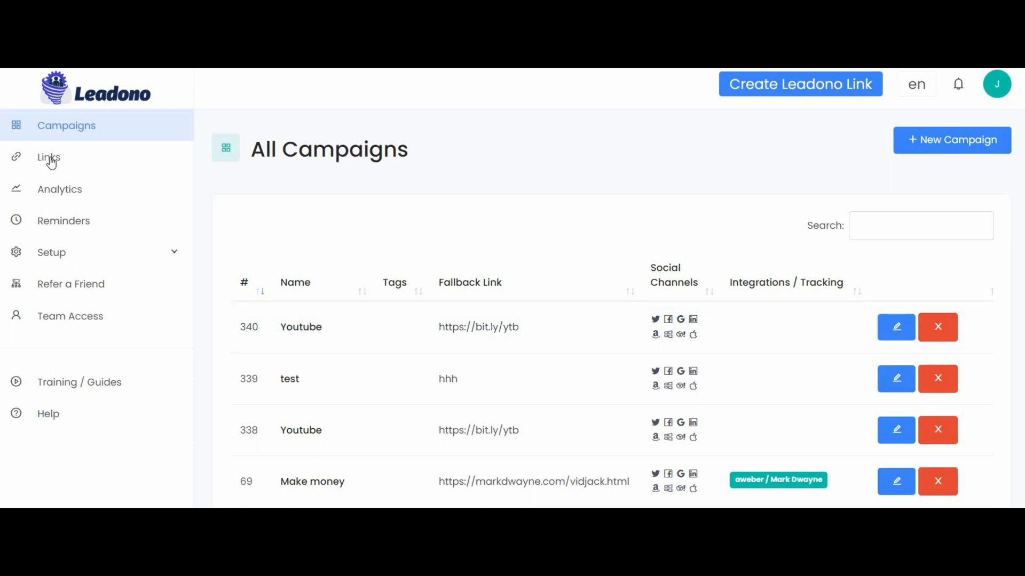
Step: Return to the All Links page from the sidebar
{"action": "left_click", "coordinate": [49, 157]}
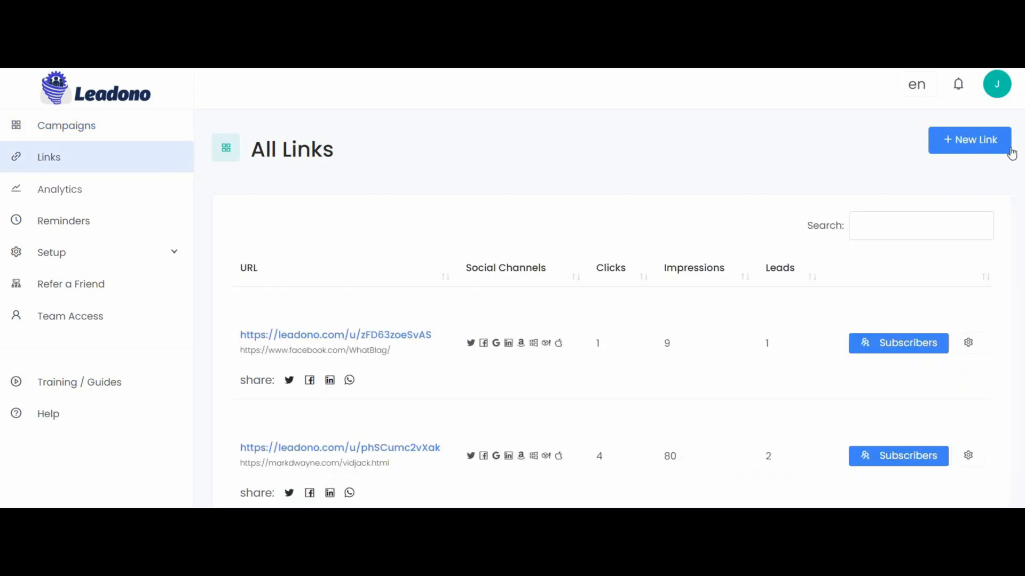
Step: Create a short link to the WhatBlag Facebook page assigned to the Youtube campaign
{"action": "left_click", "coordinate": [971, 140]}
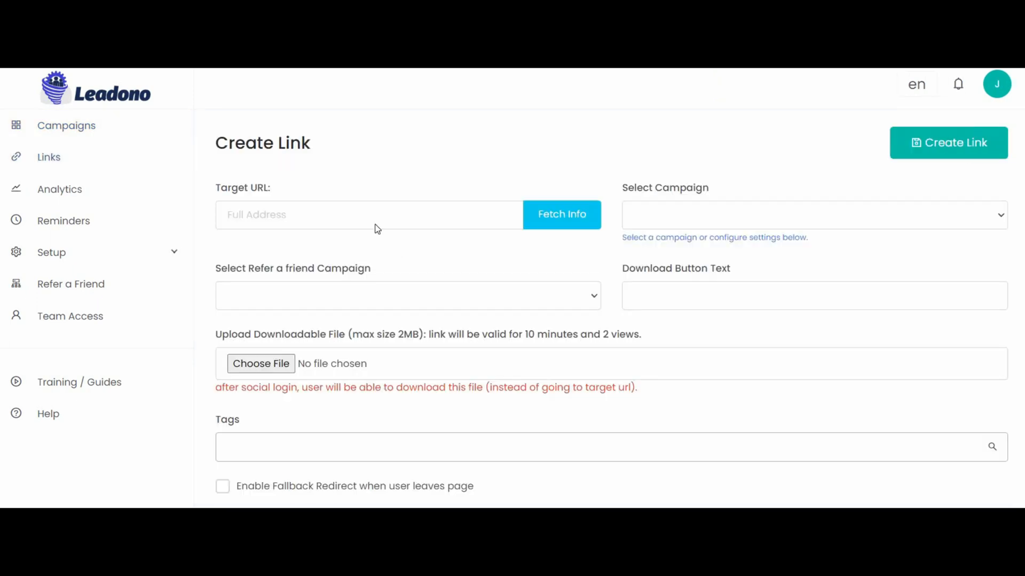
{"action": "left_click", "coordinate": [368, 215]}
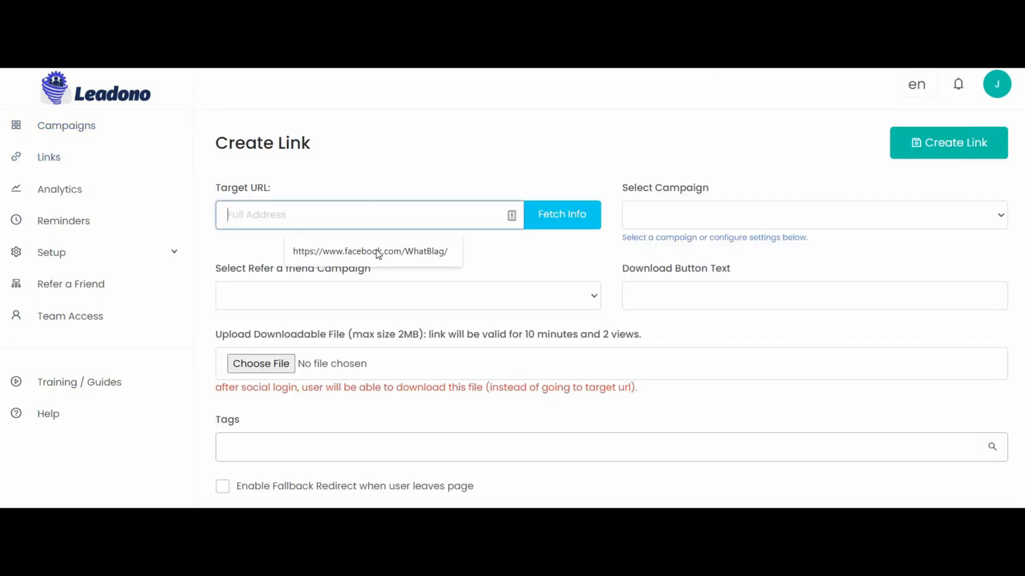
{"action": "left_click", "coordinate": [370, 251]}
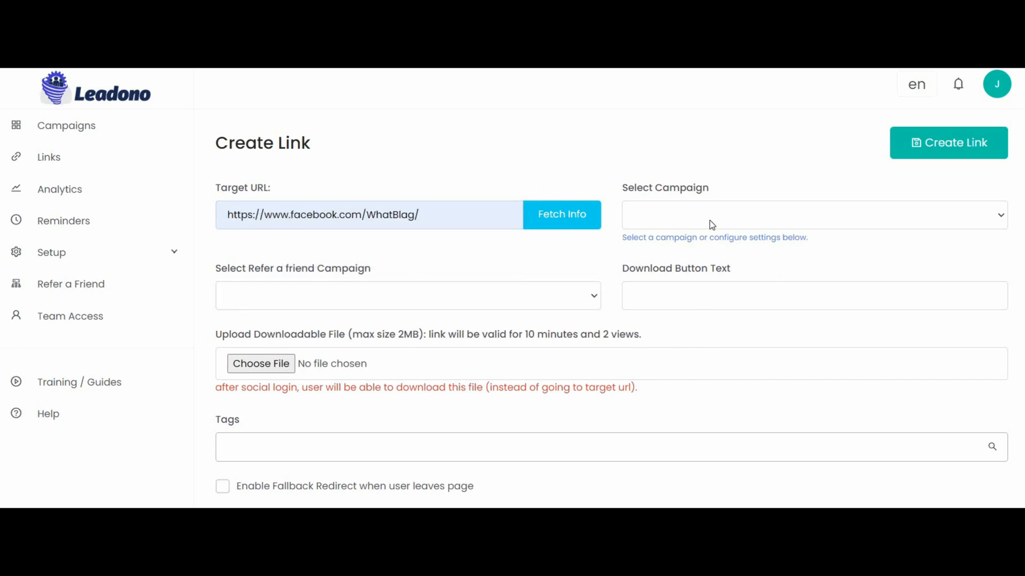
{"action": "left_click", "coordinate": [814, 214]}
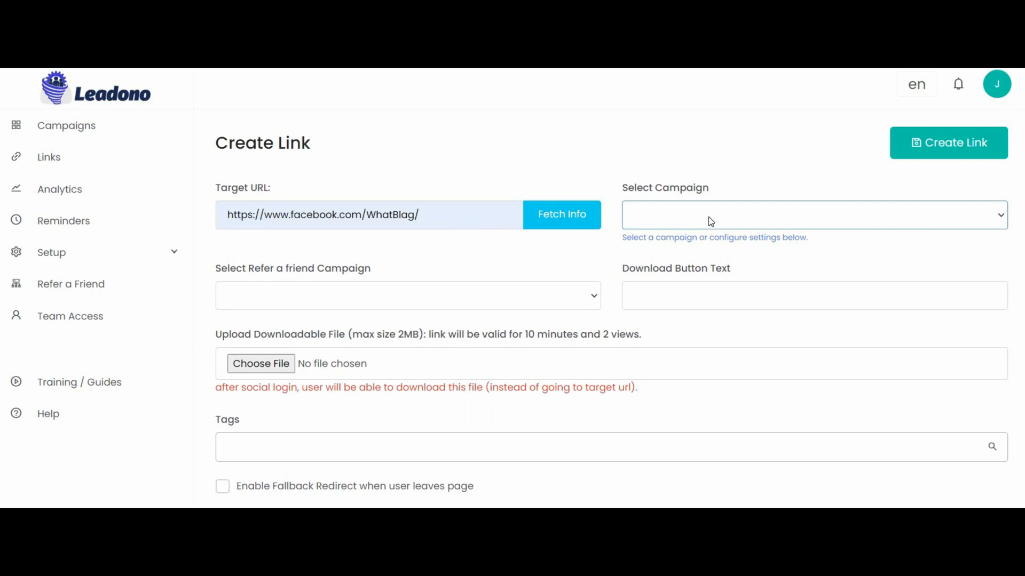
{"action": "left_click", "coordinate": [813, 214]}
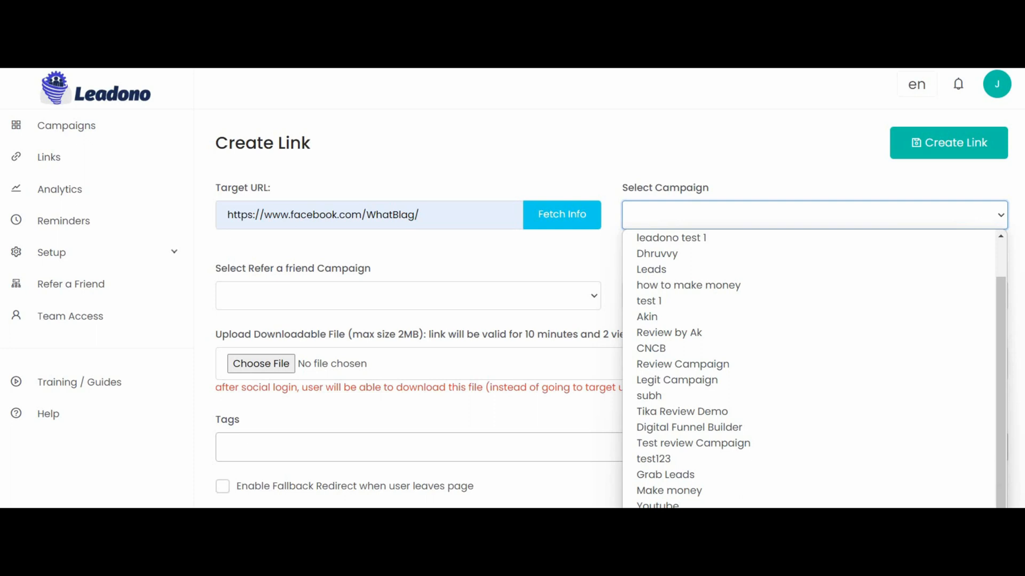
{"action": "left_click", "coordinate": [657, 505]}
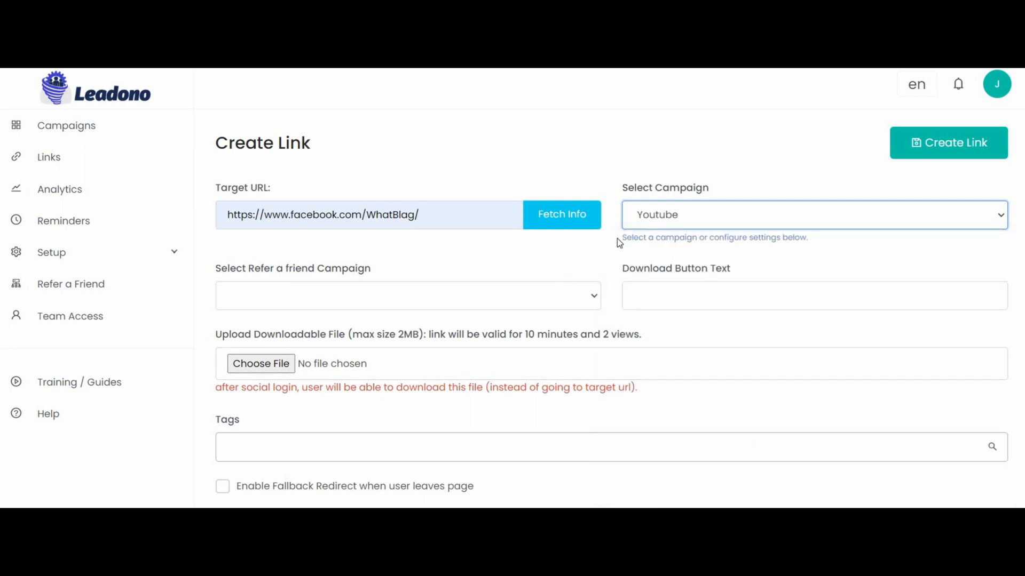
{"action": "mouse_move", "coordinate": [595, 260]}
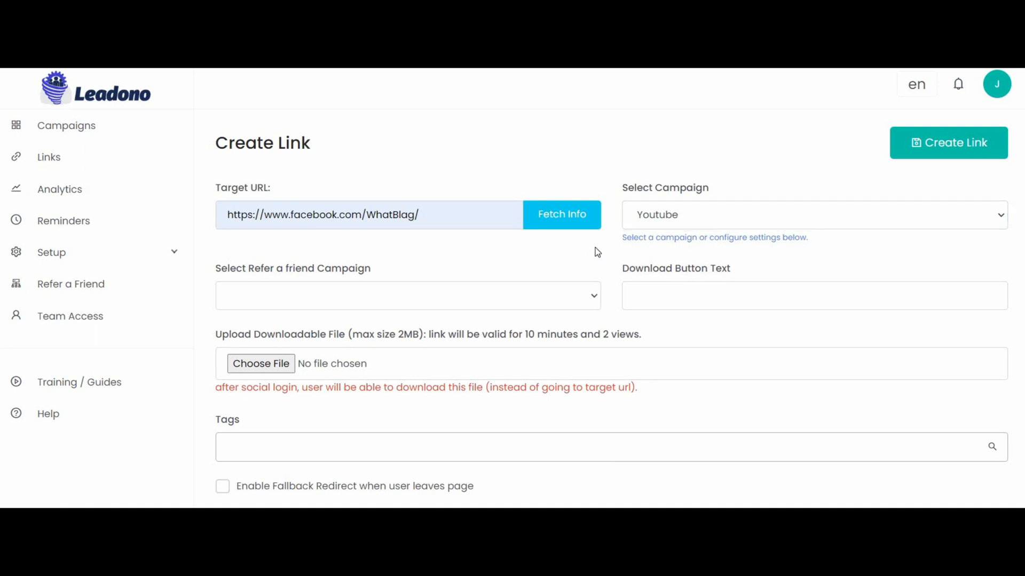
{"action": "scroll", "scroll_direction": "down", "scroll_amount": 3}
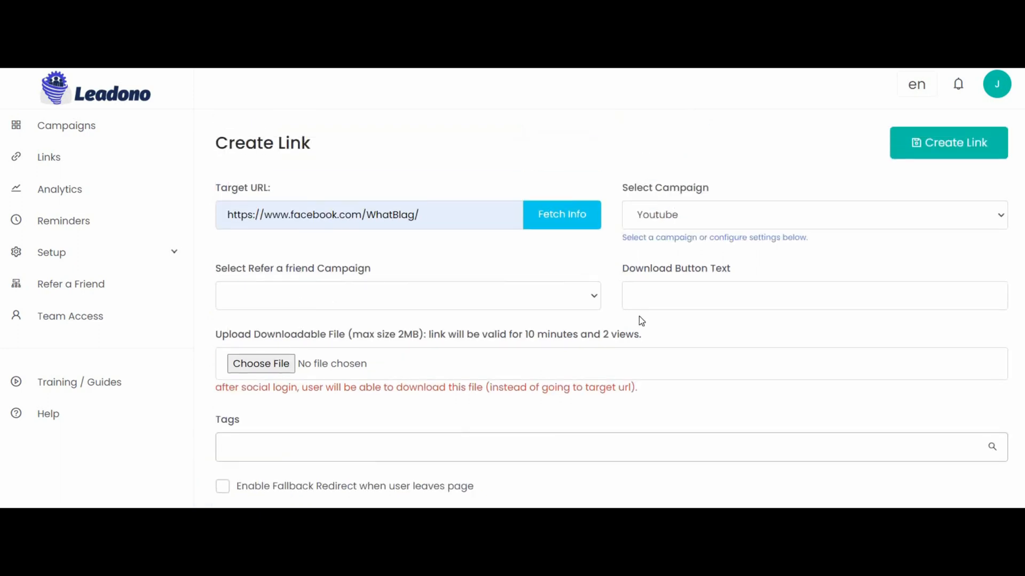
{"action": "scroll", "scroll_direction": "down", "scroll_amount": 3}
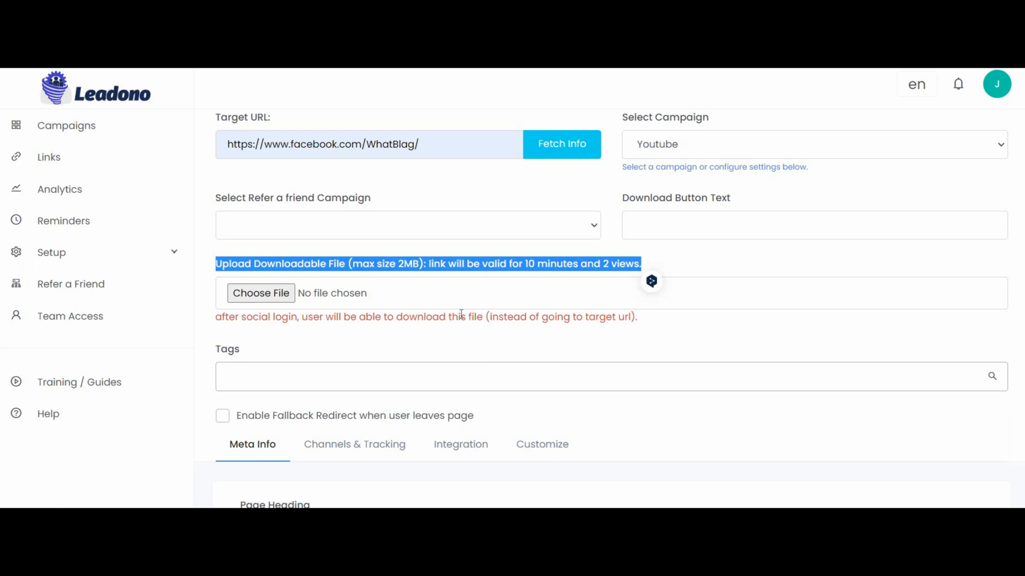
{"action": "mouse_move", "coordinate": [471, 321]}
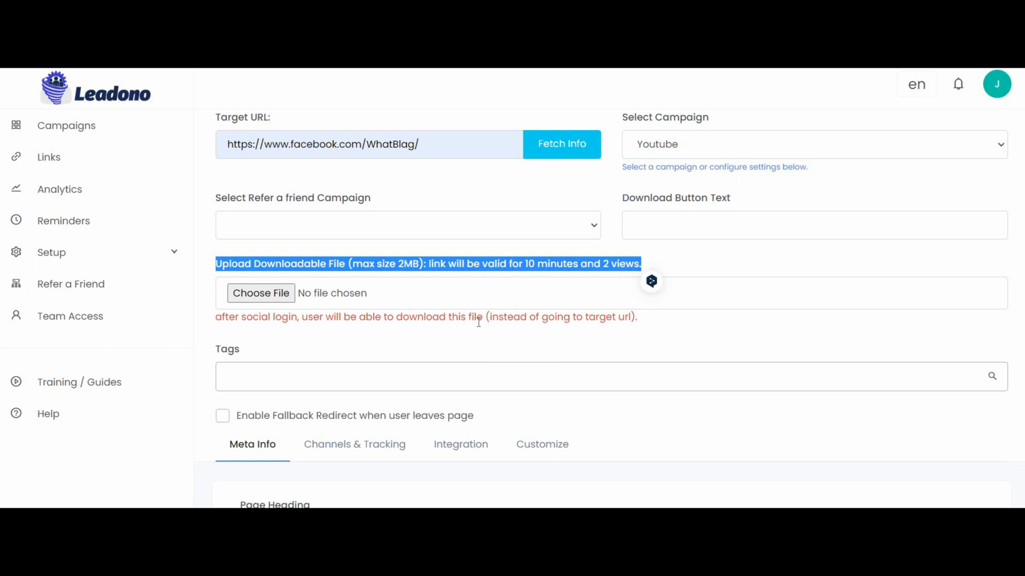
{"action": "scroll", "scroll_direction": "down", "scroll_amount": 3}
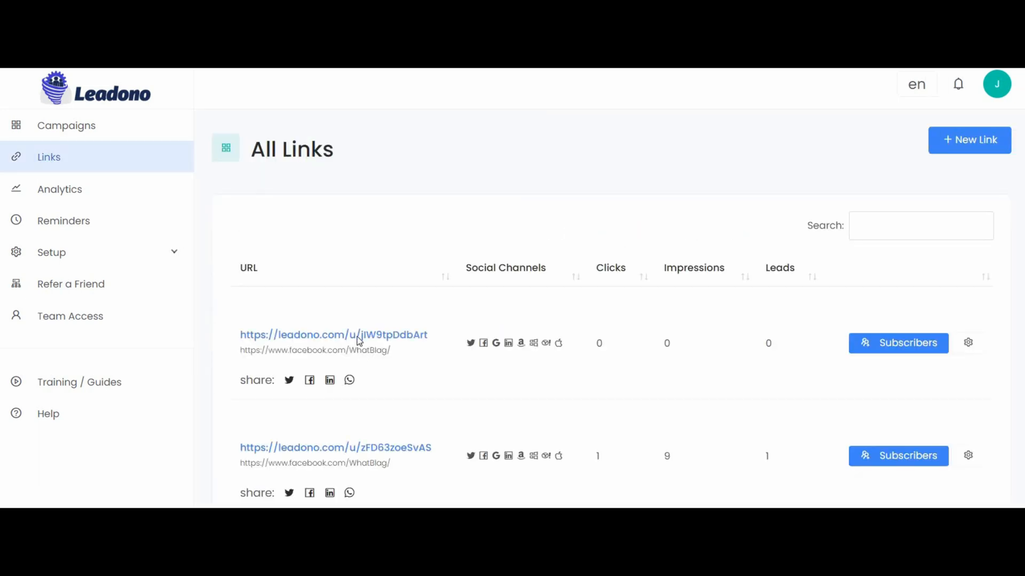
{"action": "right_click", "coordinate": [333, 334]}
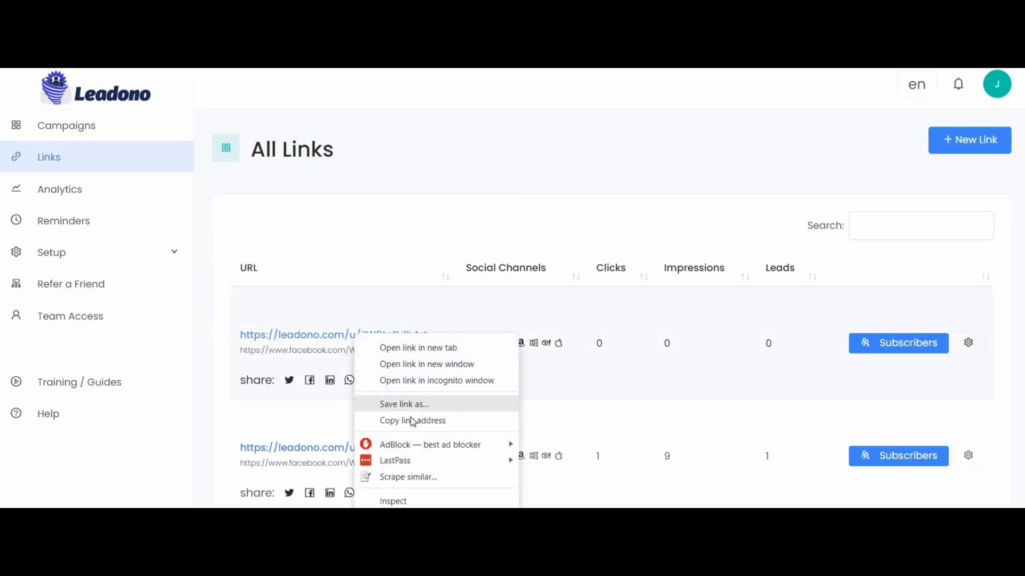
{"action": "left_click", "coordinate": [425, 314]}
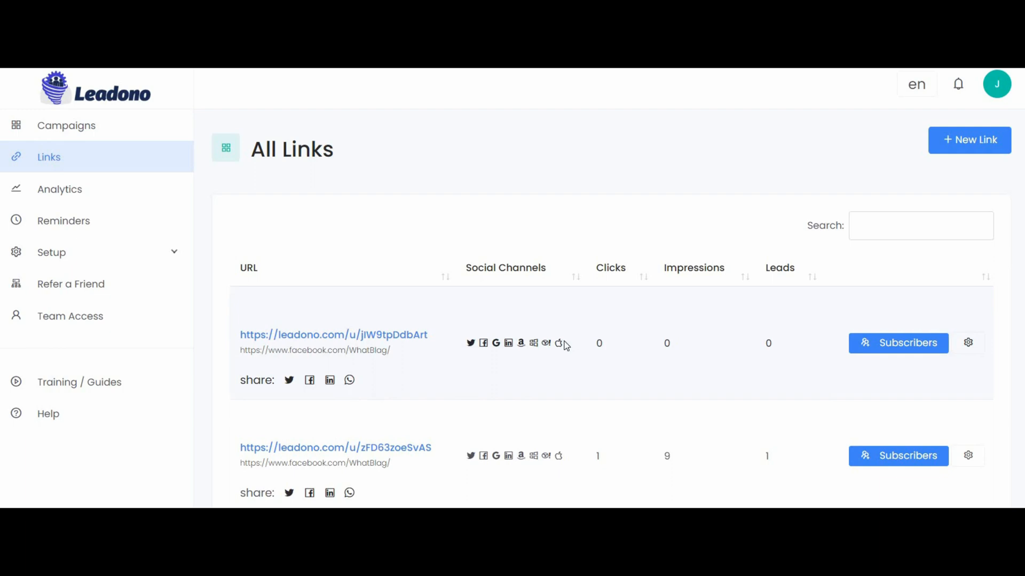
{"action": "mouse_move", "coordinate": [467, 332]}
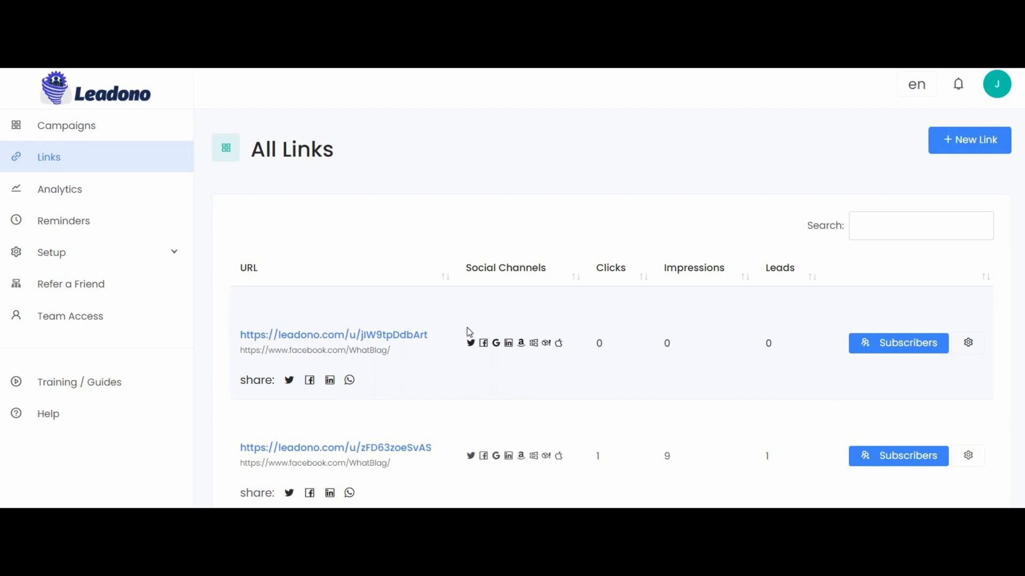
{"action": "mouse_move", "coordinate": [470, 339]}
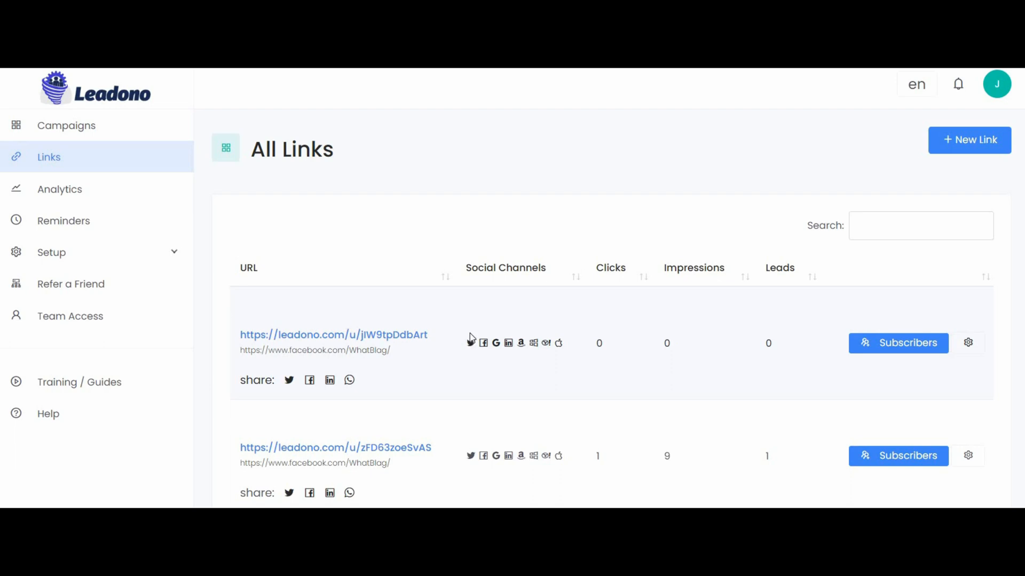
{"action": "mouse_move", "coordinate": [519, 336]}
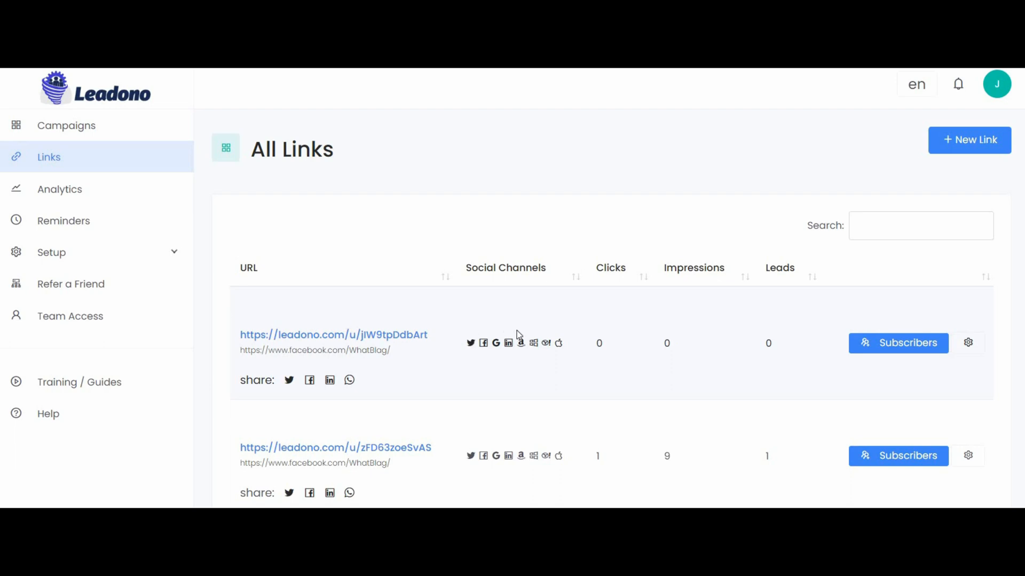
{"action": "mouse_move", "coordinate": [582, 334]}
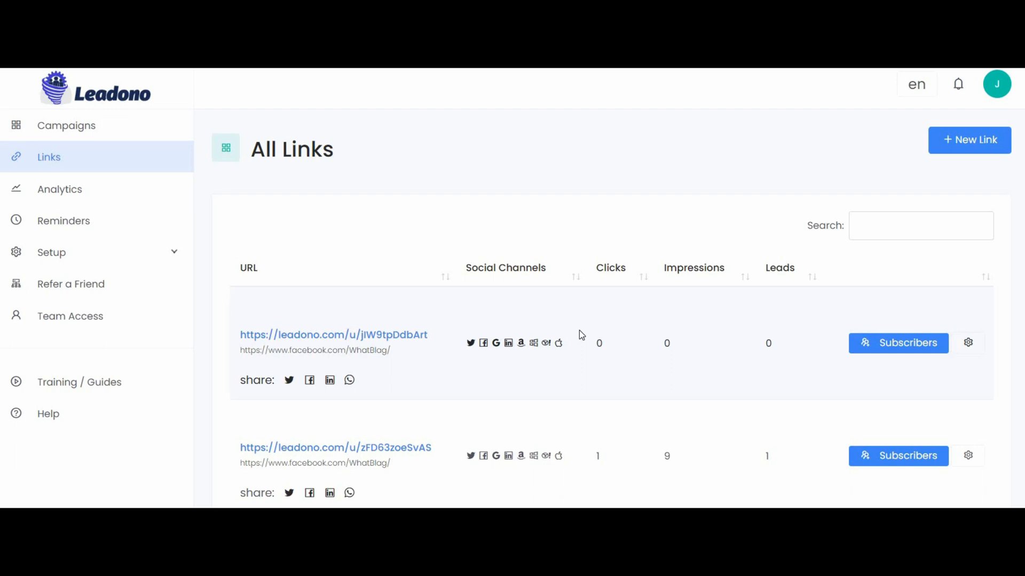
{"action": "mouse_move", "coordinate": [582, 335]}
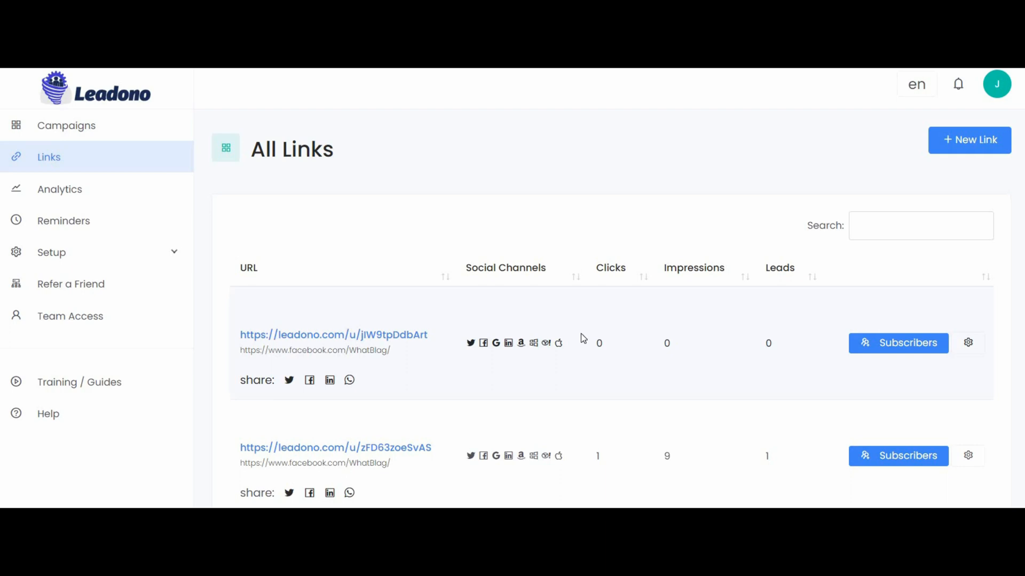
{"action": "mouse_move", "coordinate": [586, 339]}
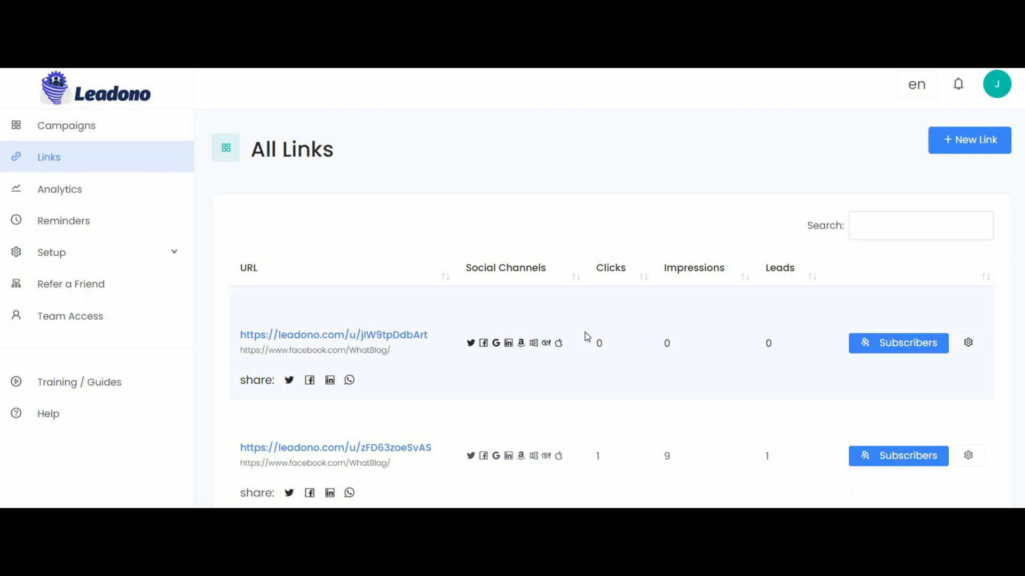
{"action": "mouse_move", "coordinate": [573, 348]}
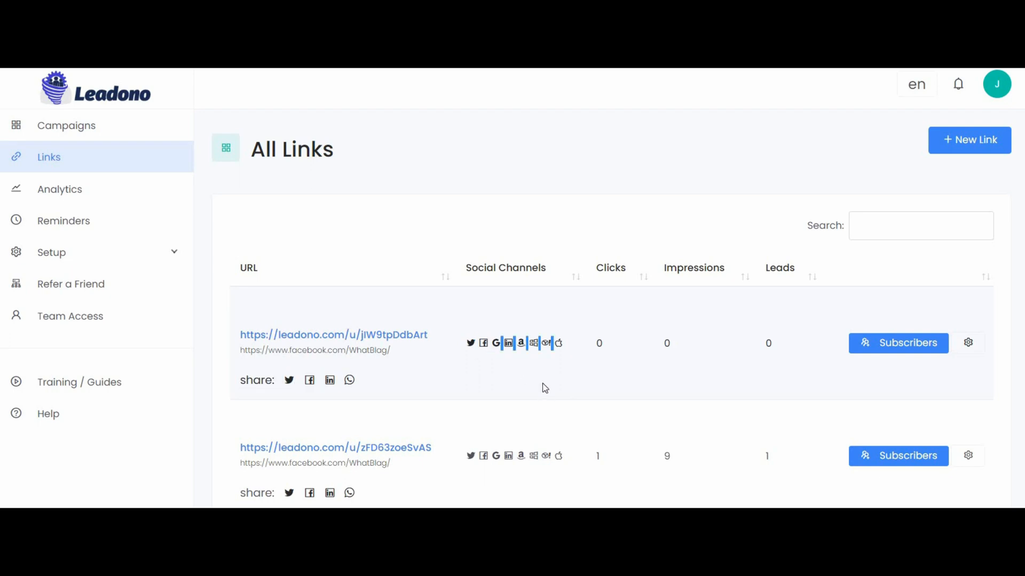
{"action": "mouse_move", "coordinate": [531, 359]}
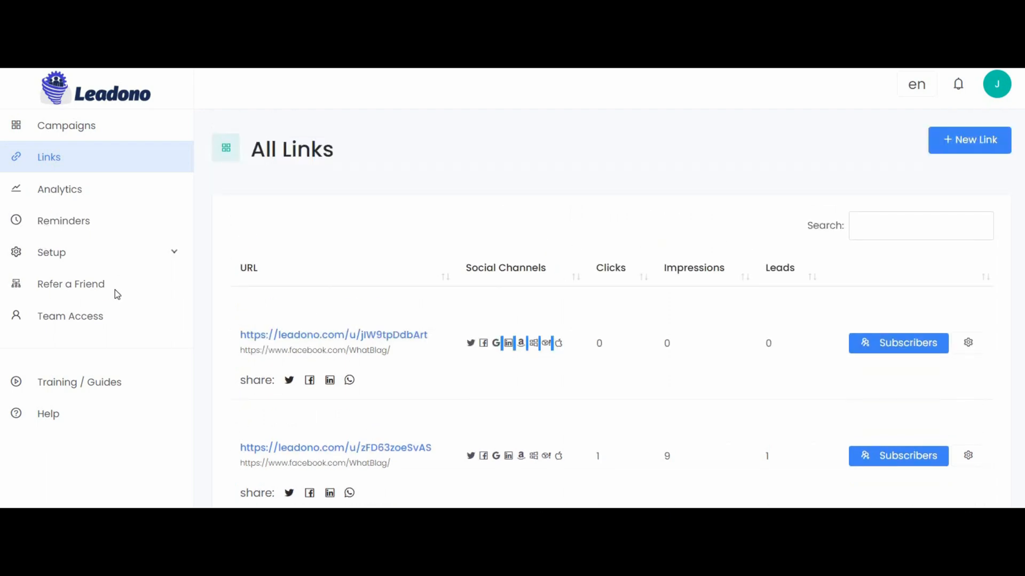
Step: Create a new Refer a Friend campaign named 'Youtube test'
{"action": "left_click", "coordinate": [70, 284]}
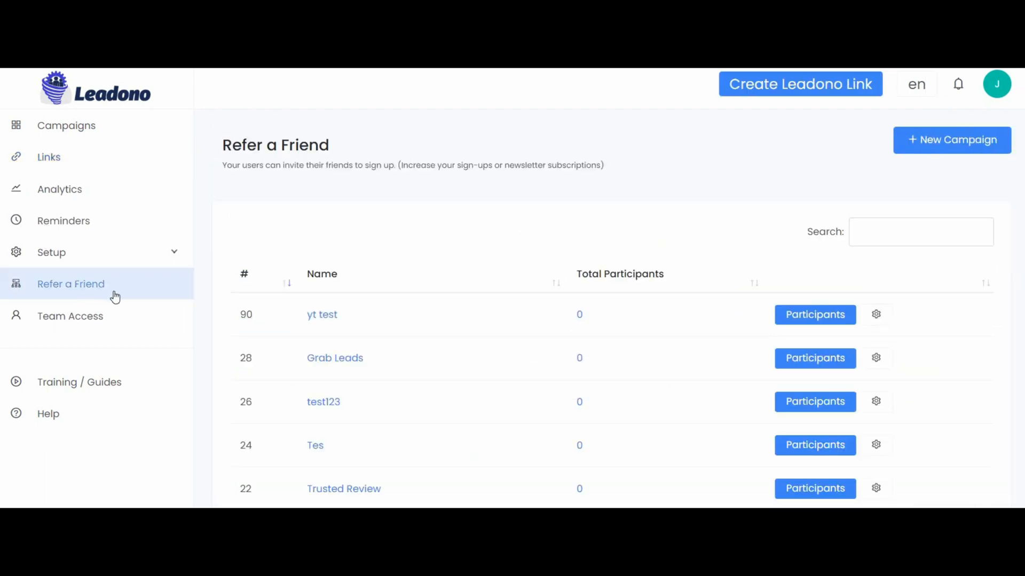
{"action": "mouse_move", "coordinate": [533, 267]}
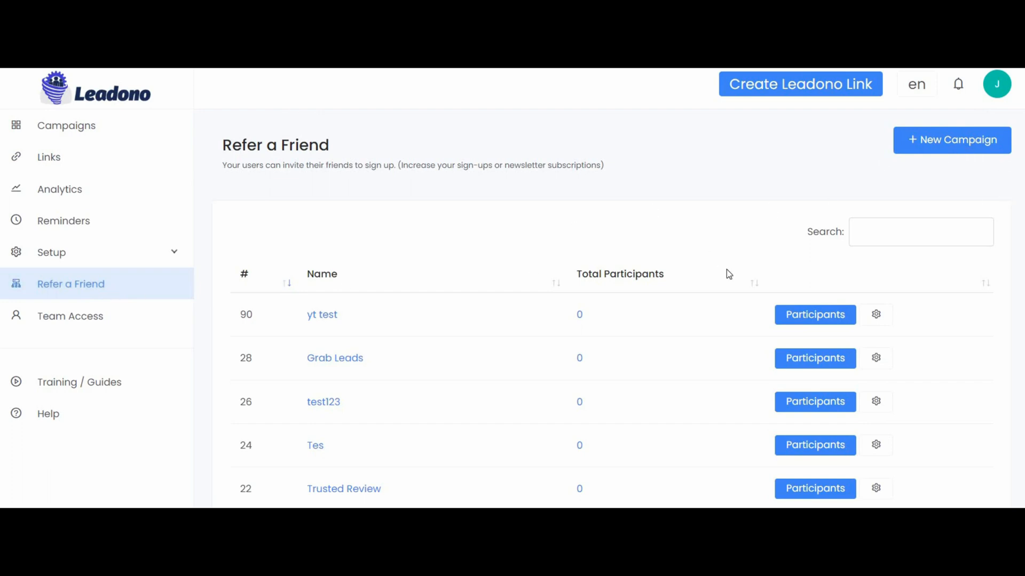
{"action": "left_click", "coordinate": [951, 139]}
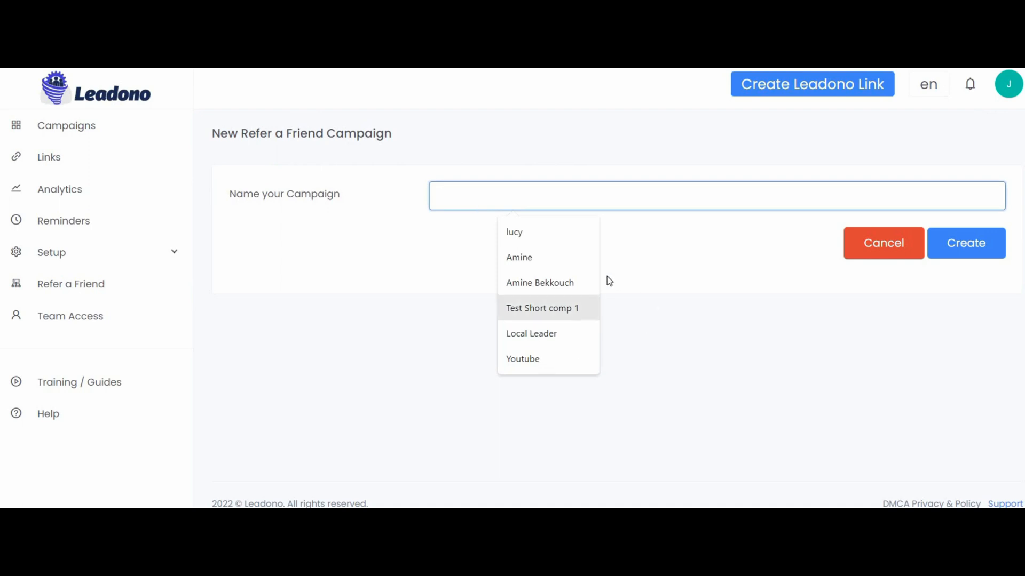
{"action": "type", "text": "Youtube t"}
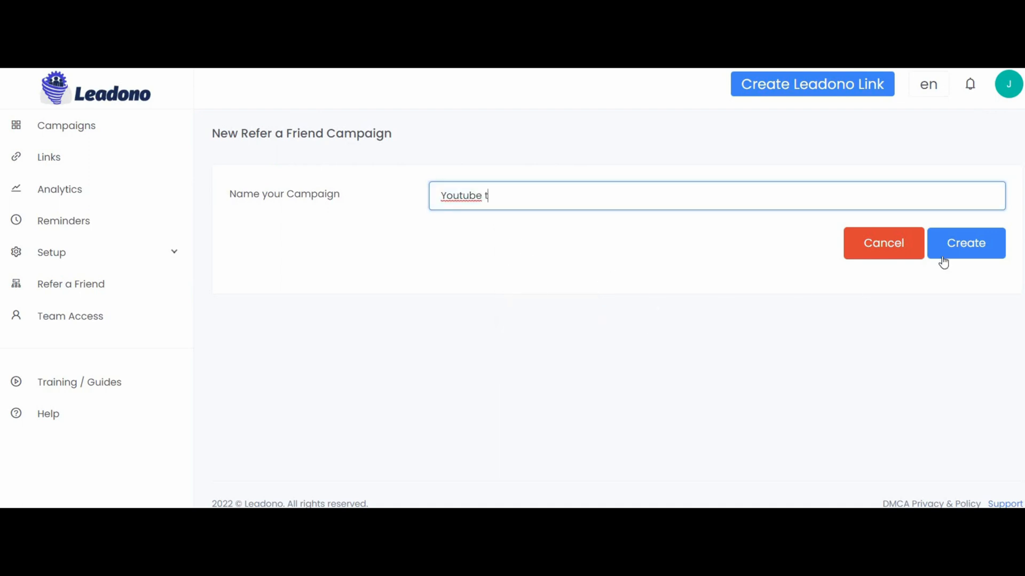
{"action": "type", "text": "est"}
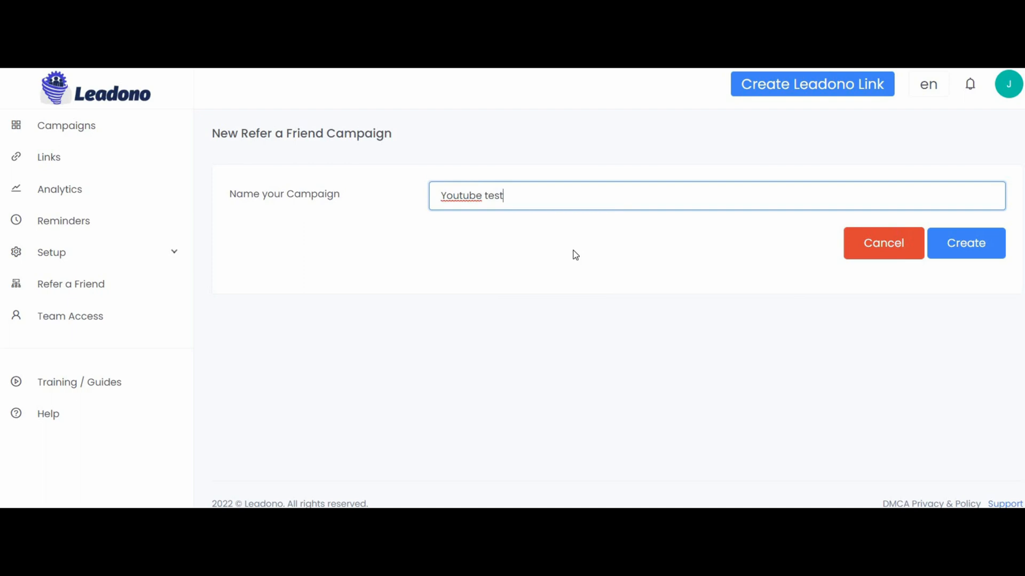
{"action": "left_click", "coordinate": [965, 243]}
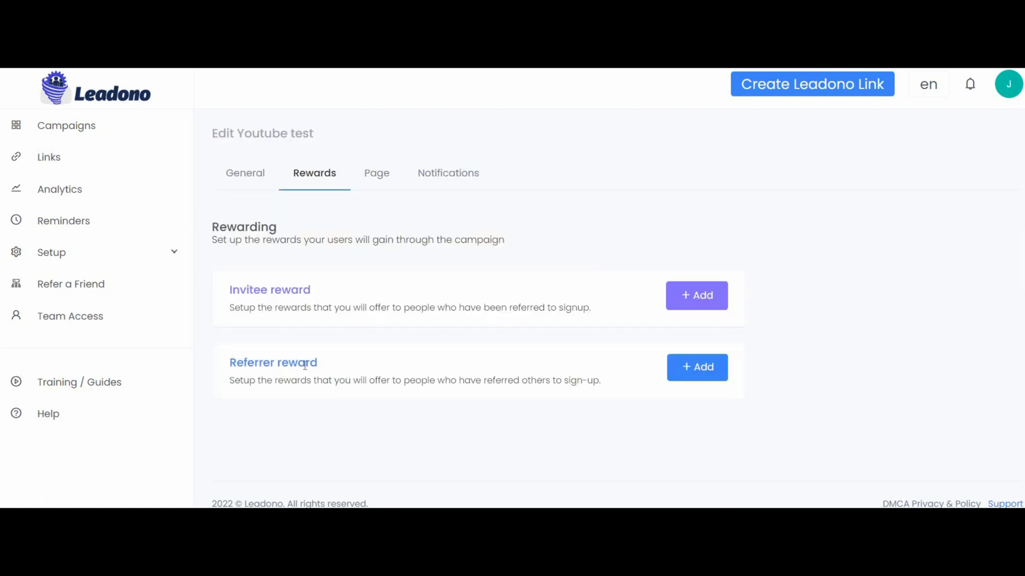
{"action": "mouse_move", "coordinate": [662, 412]}
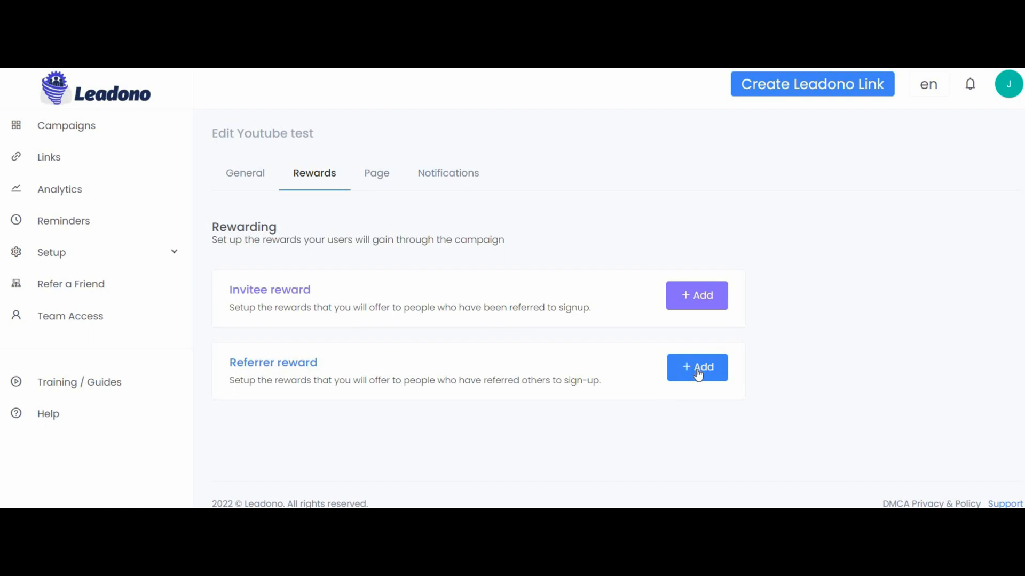
{"action": "mouse_move", "coordinate": [563, 274]}
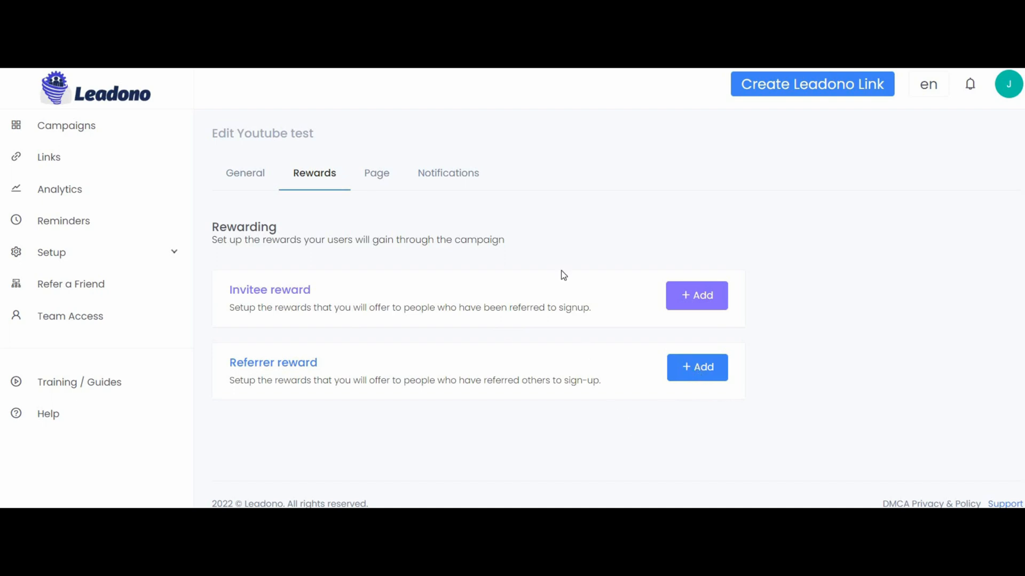
Step: Add a referrer reward named 'Youtube test' with limit 1 and start its reward email
{"action": "left_click", "coordinate": [696, 366]}
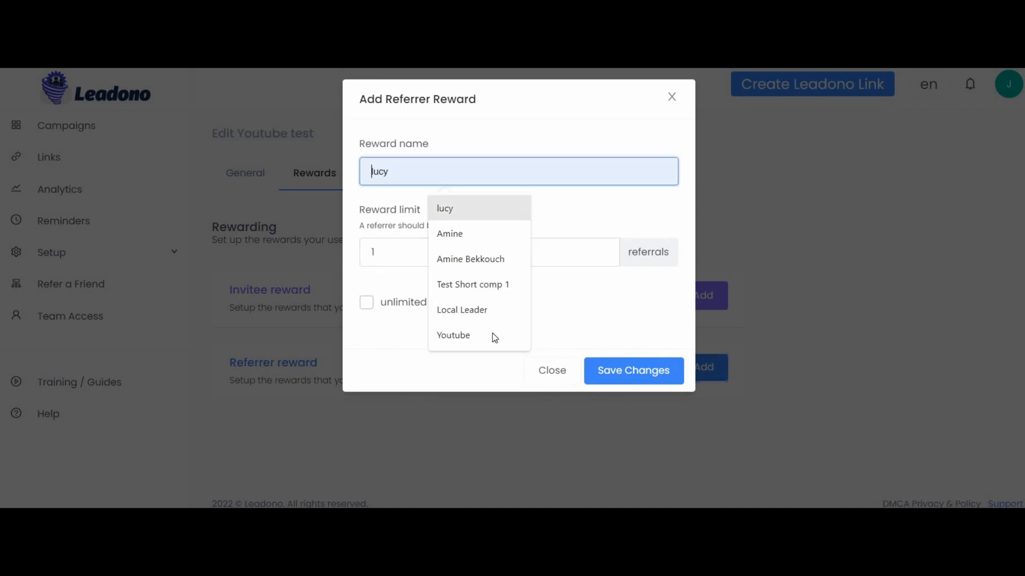
{"action": "left_click", "coordinate": [452, 335]}
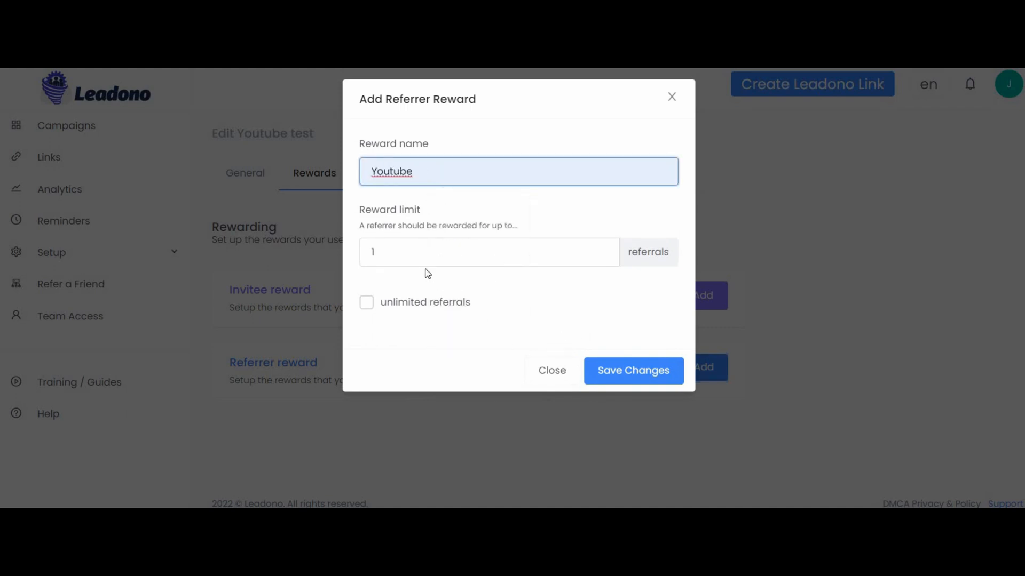
{"action": "mouse_move", "coordinate": [639, 391]}
{"action": "type", "text": " test"}
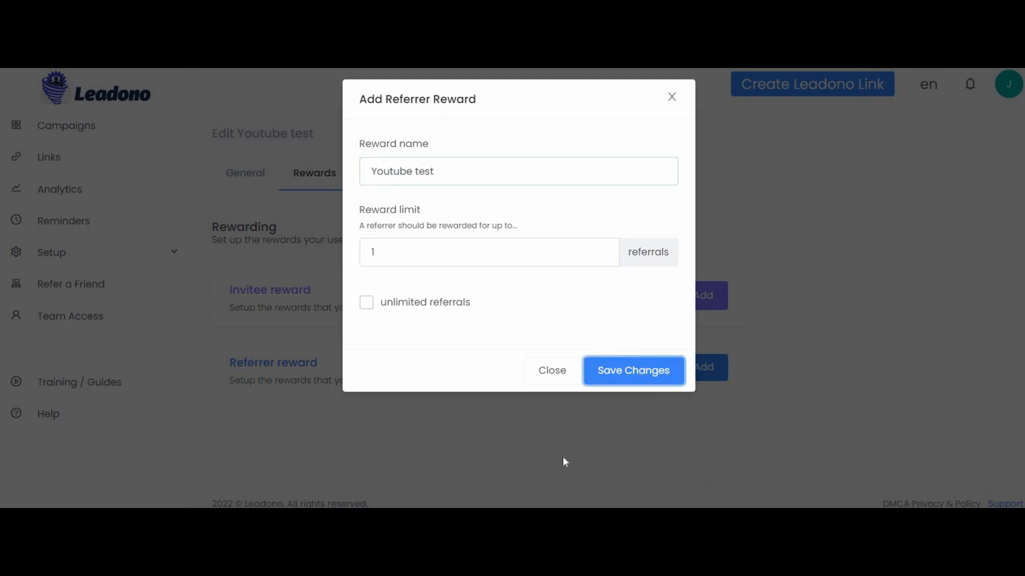
{"action": "left_click", "coordinate": [630, 371]}
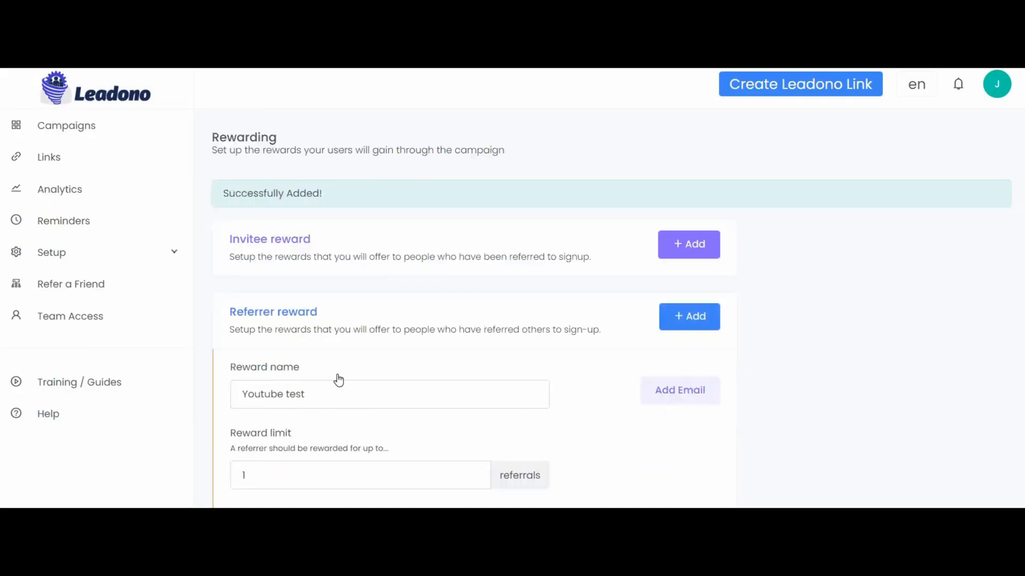
{"action": "scroll", "scroll_direction": "down", "scroll_amount": 3}
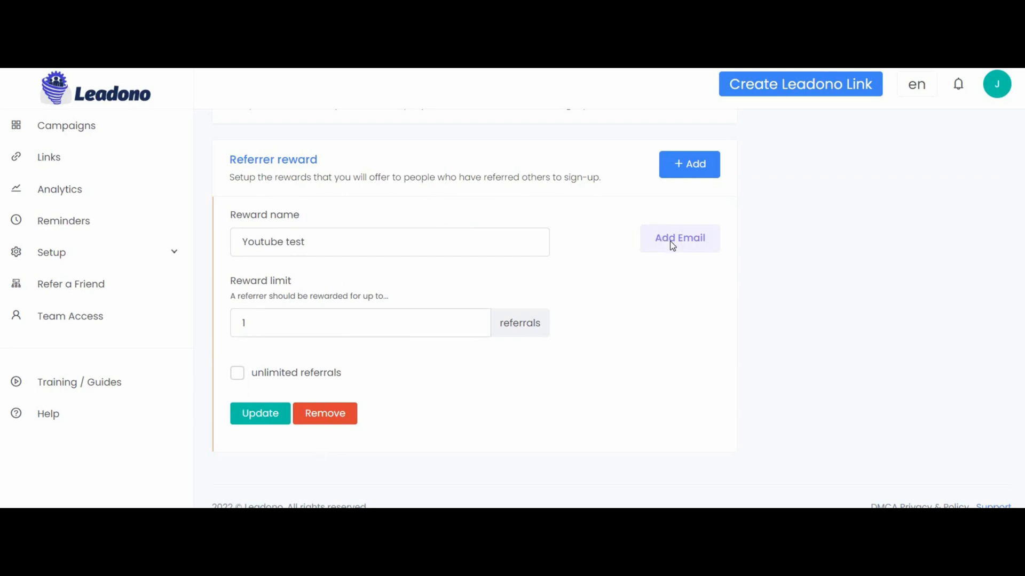
{"action": "left_click", "coordinate": [679, 238]}
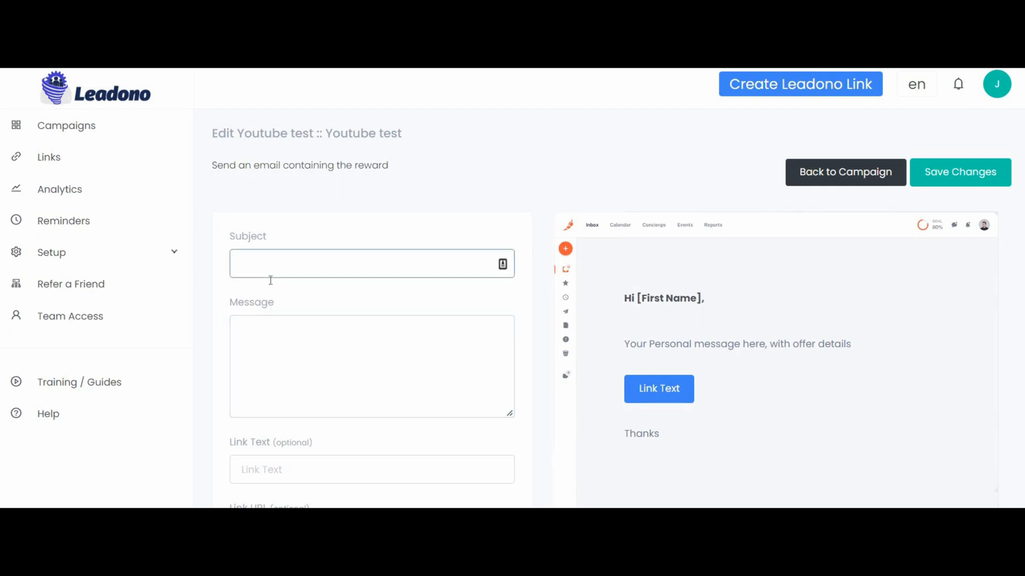
{"action": "scroll", "scroll_direction": "down", "scroll_amount": 3}
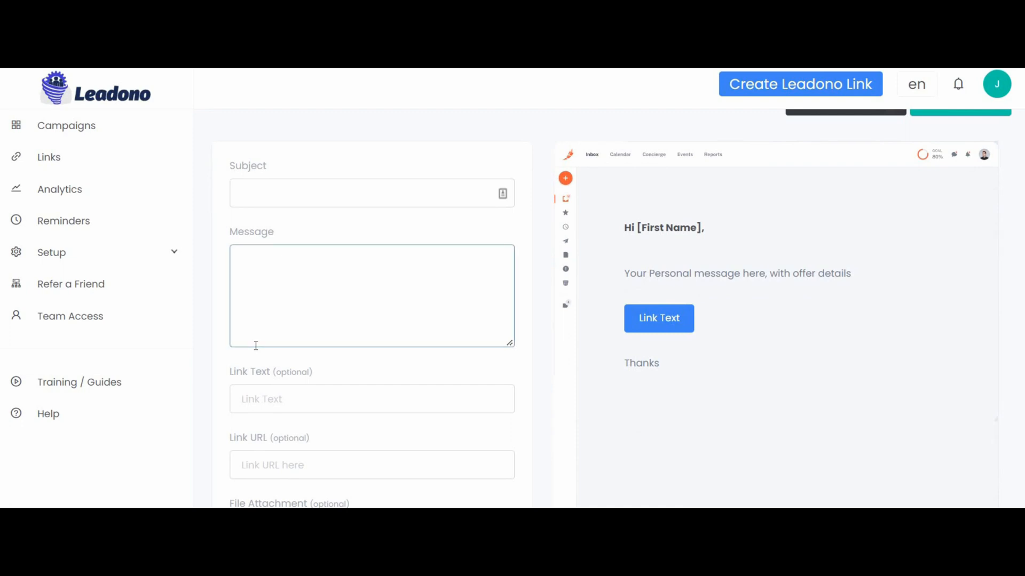
{"action": "scroll", "scroll_direction": "down", "scroll_amount": 3}
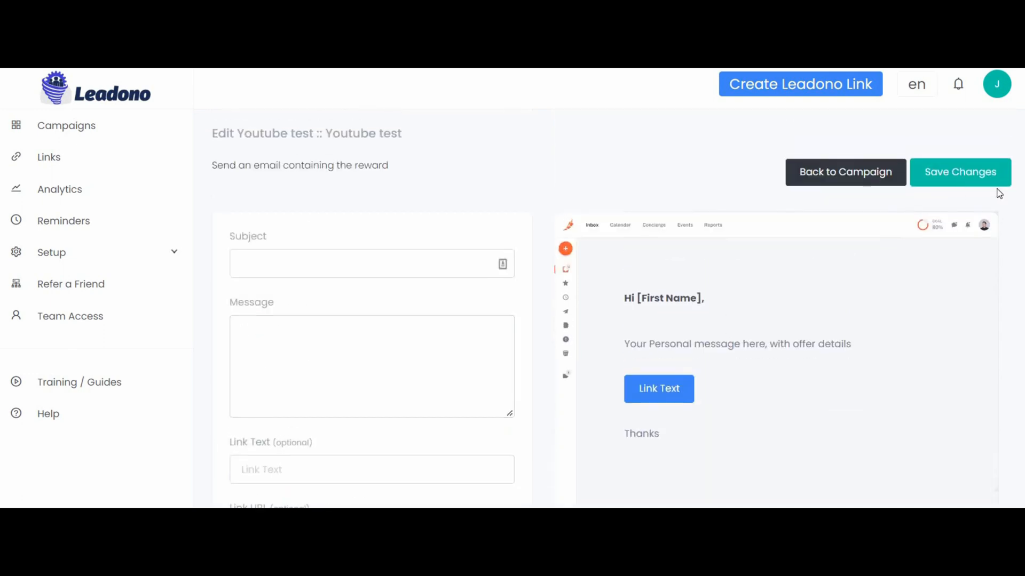
{"action": "mouse_move", "coordinate": [659, 136]}
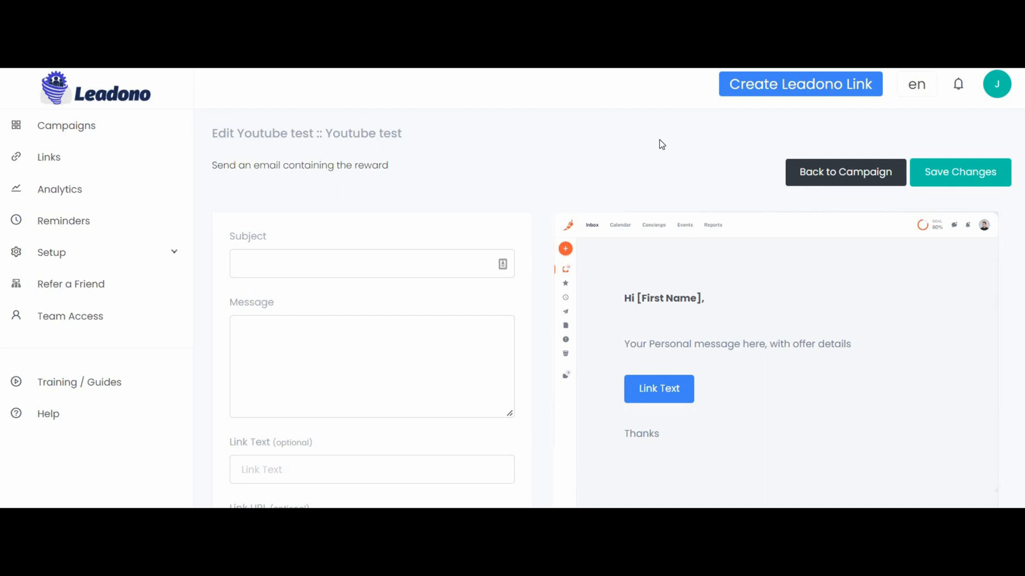
{"action": "mouse_move", "coordinate": [535, 181]}
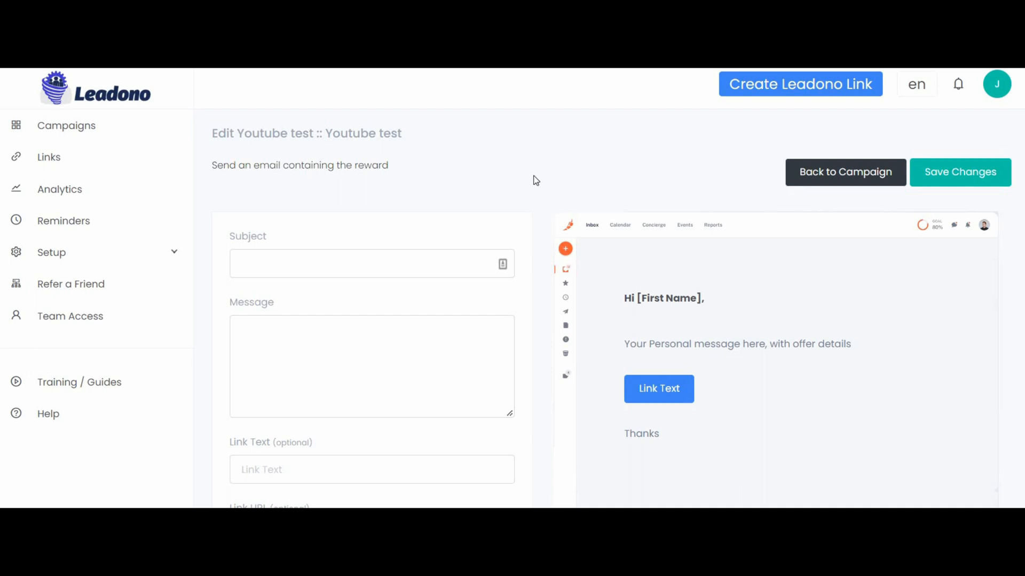
{"action": "mouse_move", "coordinate": [337, 170]}
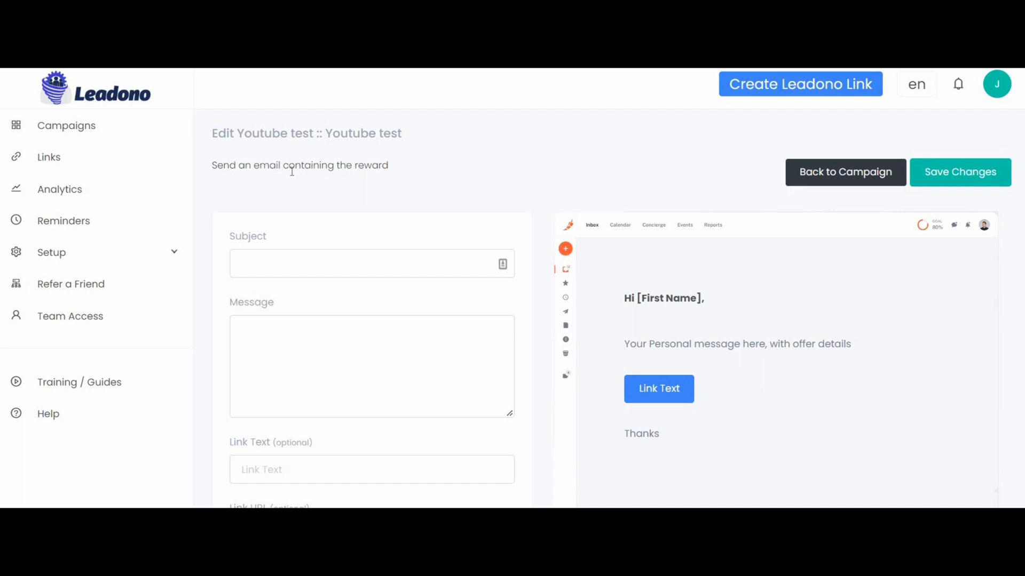
{"action": "mouse_move", "coordinate": [68, 323]}
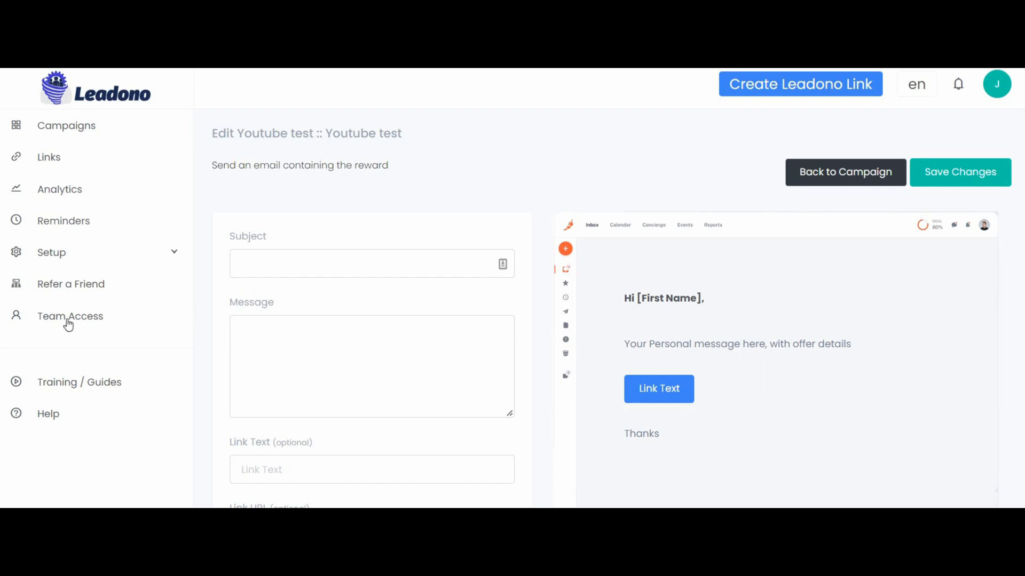
{"action": "mouse_move", "coordinate": [118, 319]}
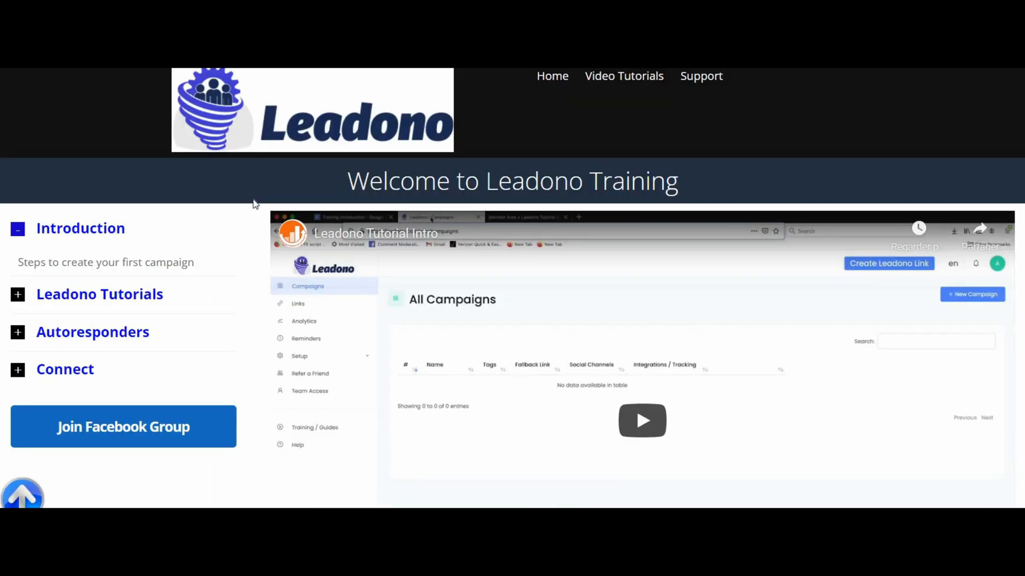
Step: Scroll down the Leadono Training welcome page
{"action": "scroll", "scroll_direction": "down", "scroll_amount": 3}
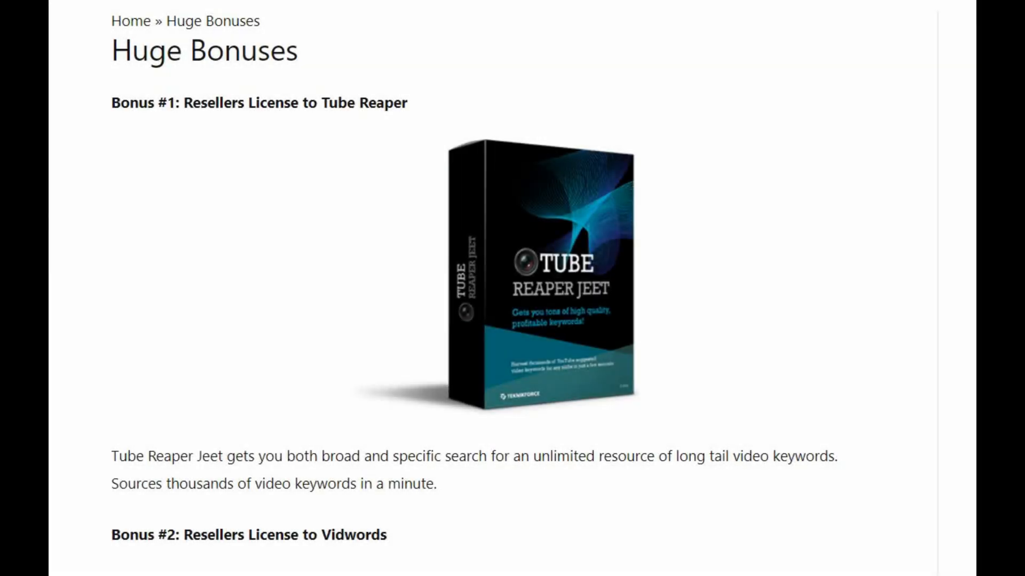
Step: Scroll down through the reseller-license bonus list from Tube Reaper Jeet onward
{"action": "scroll", "scroll_direction": "down", "scroll_amount": 3}
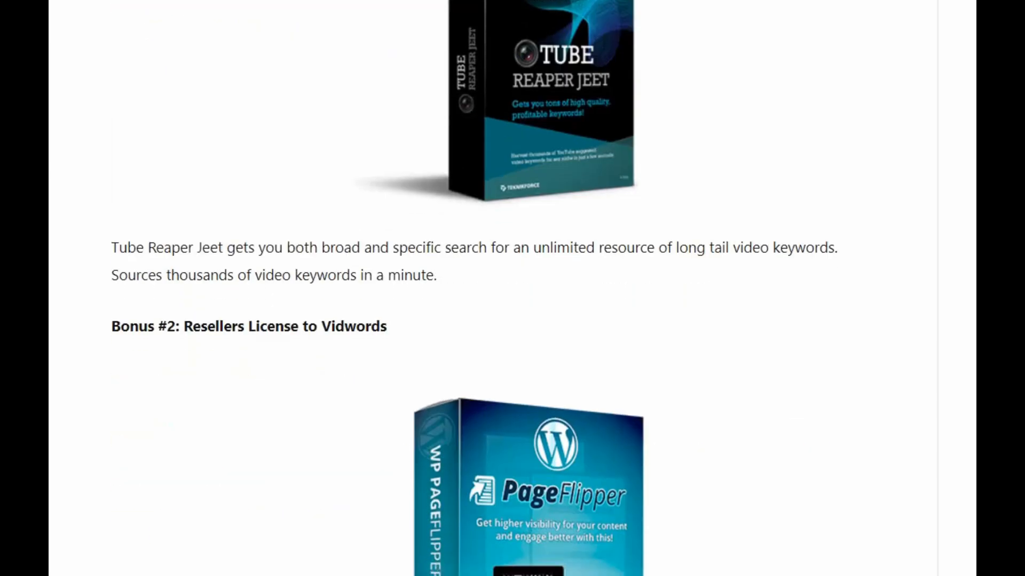
{"action": "scroll", "scroll_direction": "down", "scroll_amount": 3}
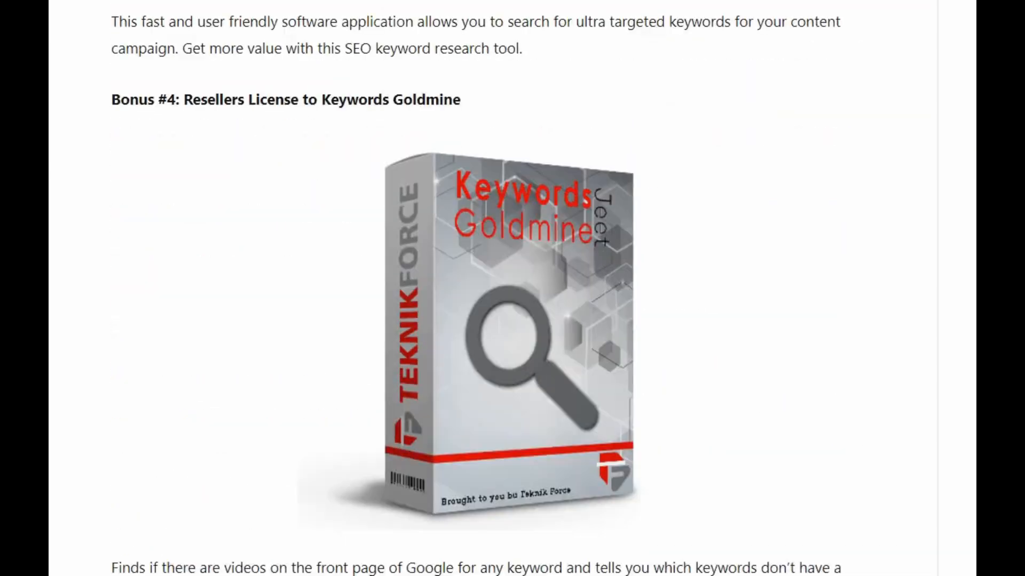
{"action": "scroll", "scroll_direction": "down", "scroll_amount": 3}
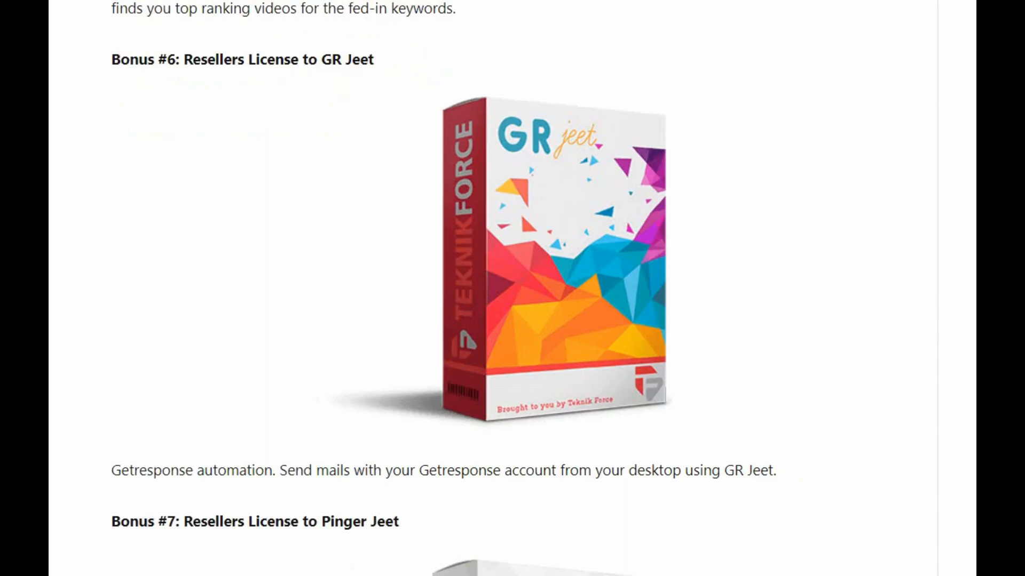
{"action": "scroll", "scroll_direction": "down", "scroll_amount": 3}
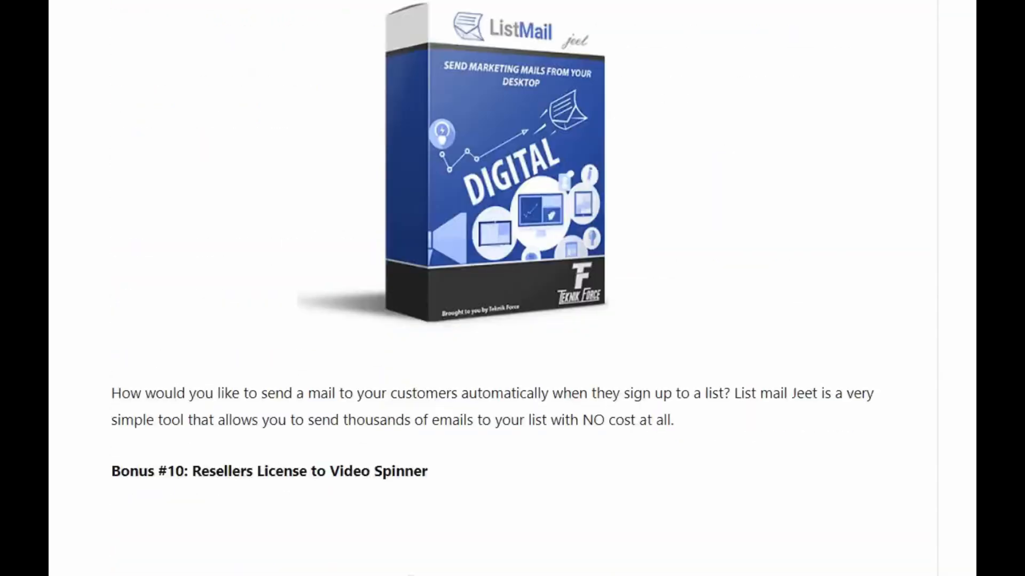
{"action": "scroll", "scroll_direction": "down", "scroll_amount": 3}
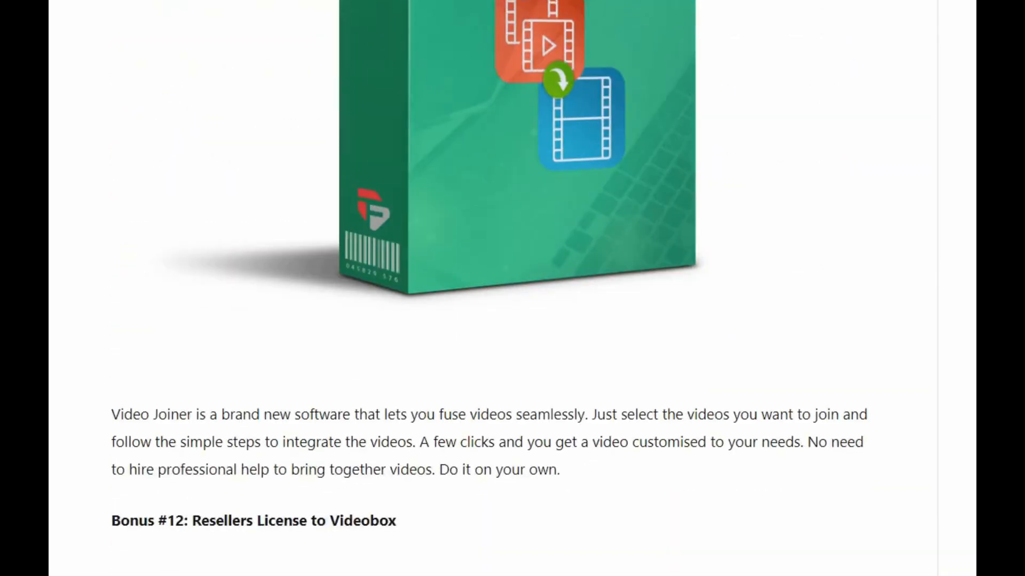
{"action": "scroll", "scroll_direction": "down", "scroll_amount": 3}
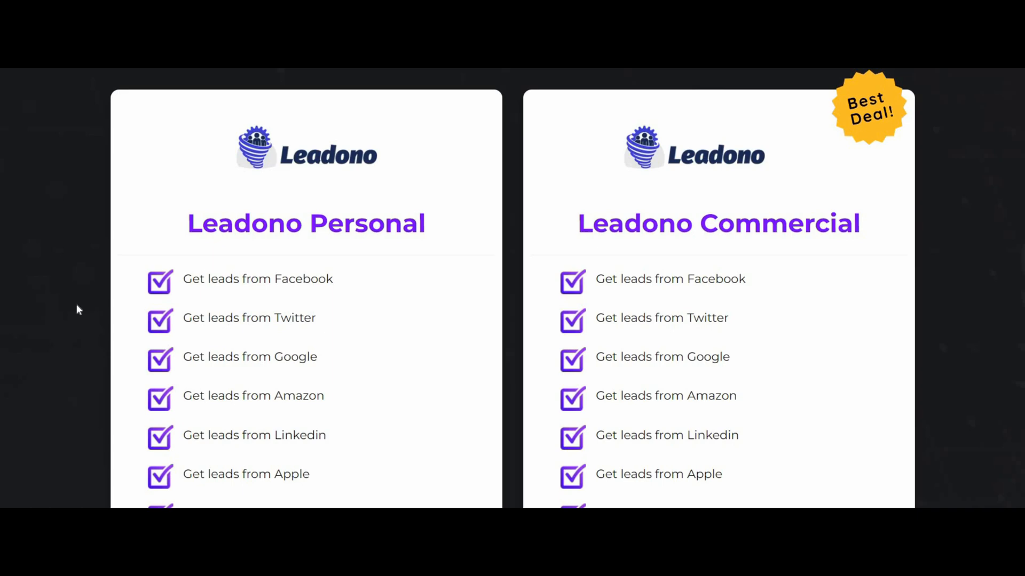
Step: Scroll past the Personal and Commercial plans to Leadono Luxury and highlight the unlimited reminder emails line
{"action": "scroll", "scroll_direction": "down", "scroll_amount": 3}
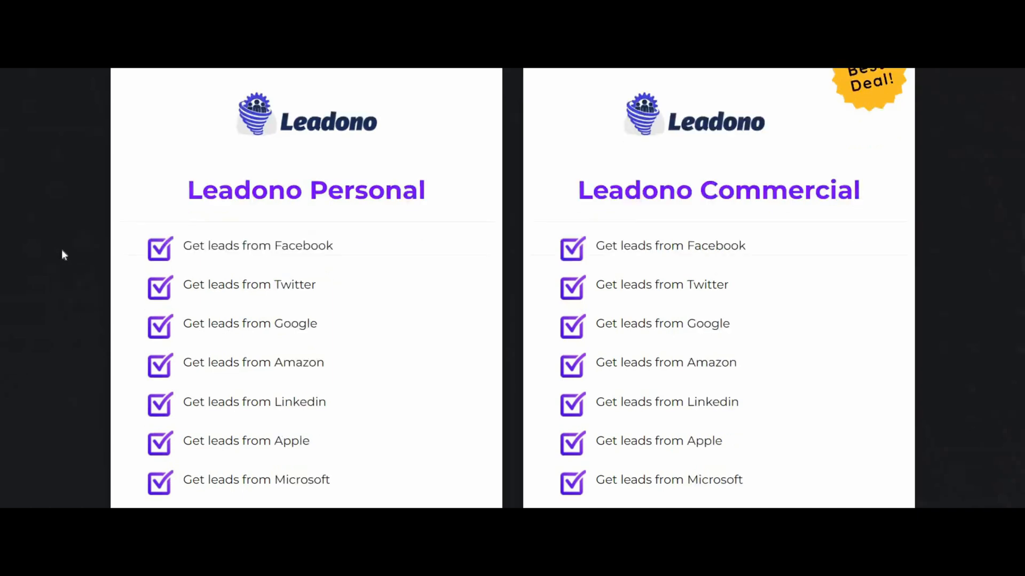
{"action": "scroll", "scroll_direction": "down", "scroll_amount": 3}
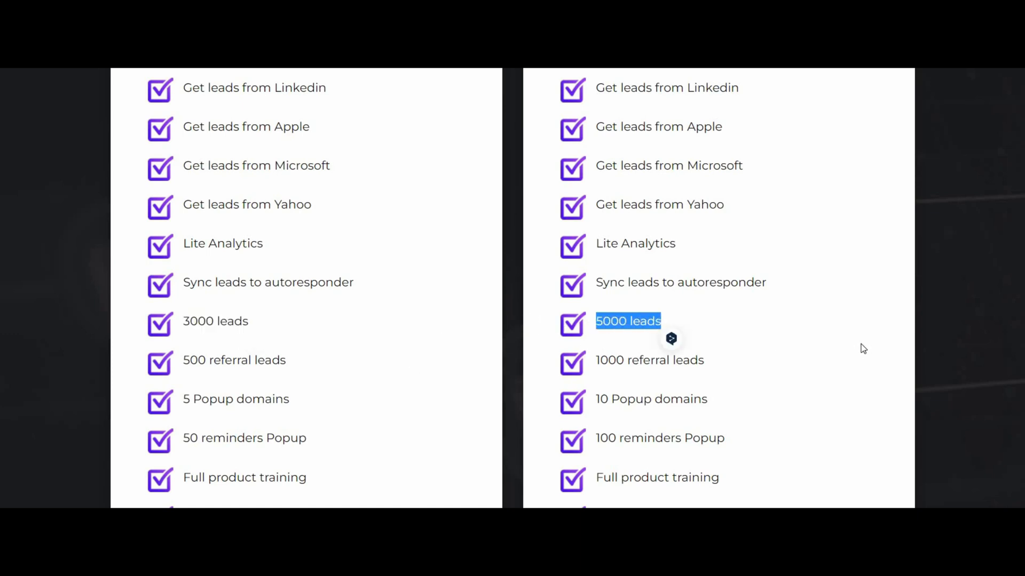
{"action": "mouse_move", "coordinate": [468, 232]}
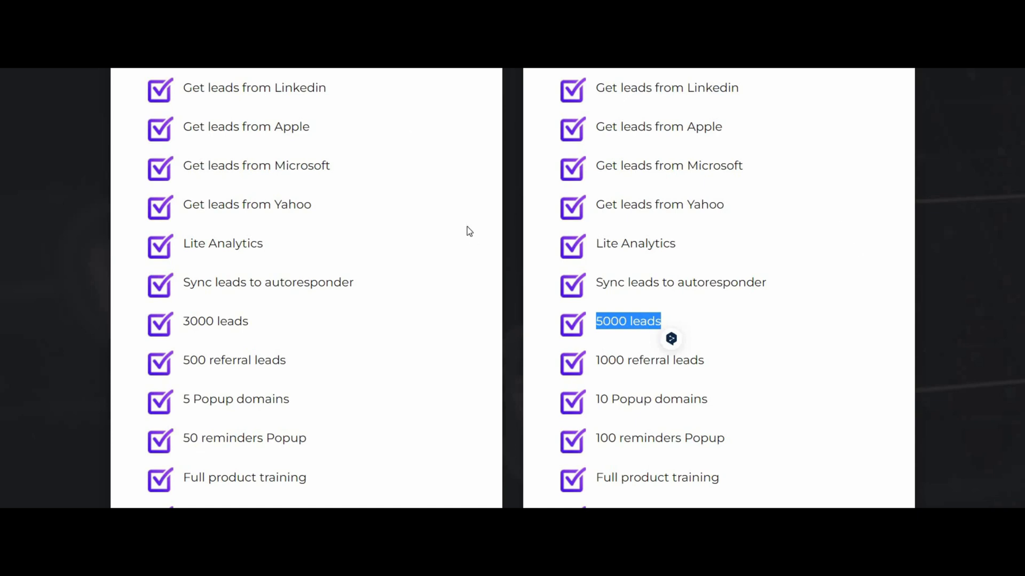
{"action": "mouse_move", "coordinate": [627, 220]}
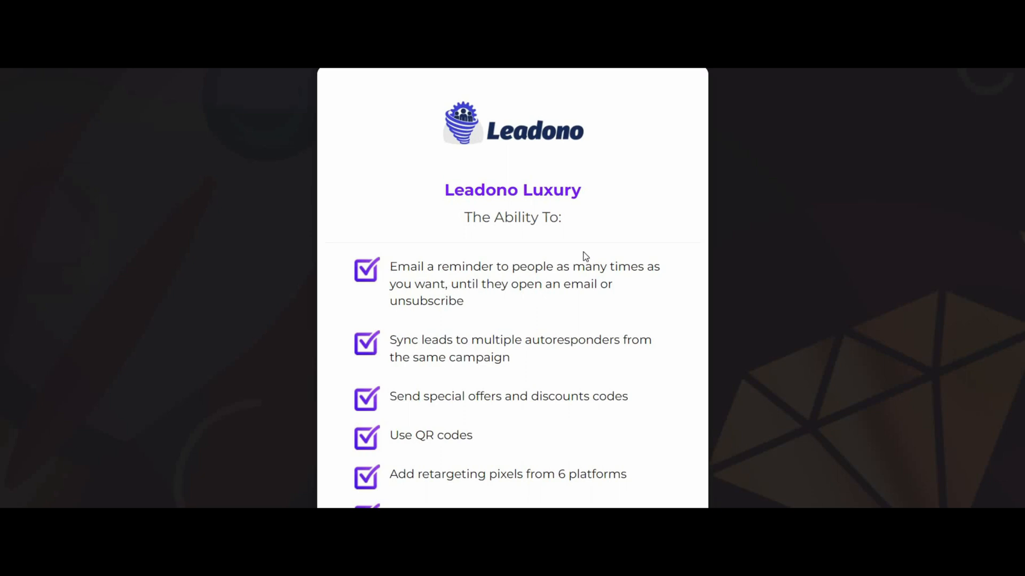
{"action": "left_click_drag", "start_coordinate": [389, 267], "coordinate": [585, 267]}
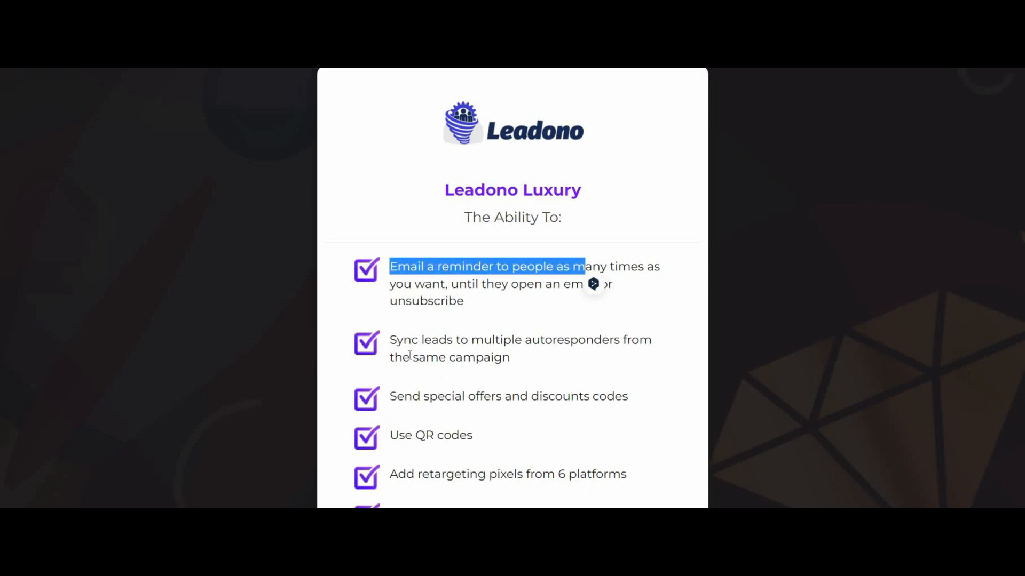
{"action": "mouse_move", "coordinate": [574, 216]}
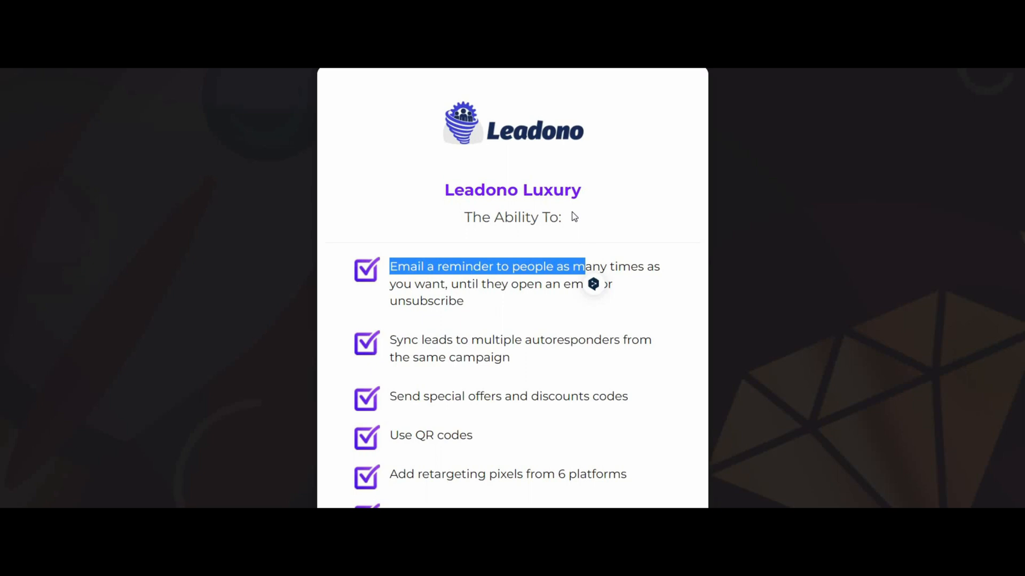
{"action": "mouse_move", "coordinate": [490, 367]}
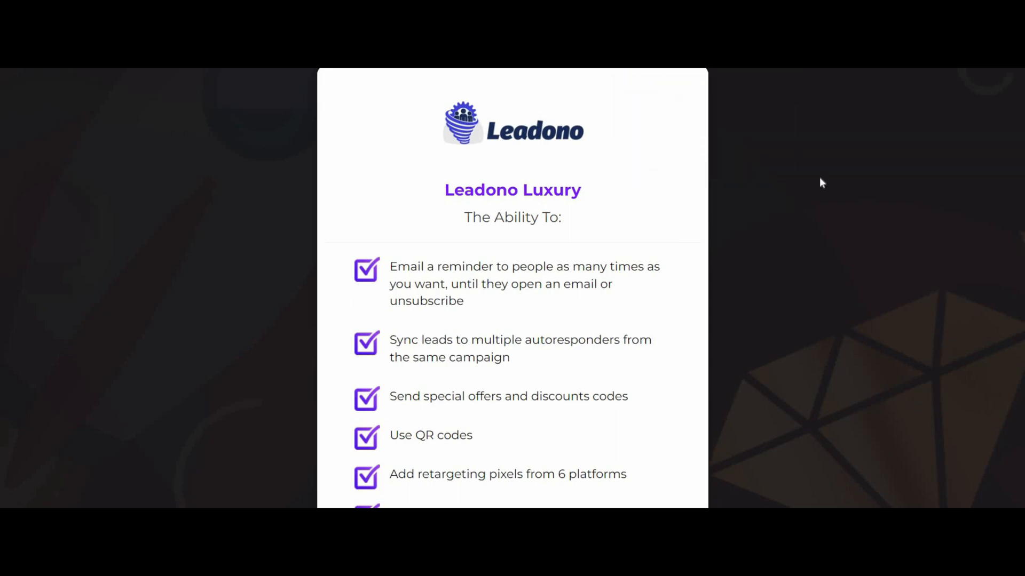
{"action": "mouse_move", "coordinate": [656, 147]}
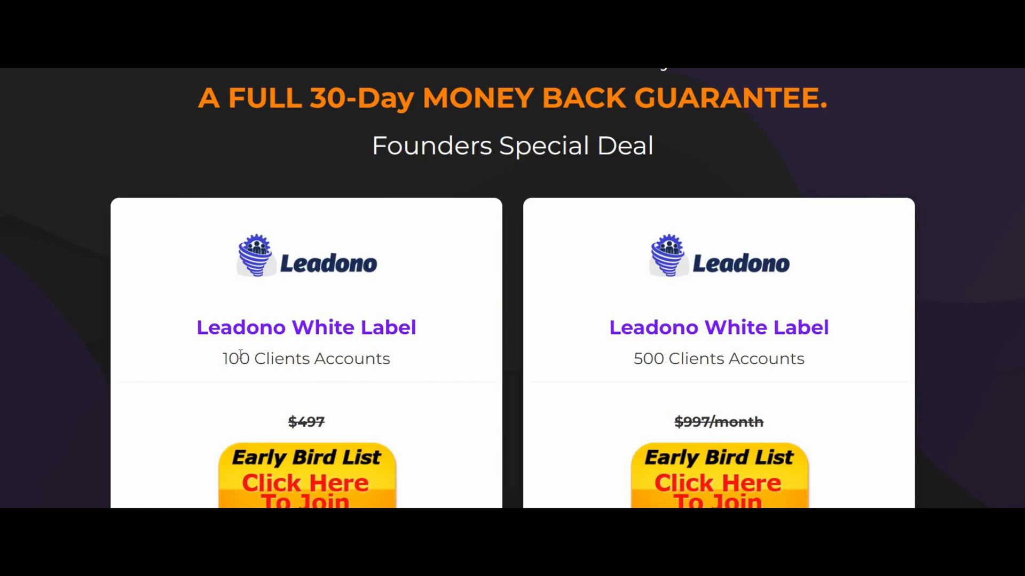
{"action": "mouse_move", "coordinate": [203, 354]}
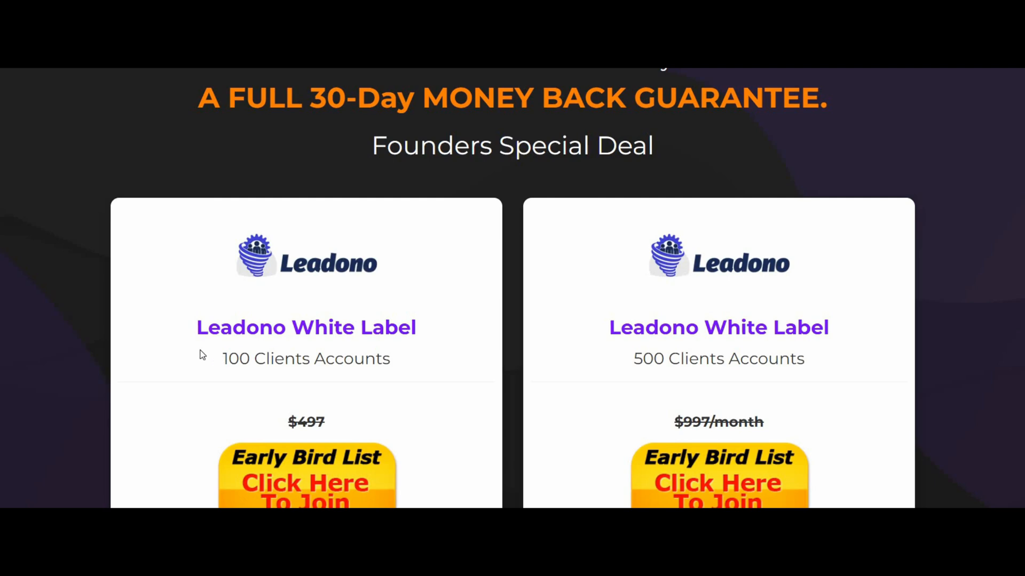
{"action": "mouse_move", "coordinate": [183, 376]}
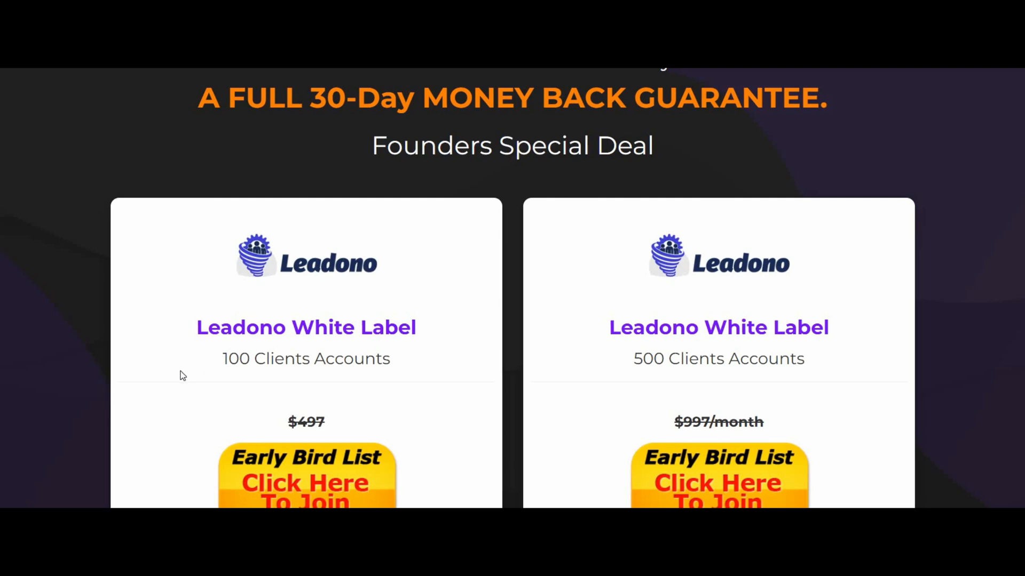
{"action": "mouse_move", "coordinate": [443, 209]}
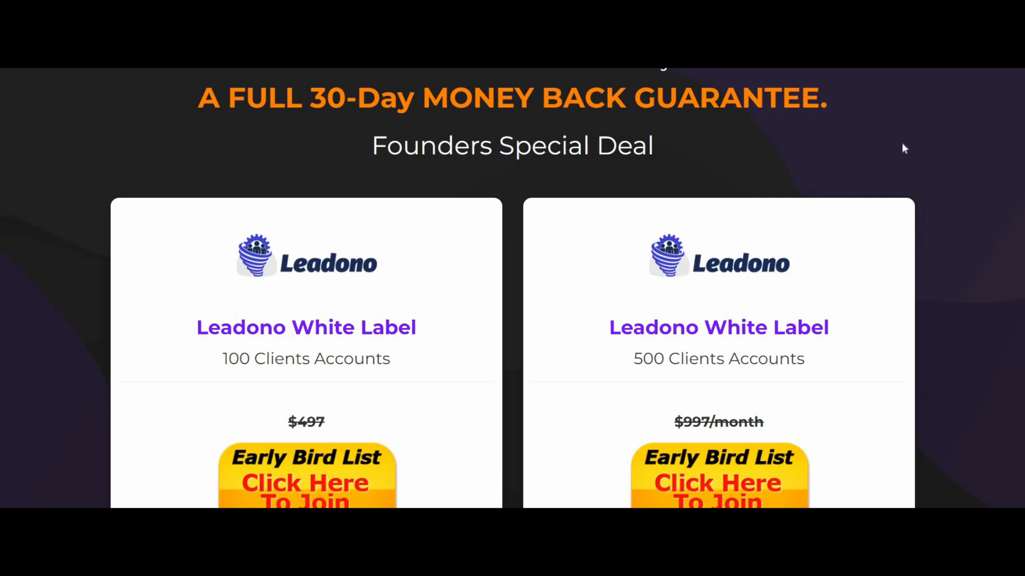
{"action": "mouse_move", "coordinate": [857, 141]}
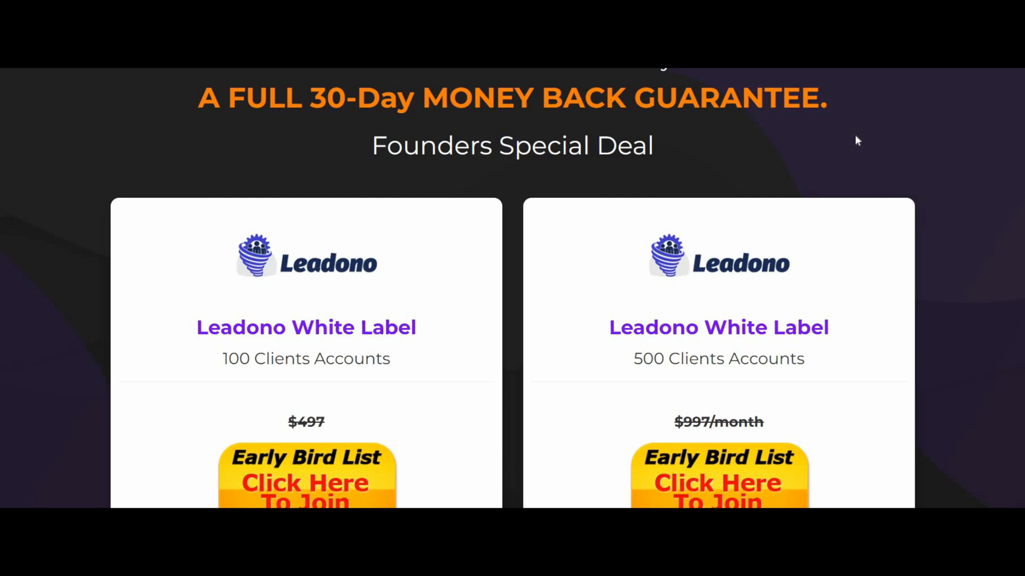